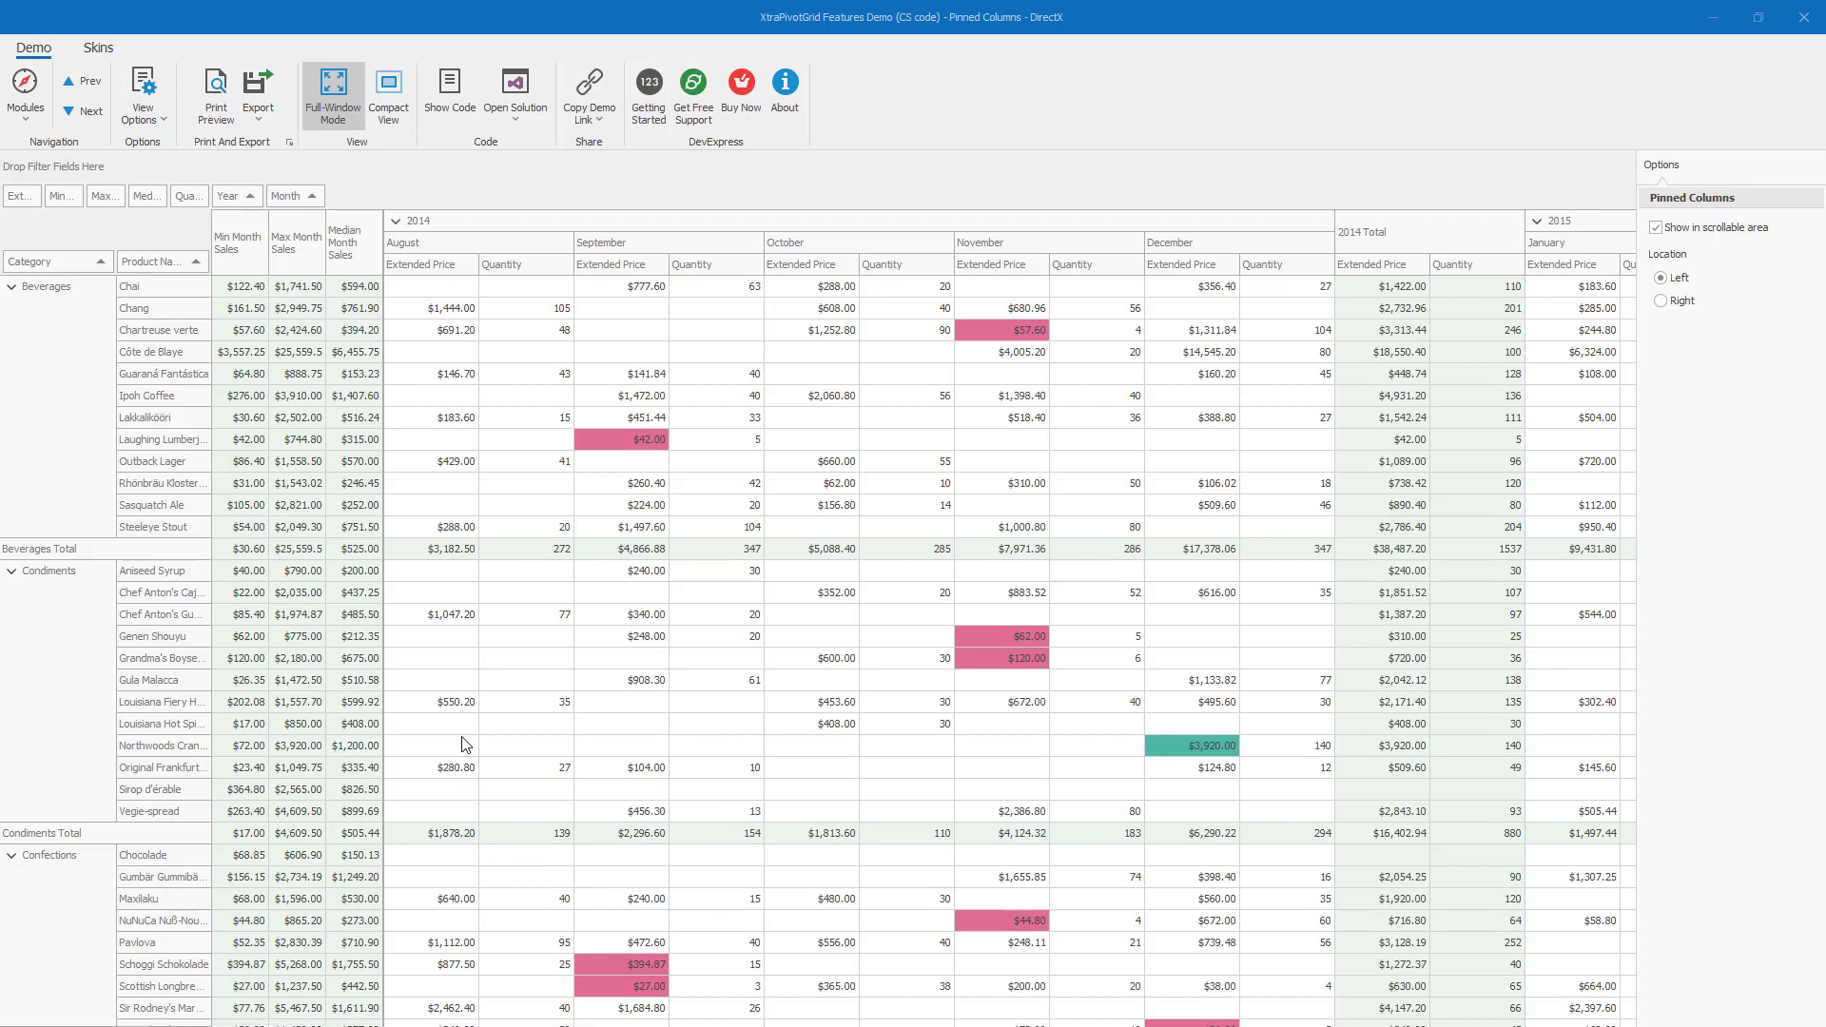
pyautogui.moveTo(346, 525)
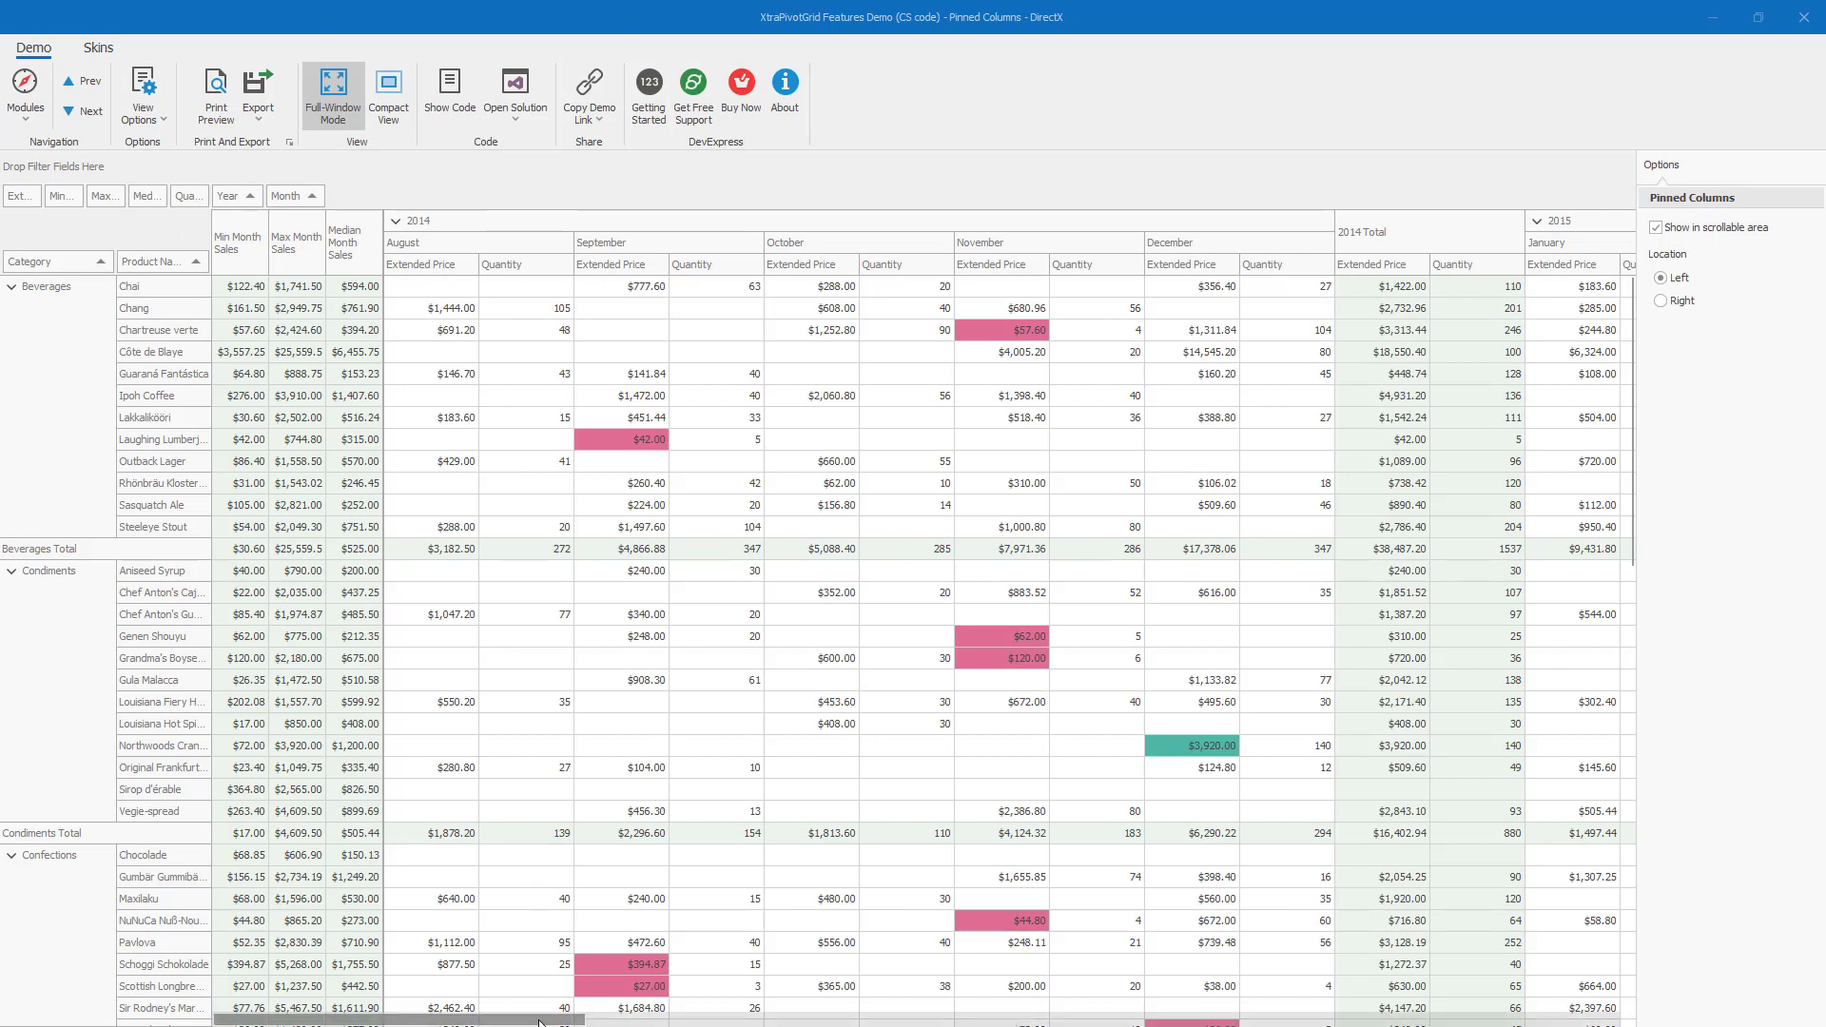
# Set Pinned Columns Location to Right so Median, Max and Min Month Sales stay fixed on the right.
pyautogui.hscroll(3)
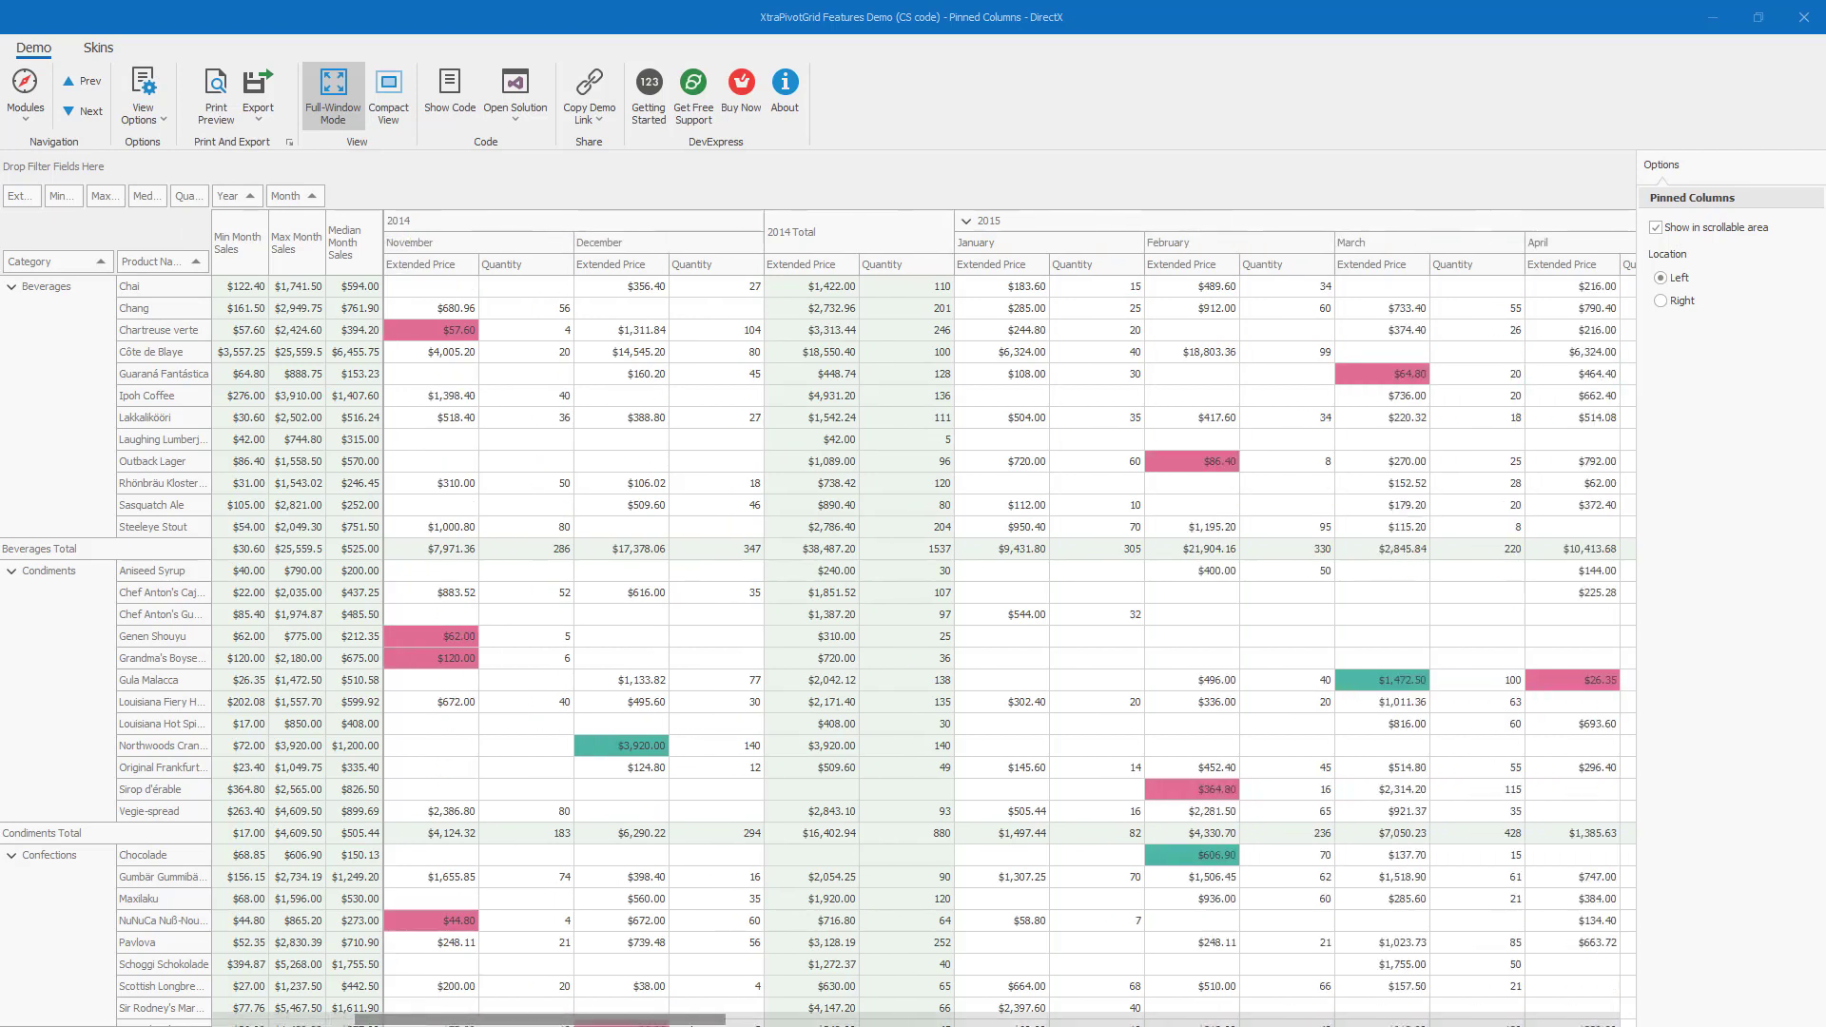
pyautogui.hscroll(3)
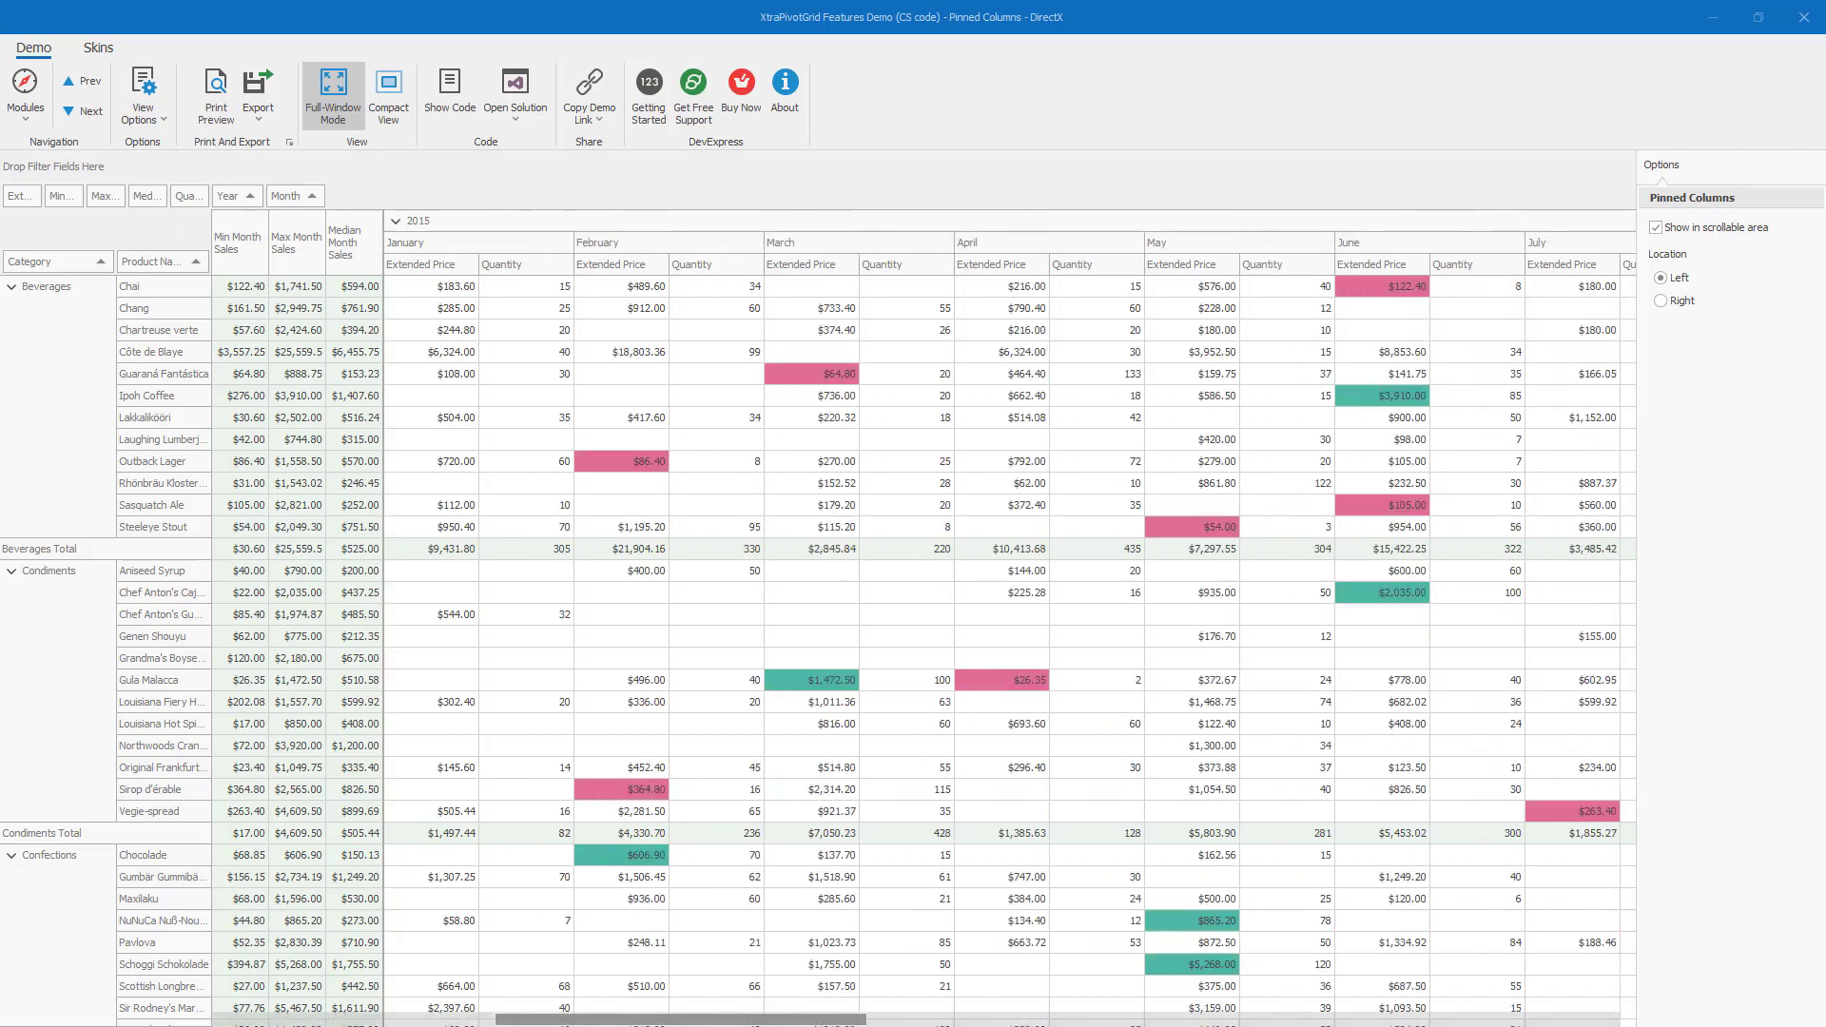
pyautogui.hscroll(3)
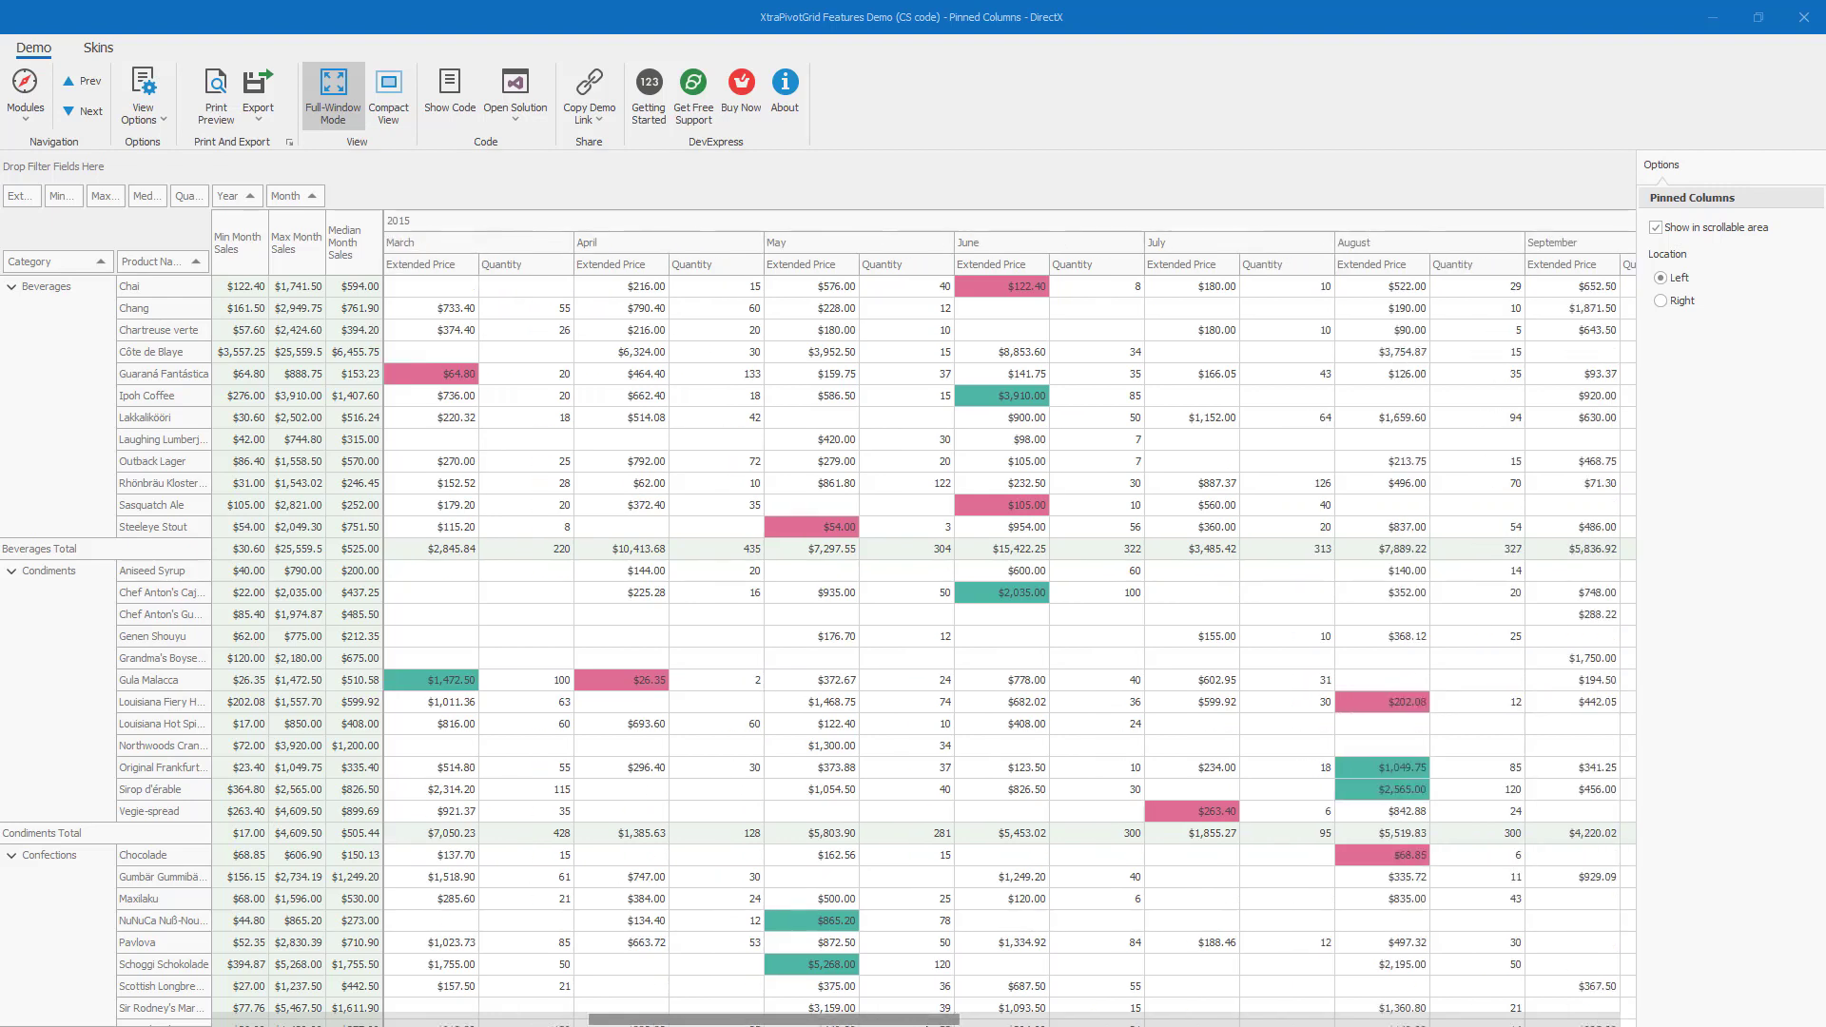
pyautogui.hscroll(3)
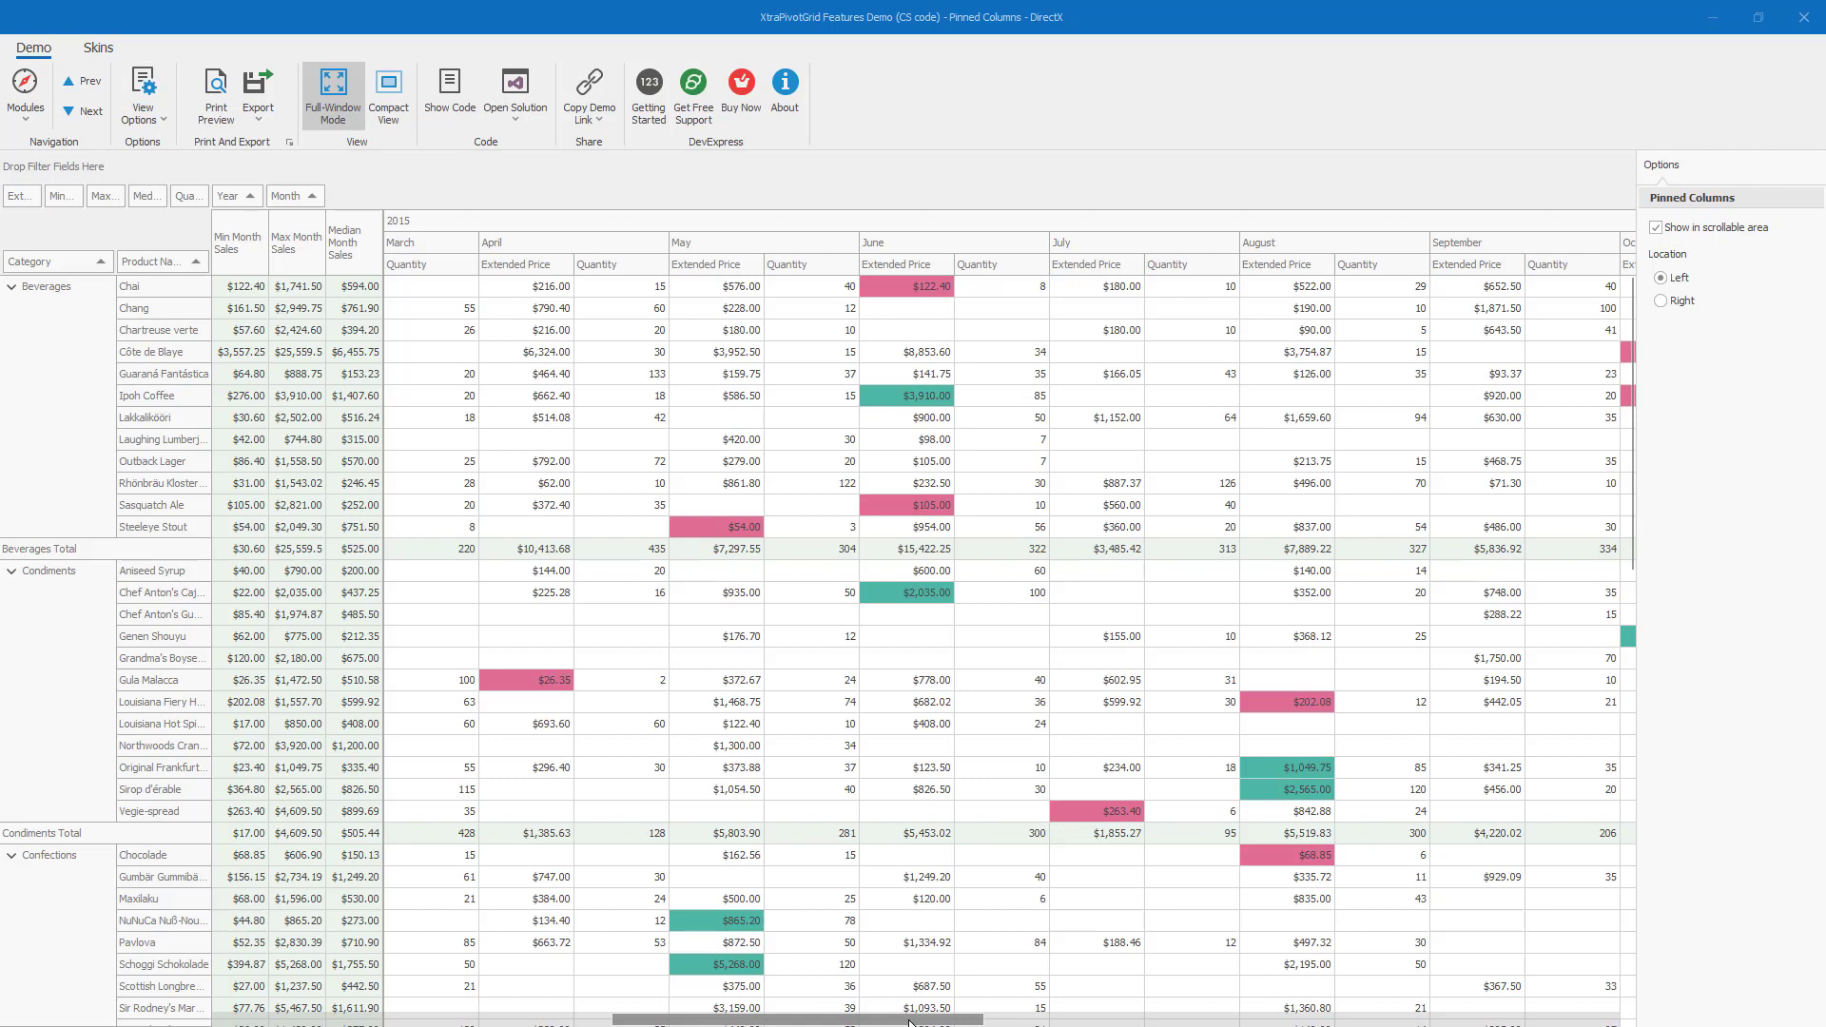
pyautogui.moveTo(989, 939)
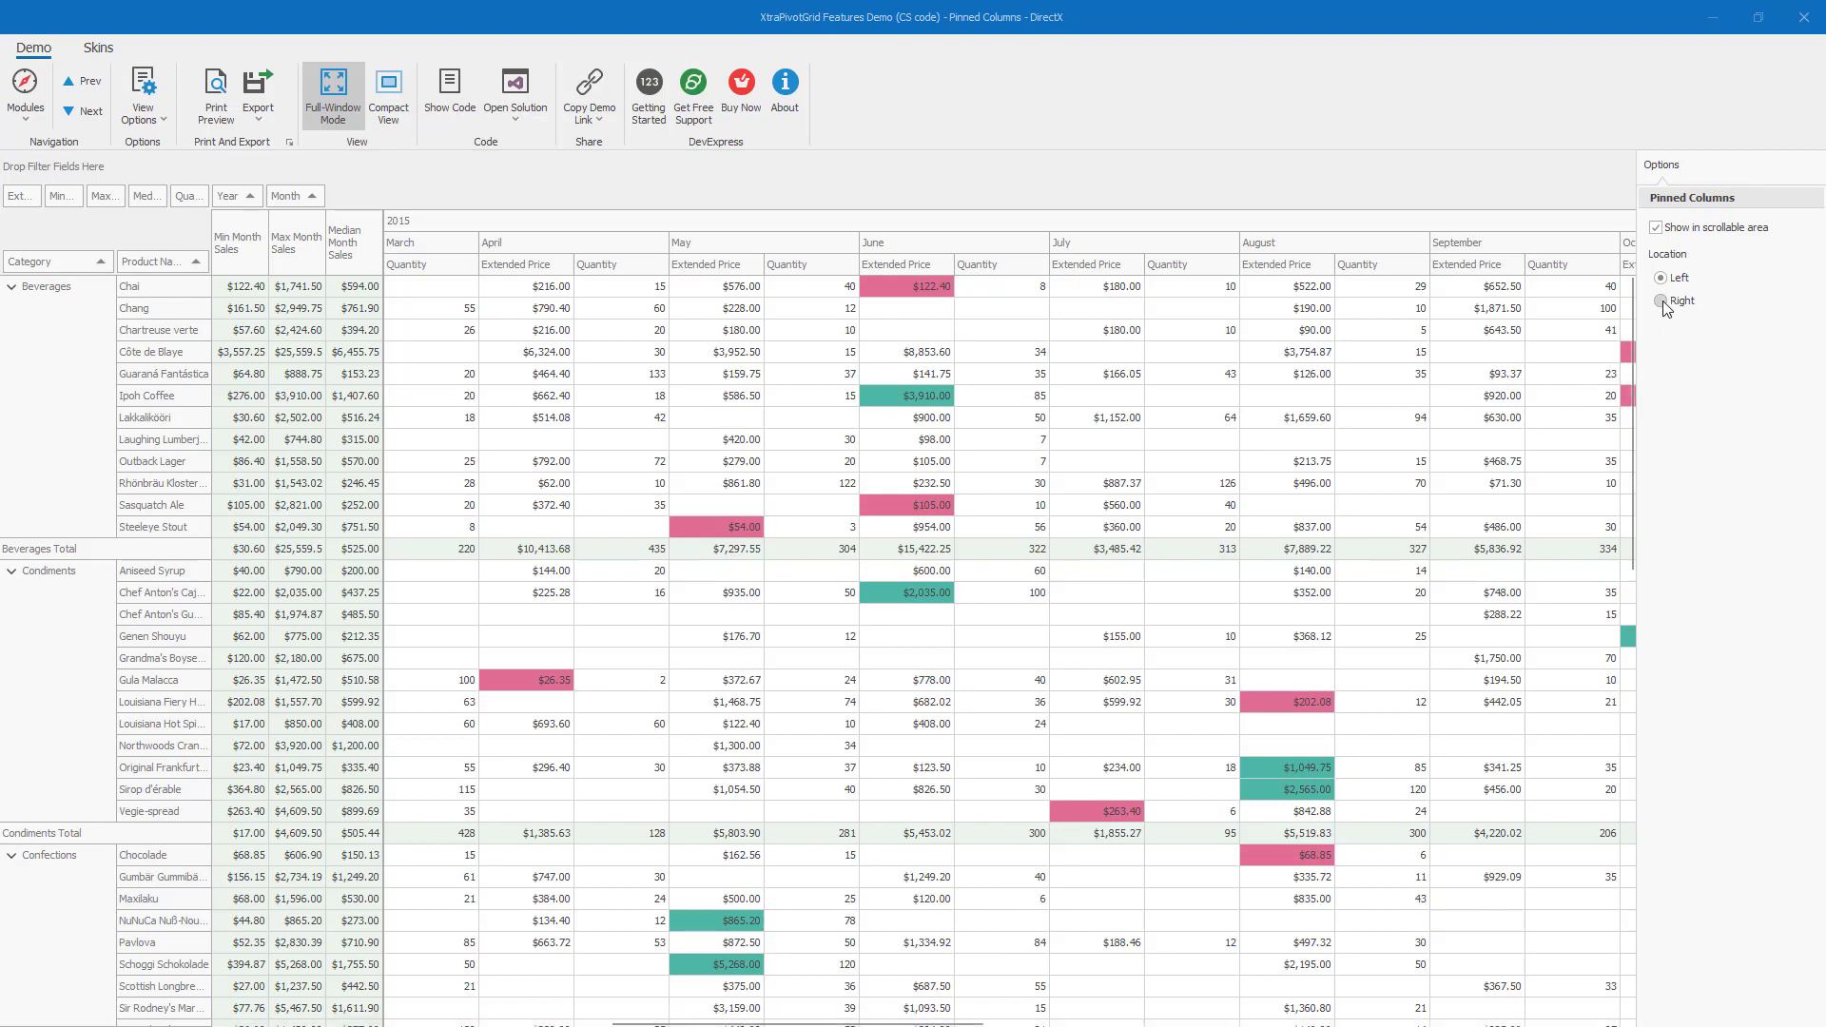
pyautogui.click(1661, 301)
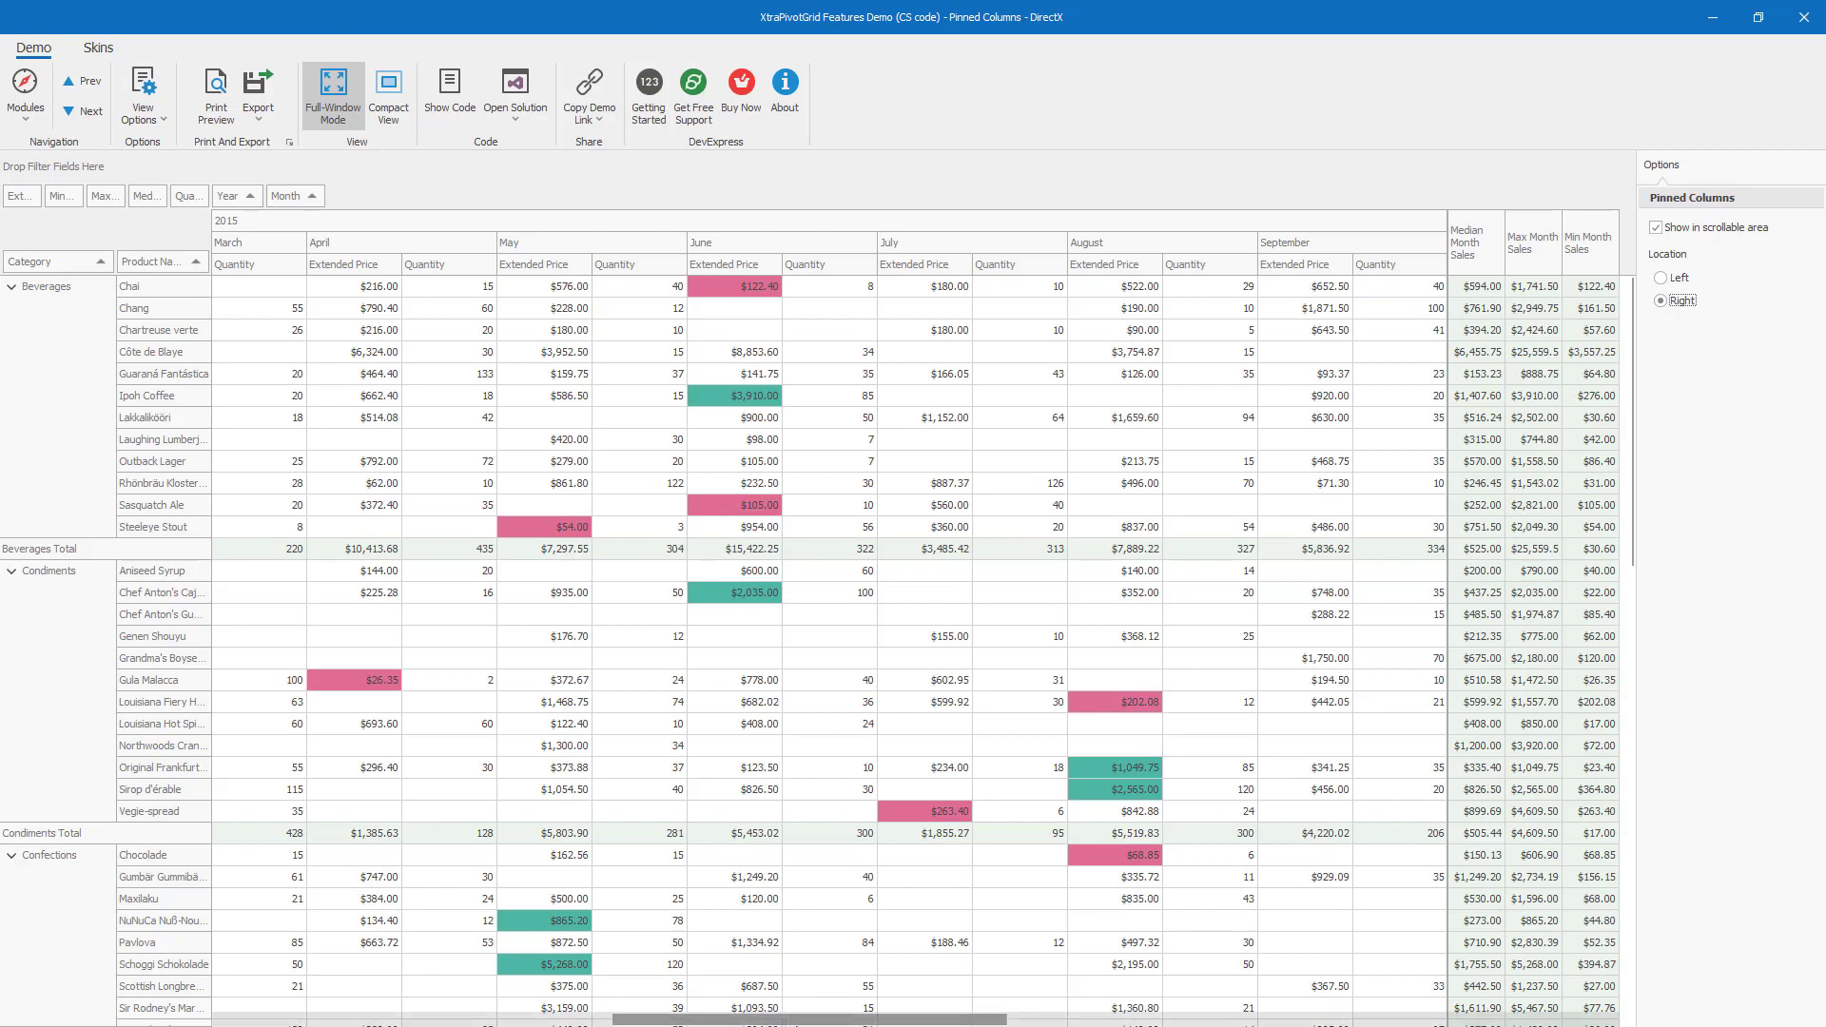
pyautogui.hscroll(-3)
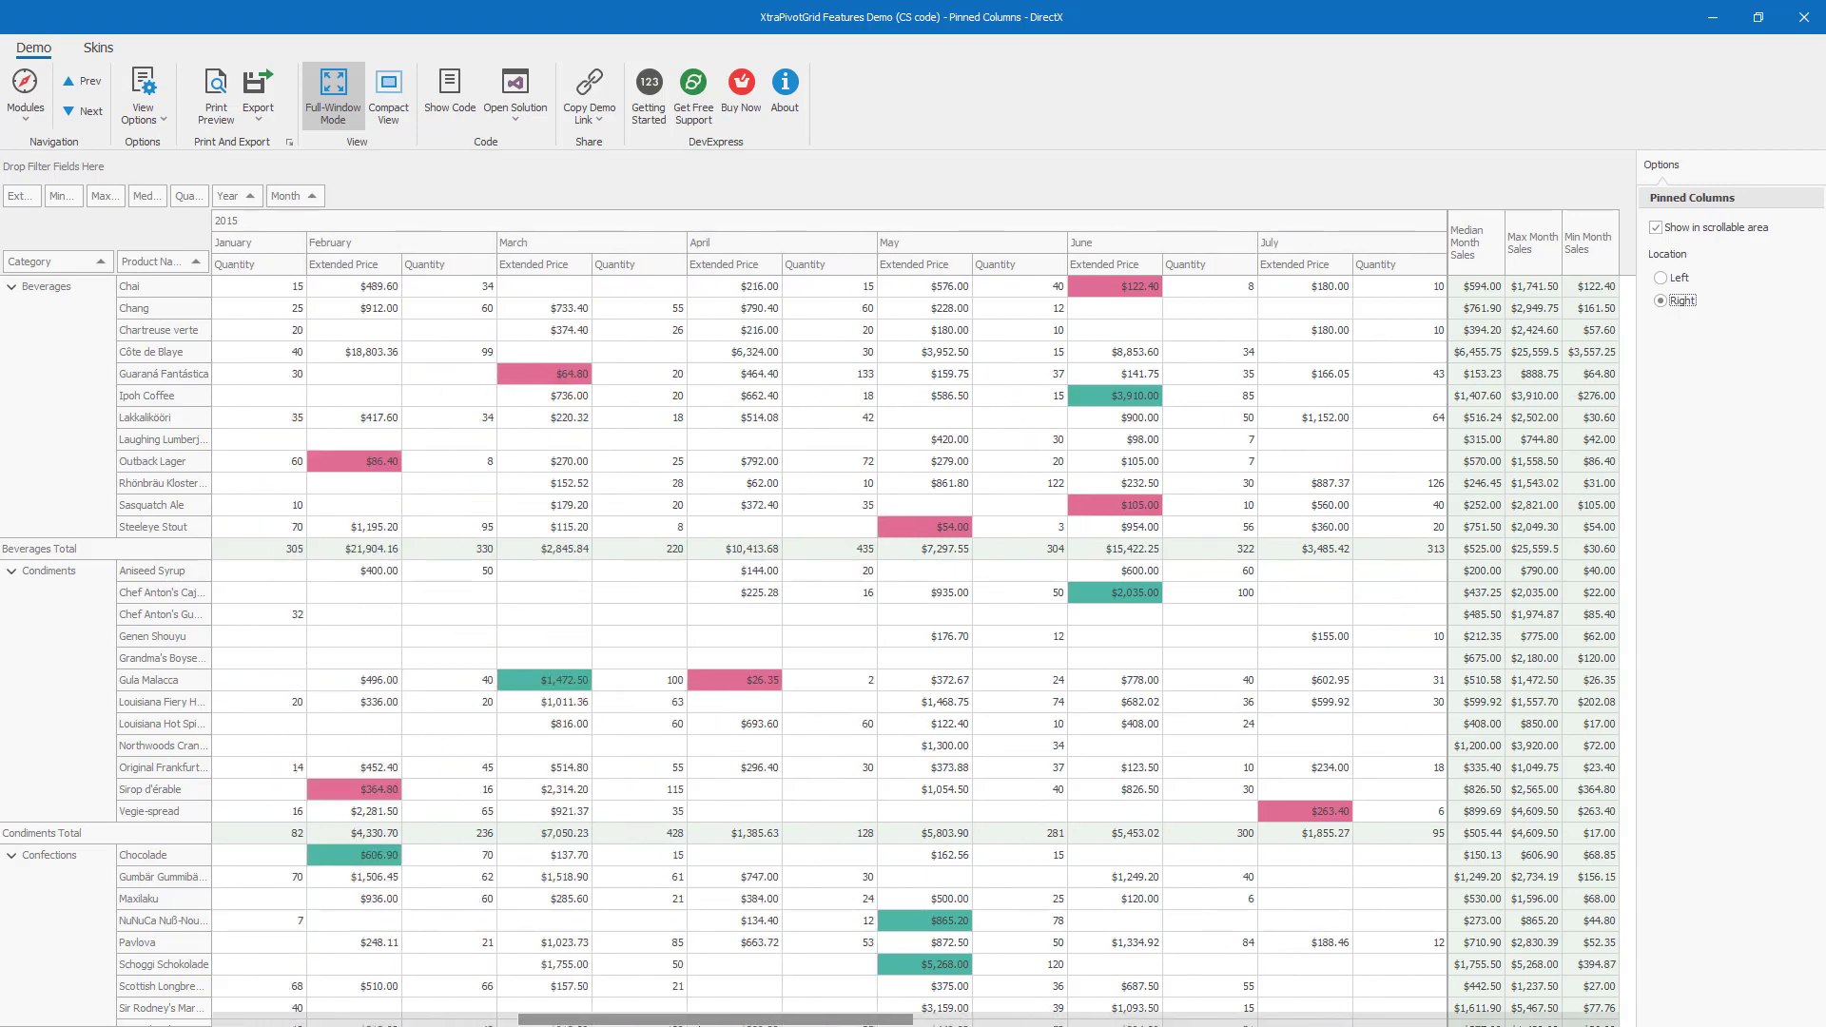
pyautogui.hscroll(3)
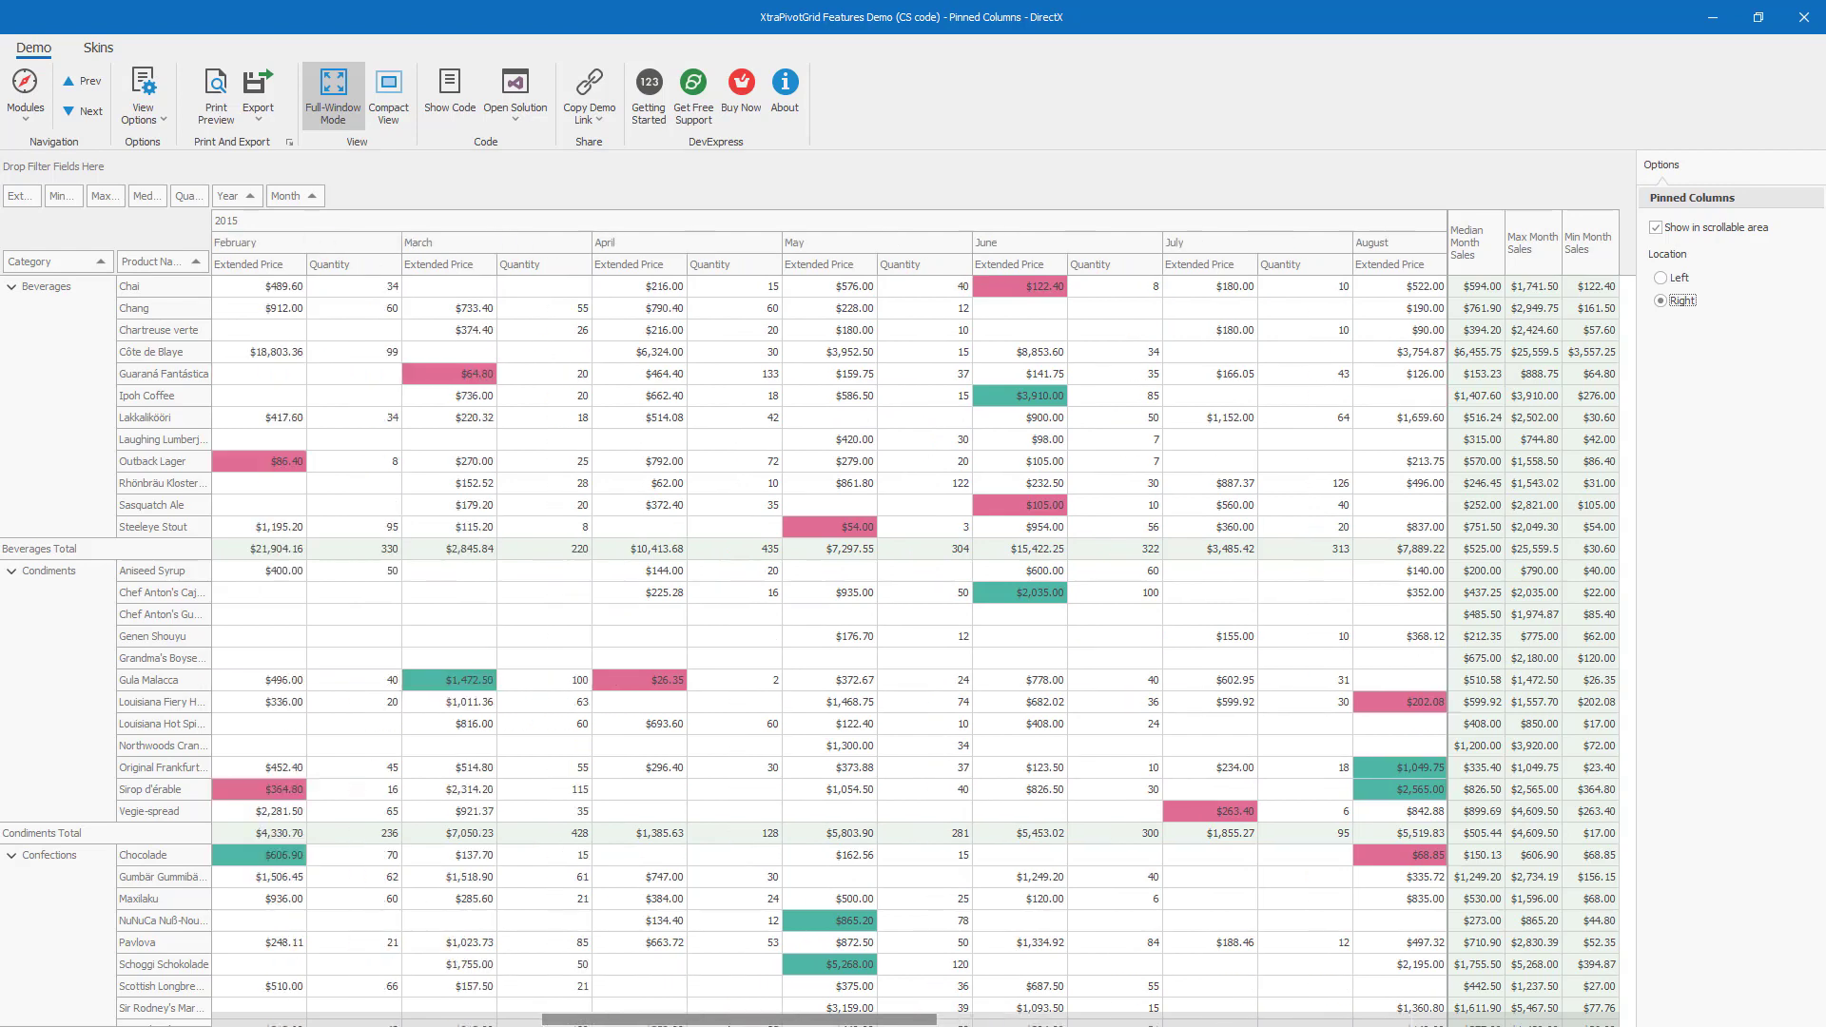
pyautogui.hscroll(3)
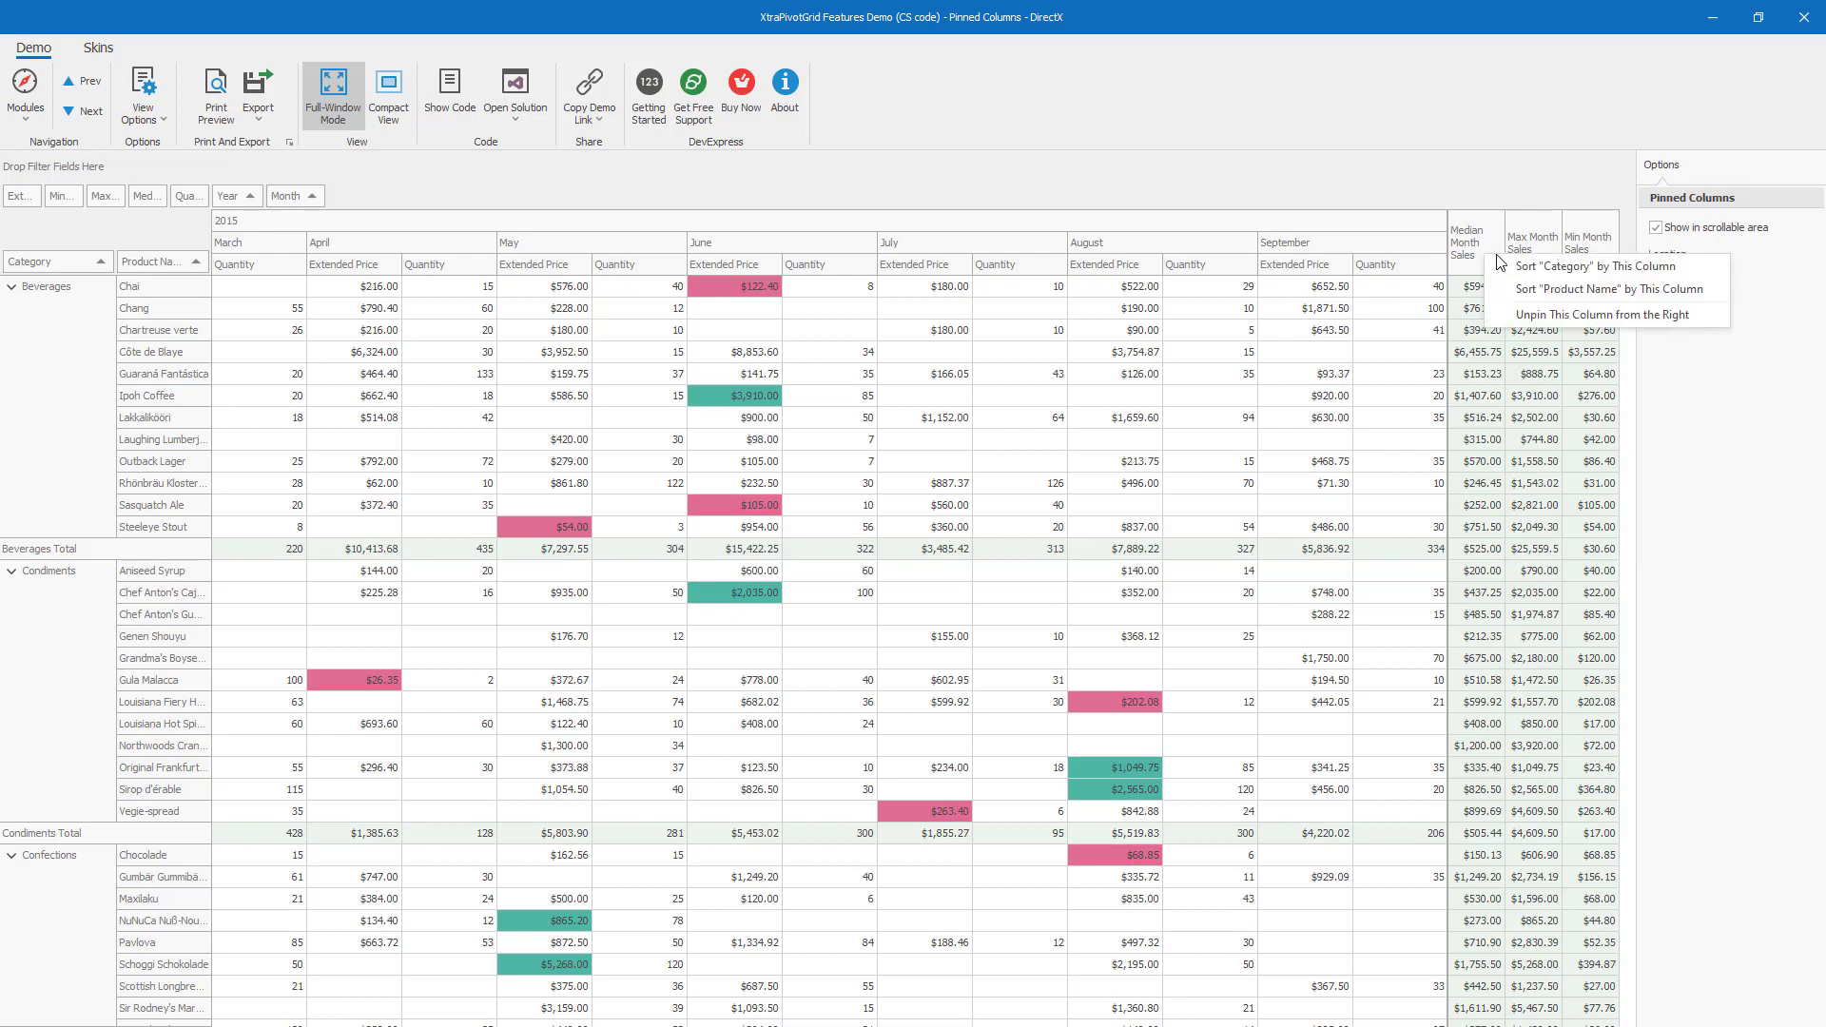
# Unpin the Median Month Sales and another summary column, and set pinned Location to Left.
pyautogui.click(1595, 315)
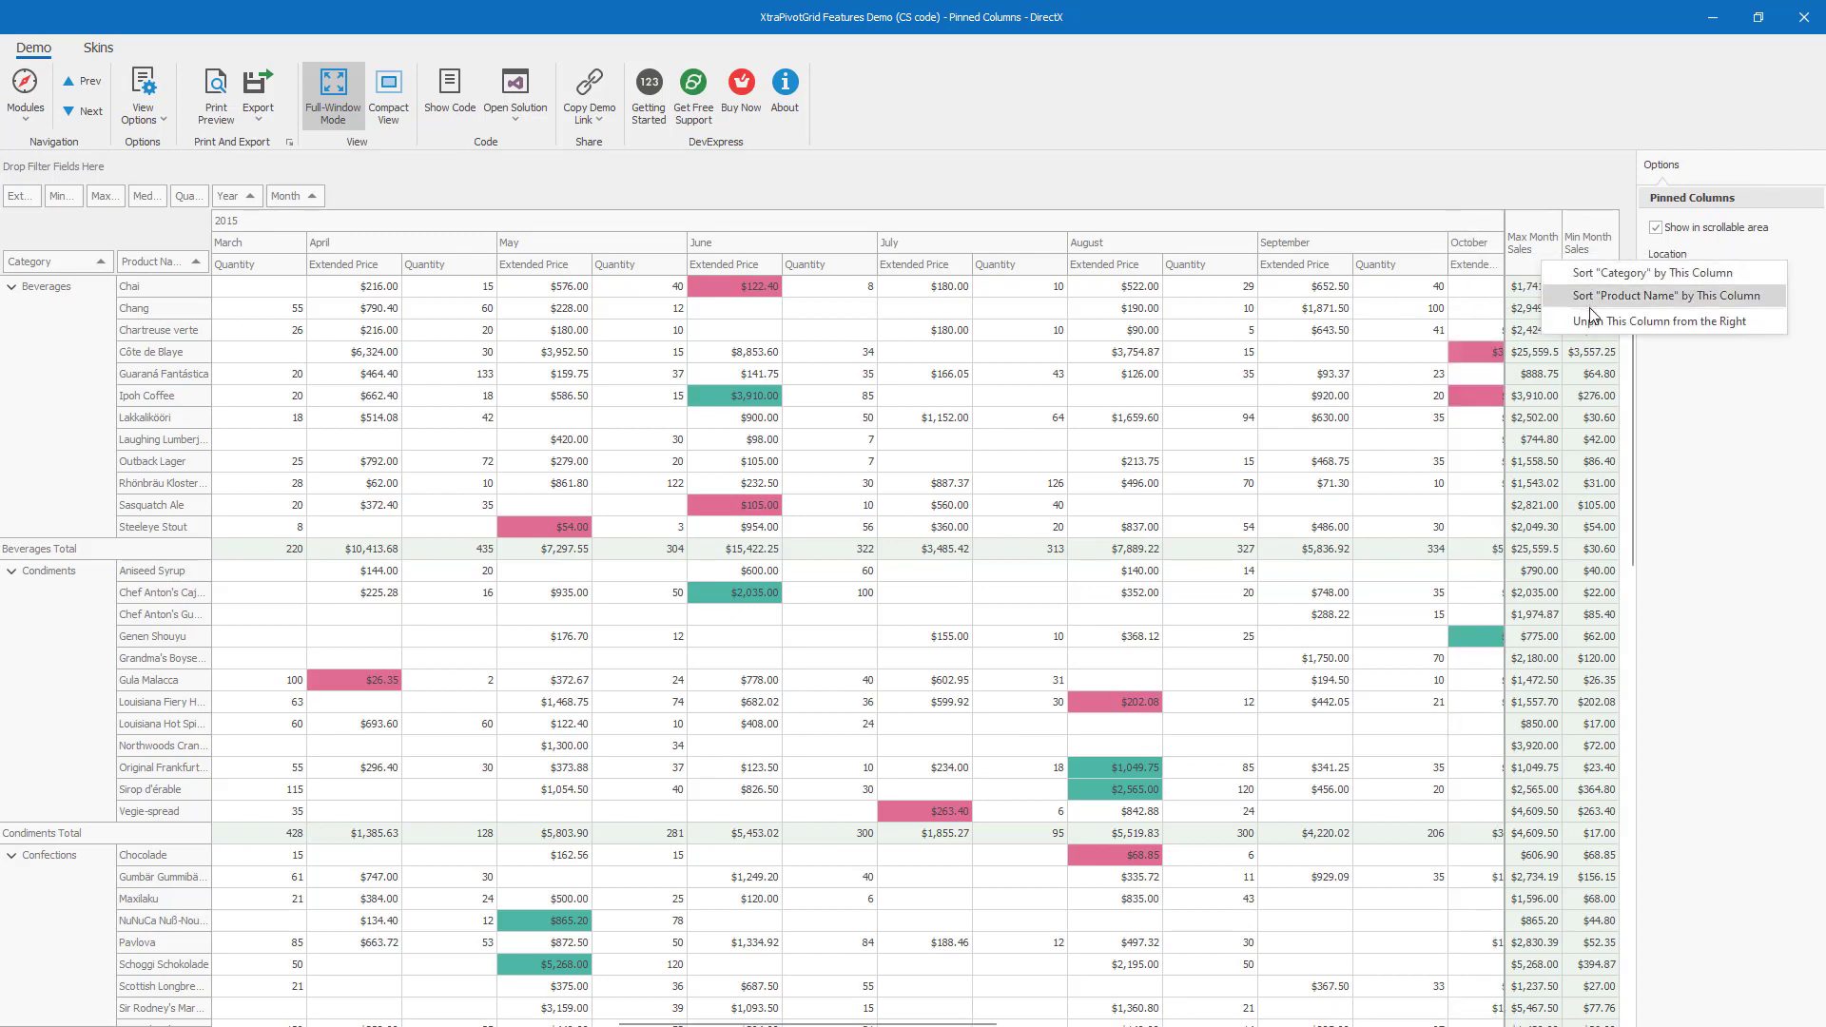
pyautogui.click(1660, 320)
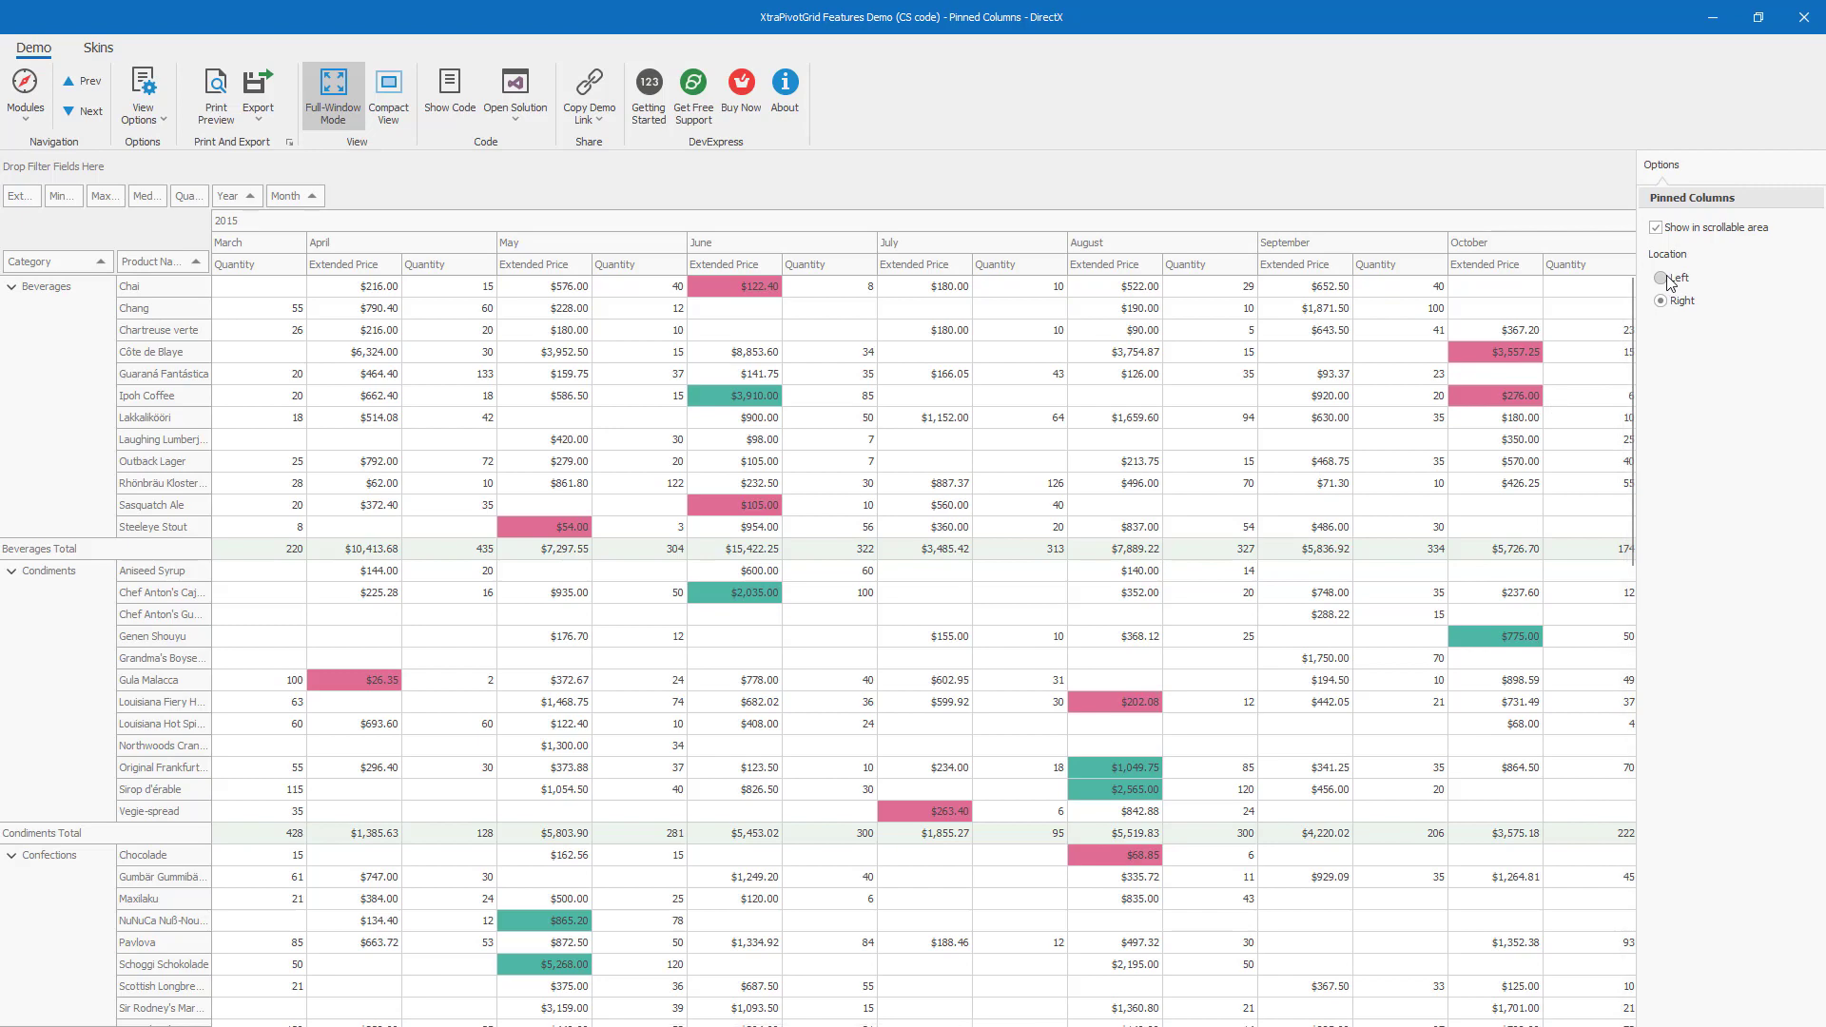
pyautogui.click(1662, 277)
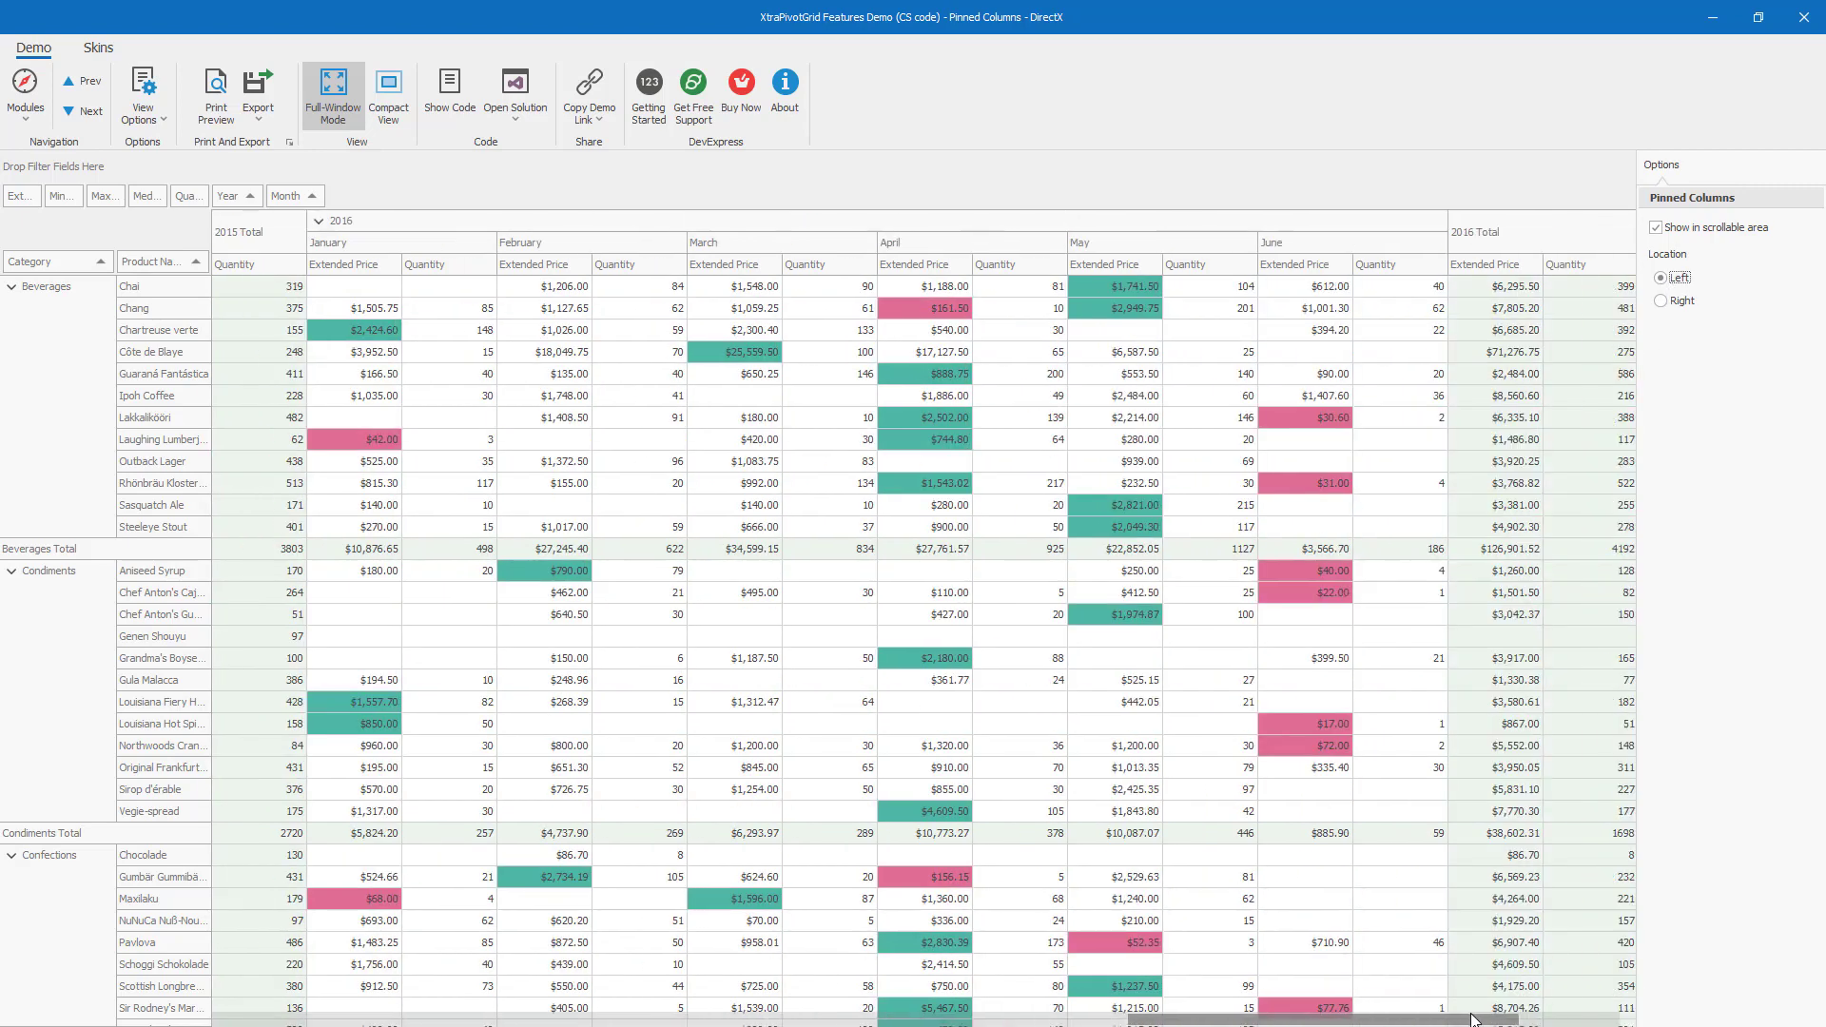
pyautogui.hscroll(3)
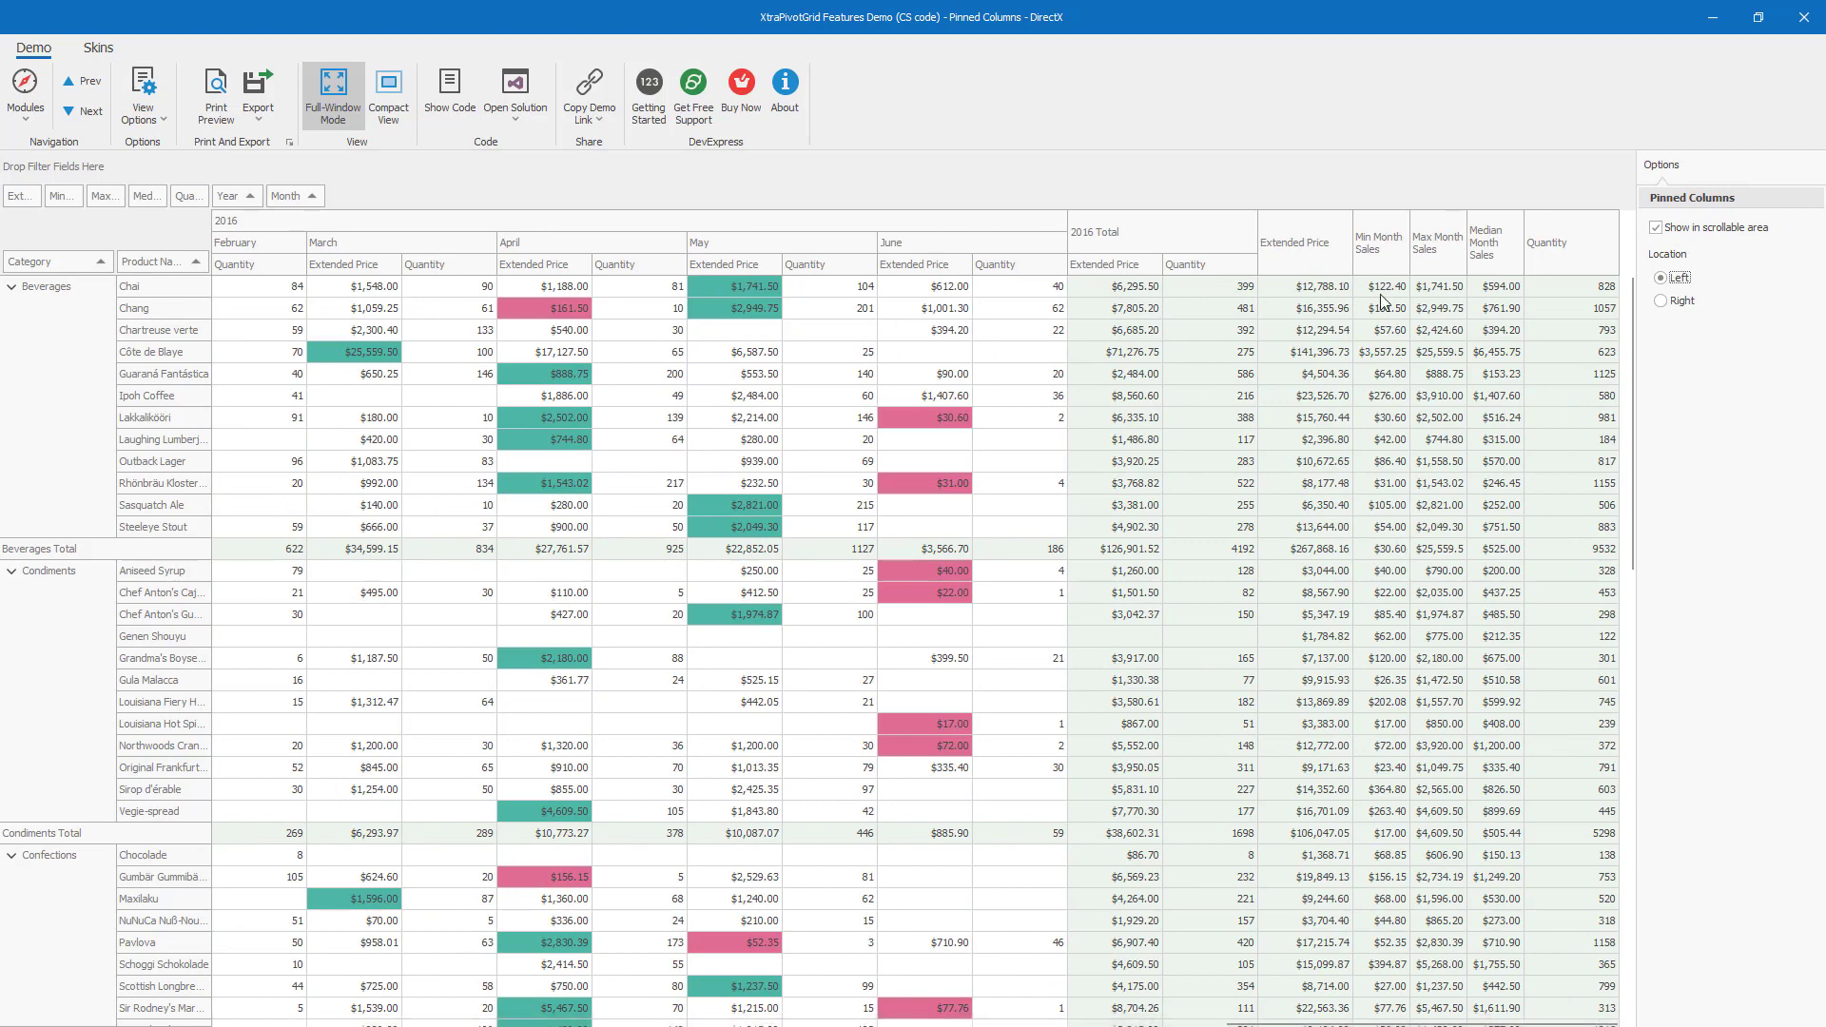
pyautogui.rightClick(1379, 242)
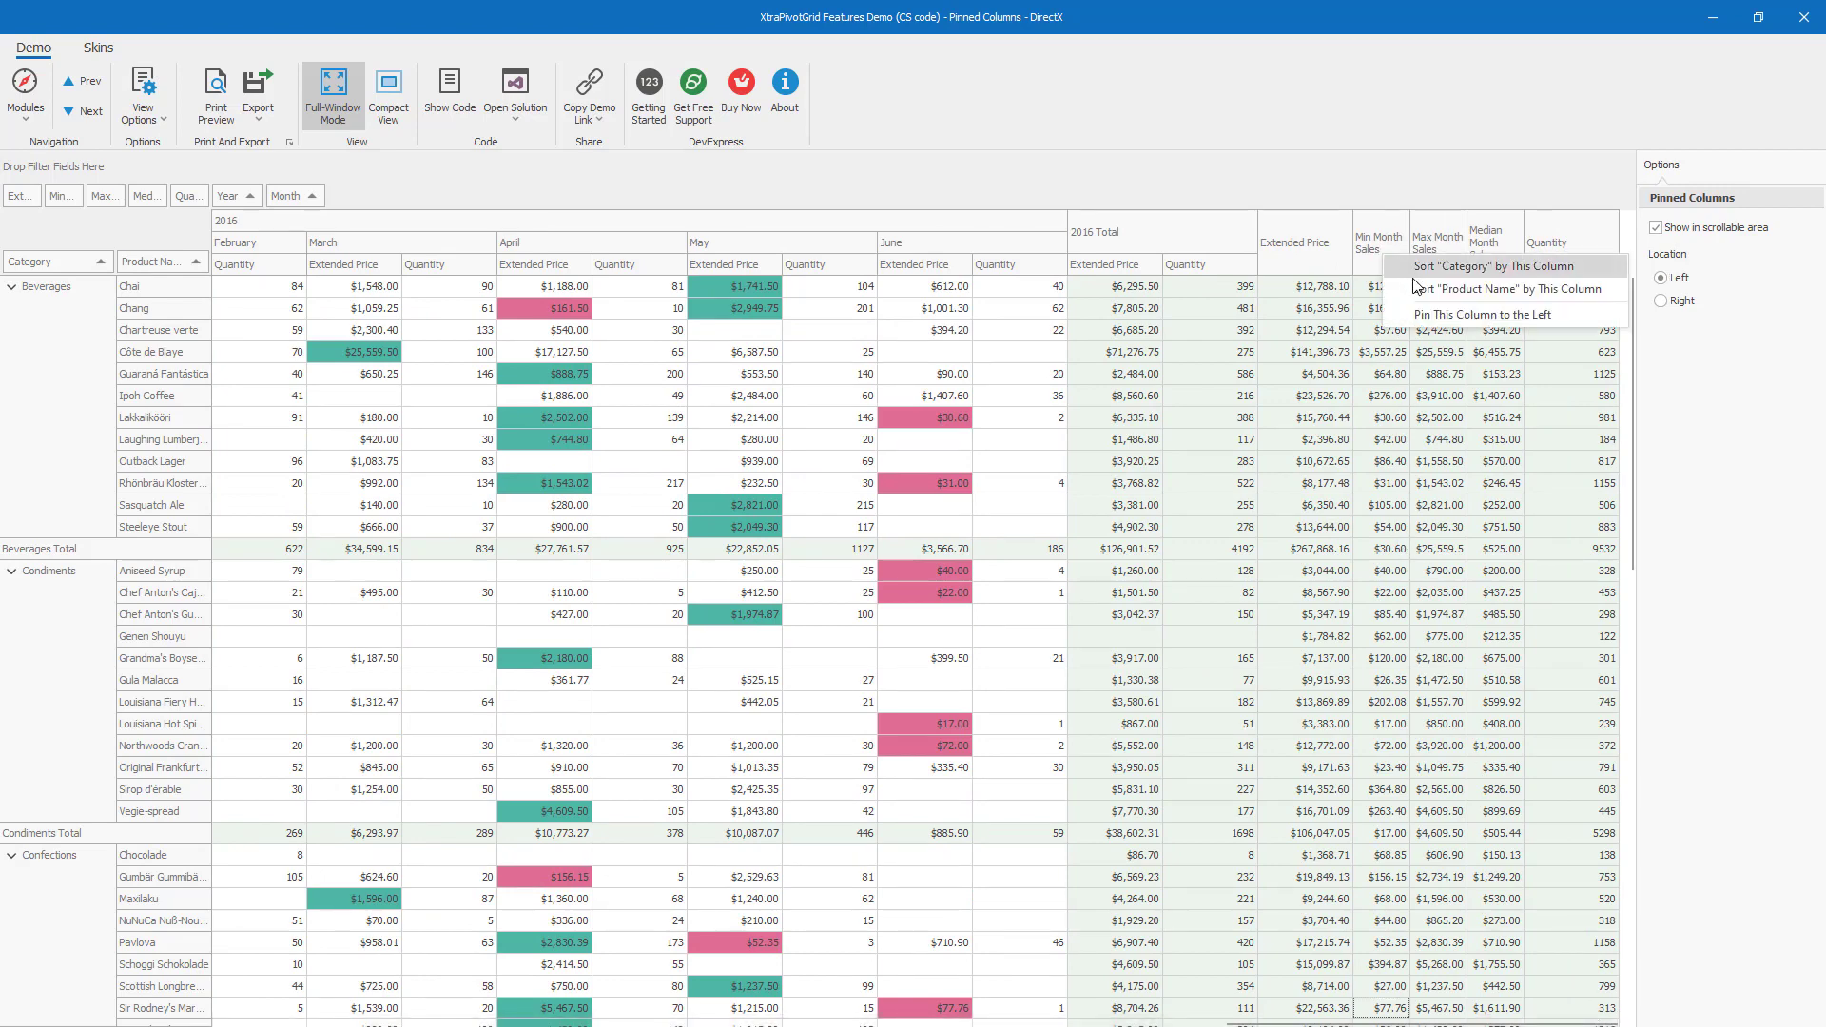
pyautogui.click(1469, 316)
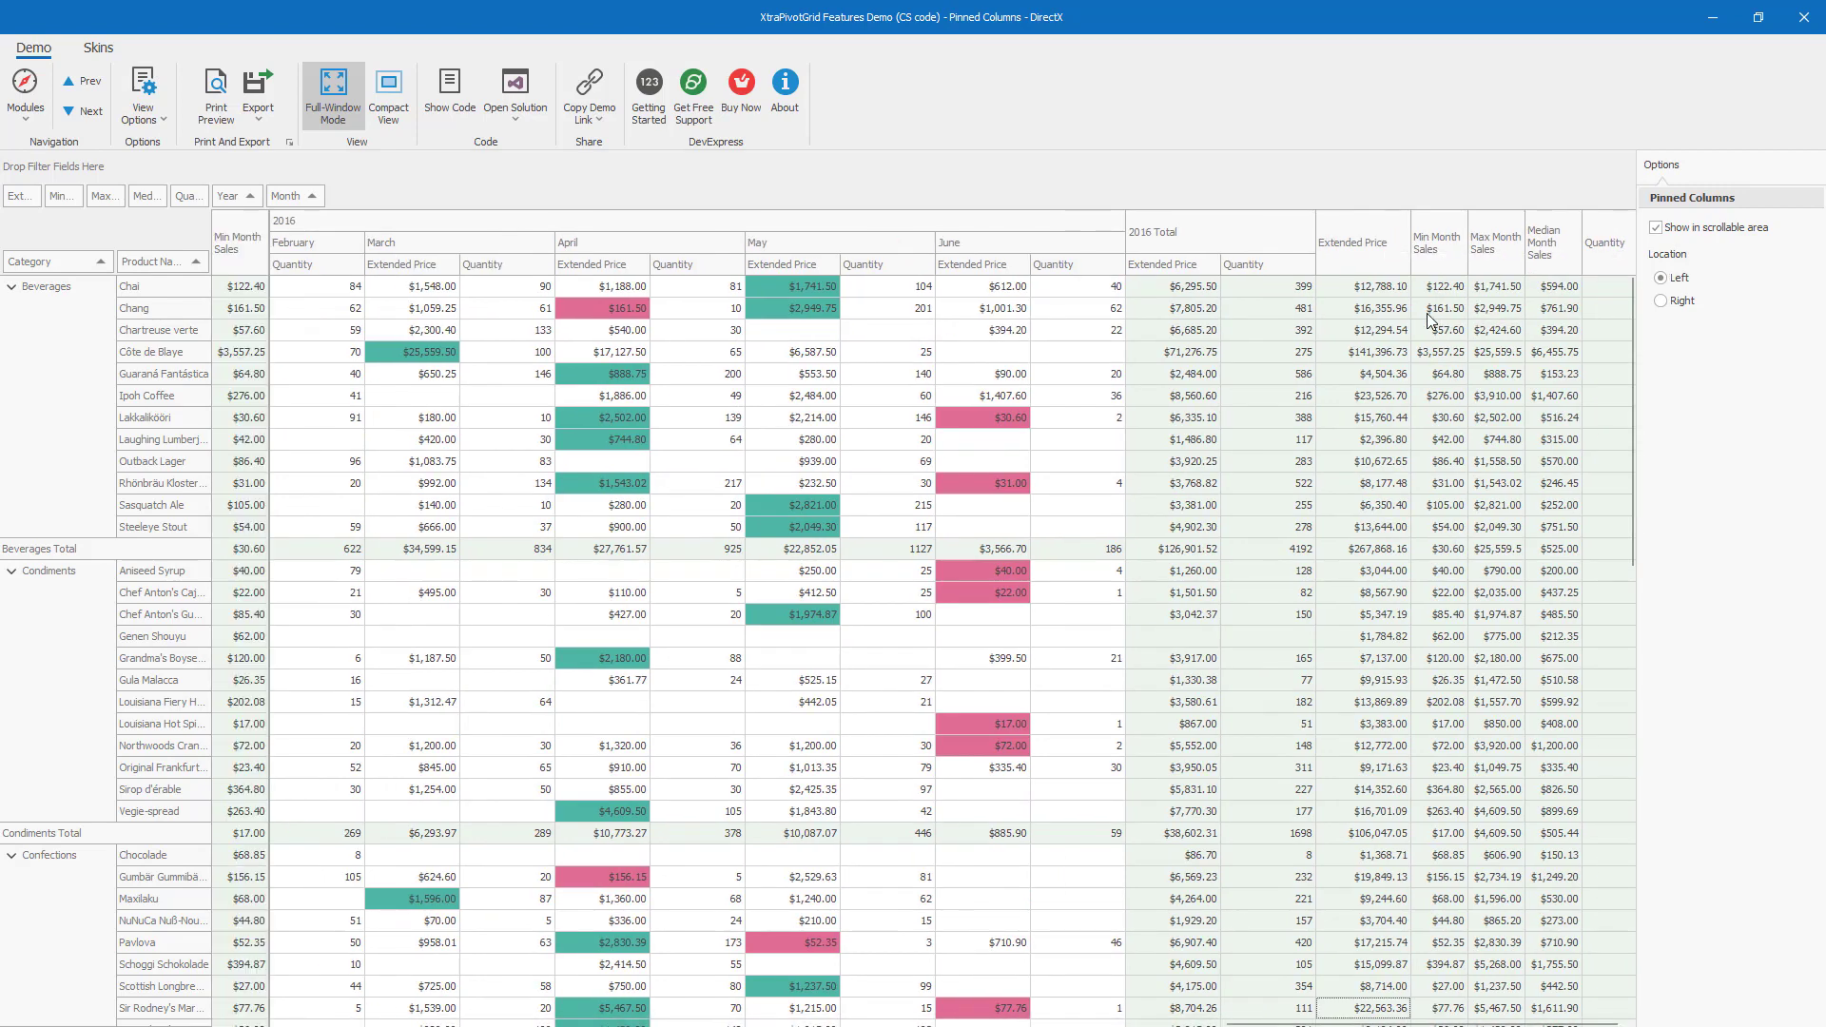
pyautogui.moveTo(1494, 238)
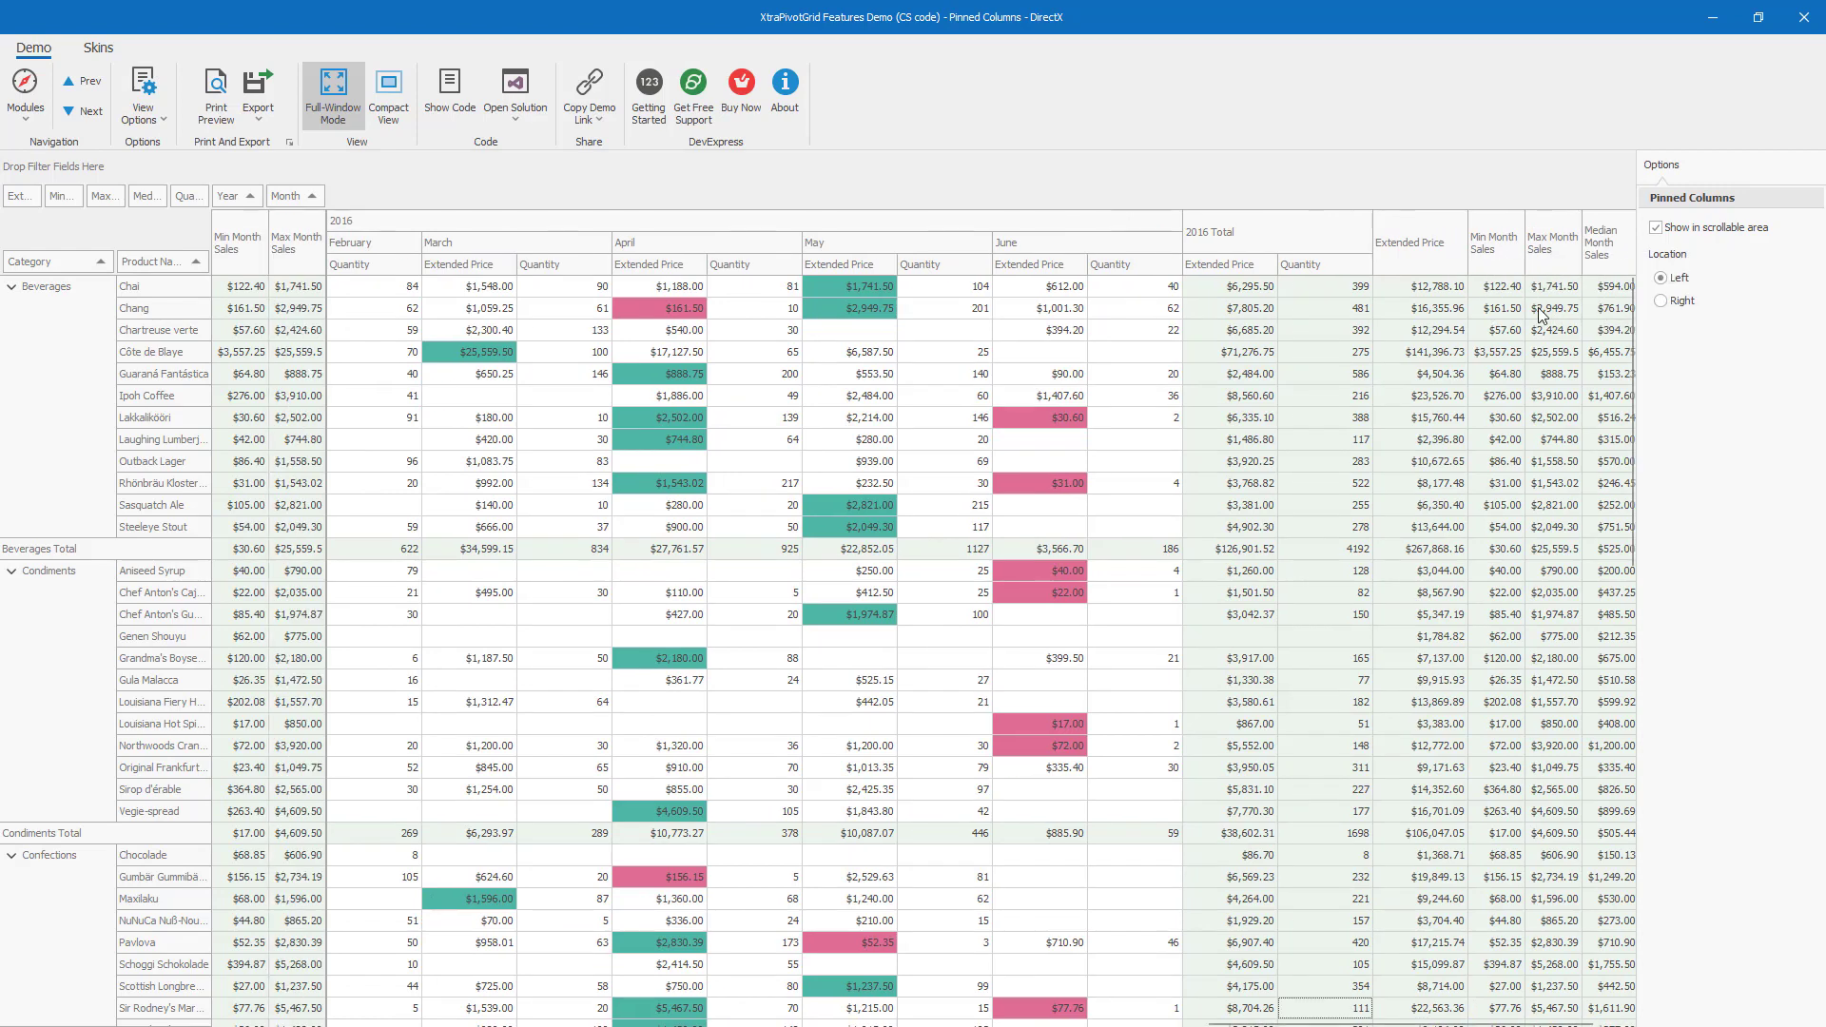
pyautogui.rightClick(1553, 239)
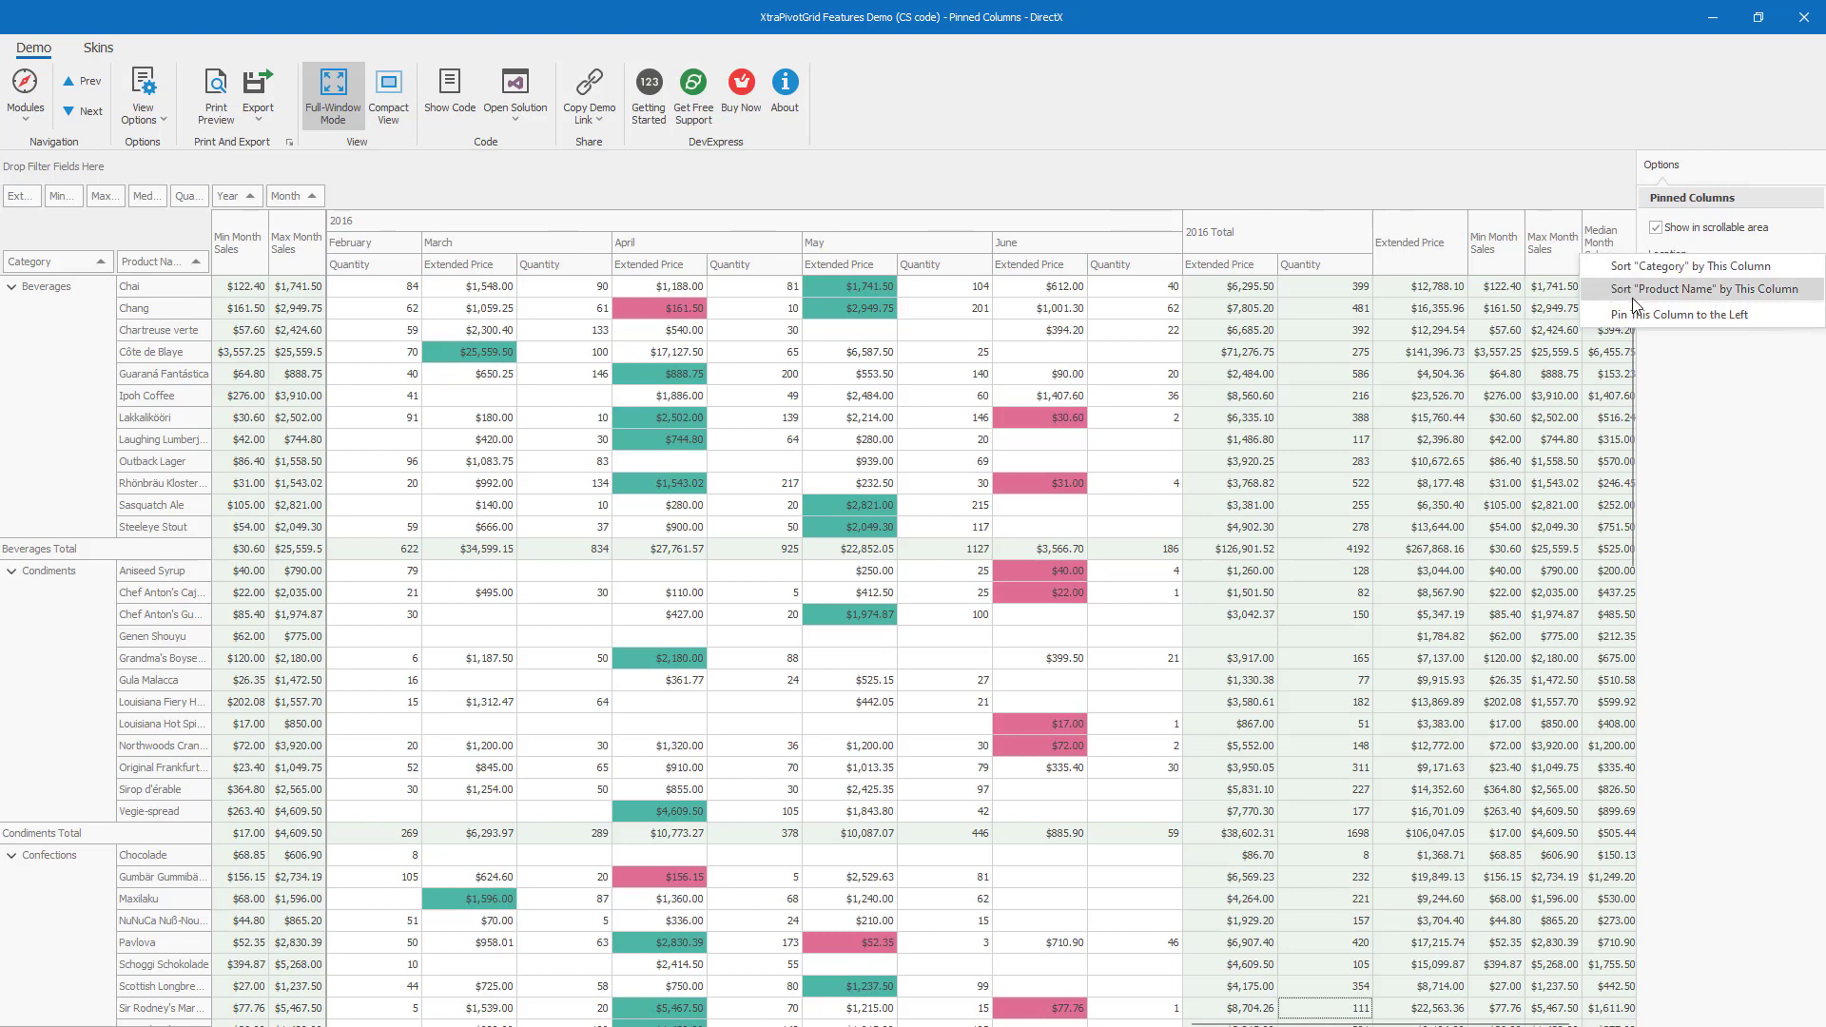
pyautogui.click(1686, 315)
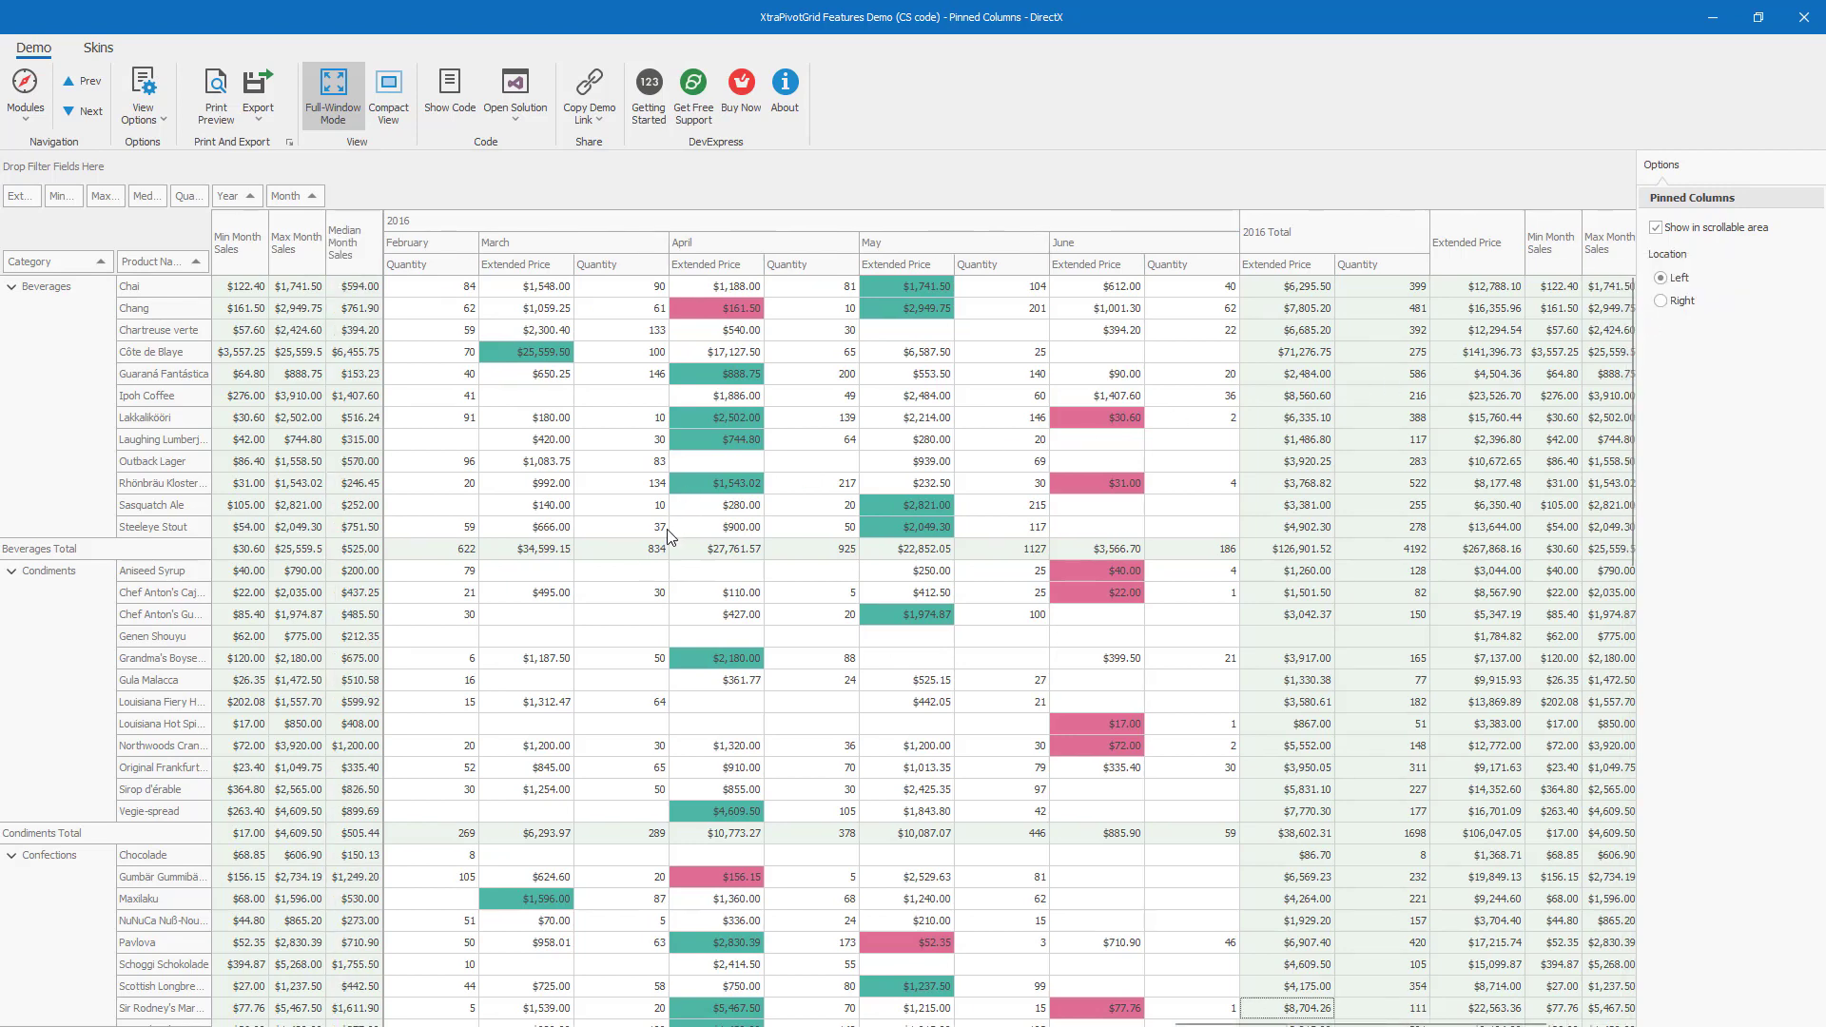
pyautogui.moveTo(291, 287)
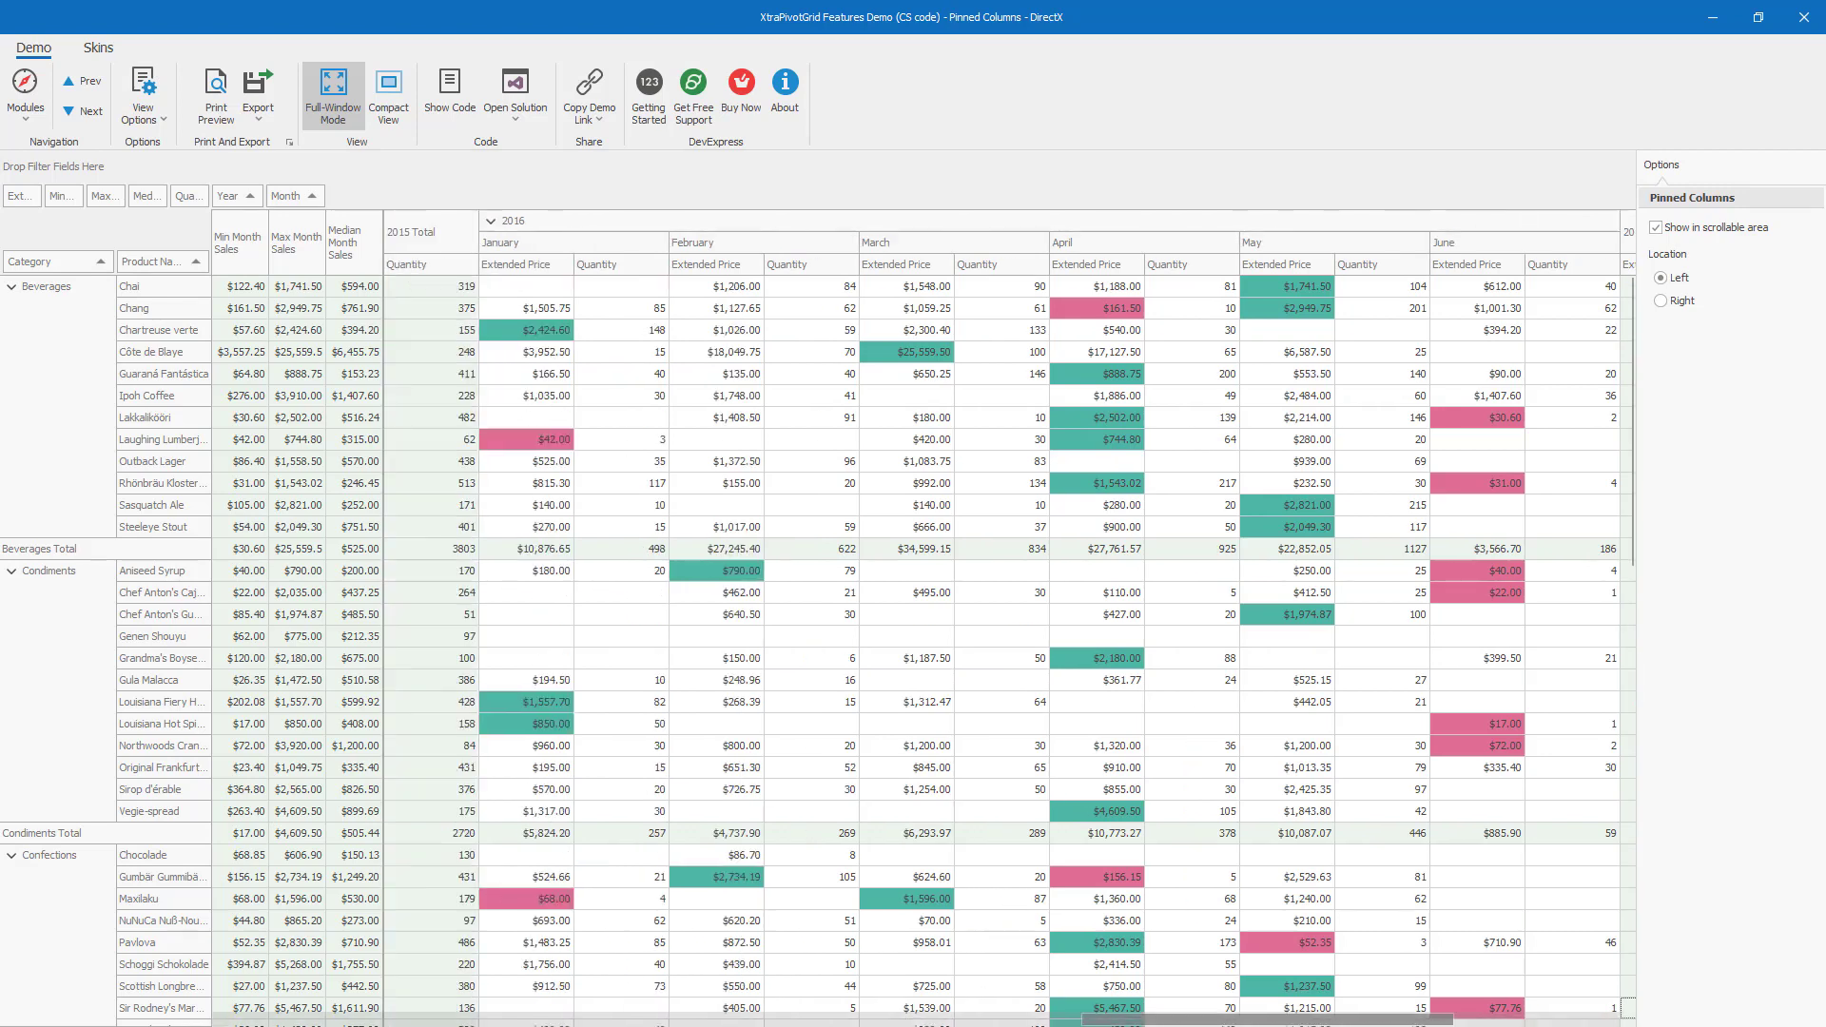
# Pin the 2014 Total Quantity column to the left via its header menu.
pyautogui.hscroll(-3)
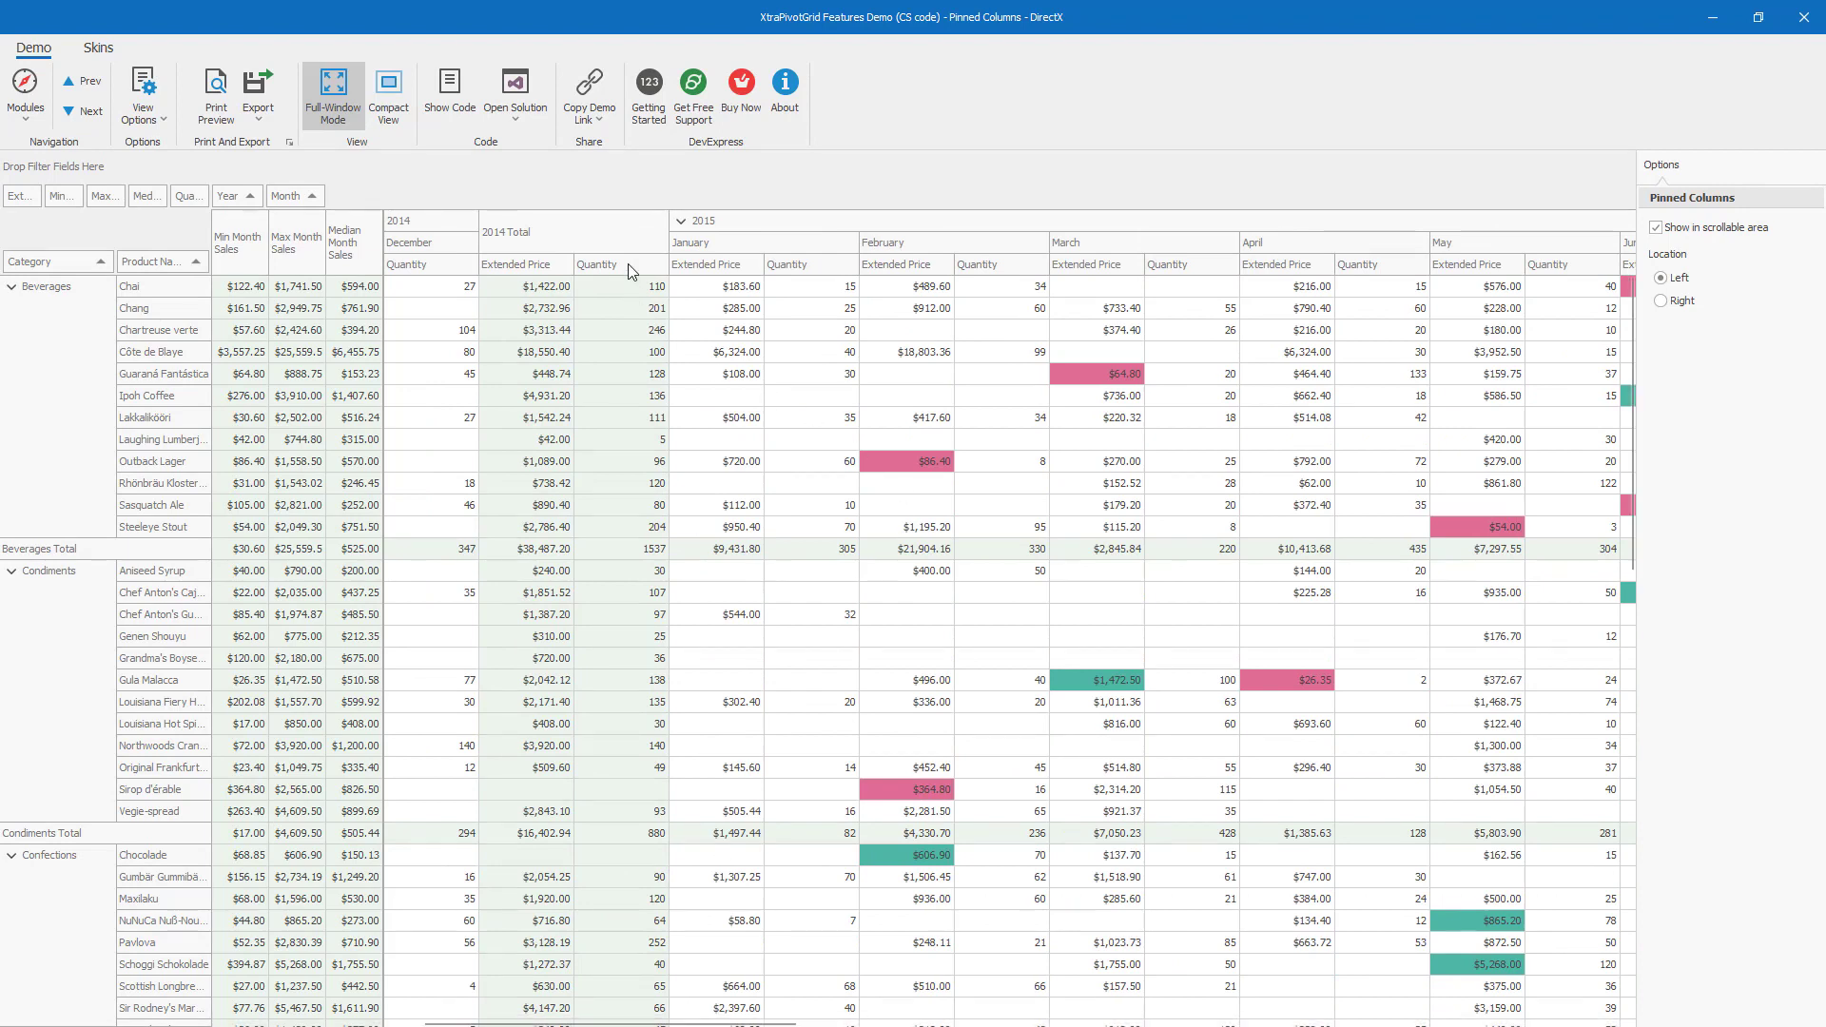
pyautogui.rightClick(629, 264)
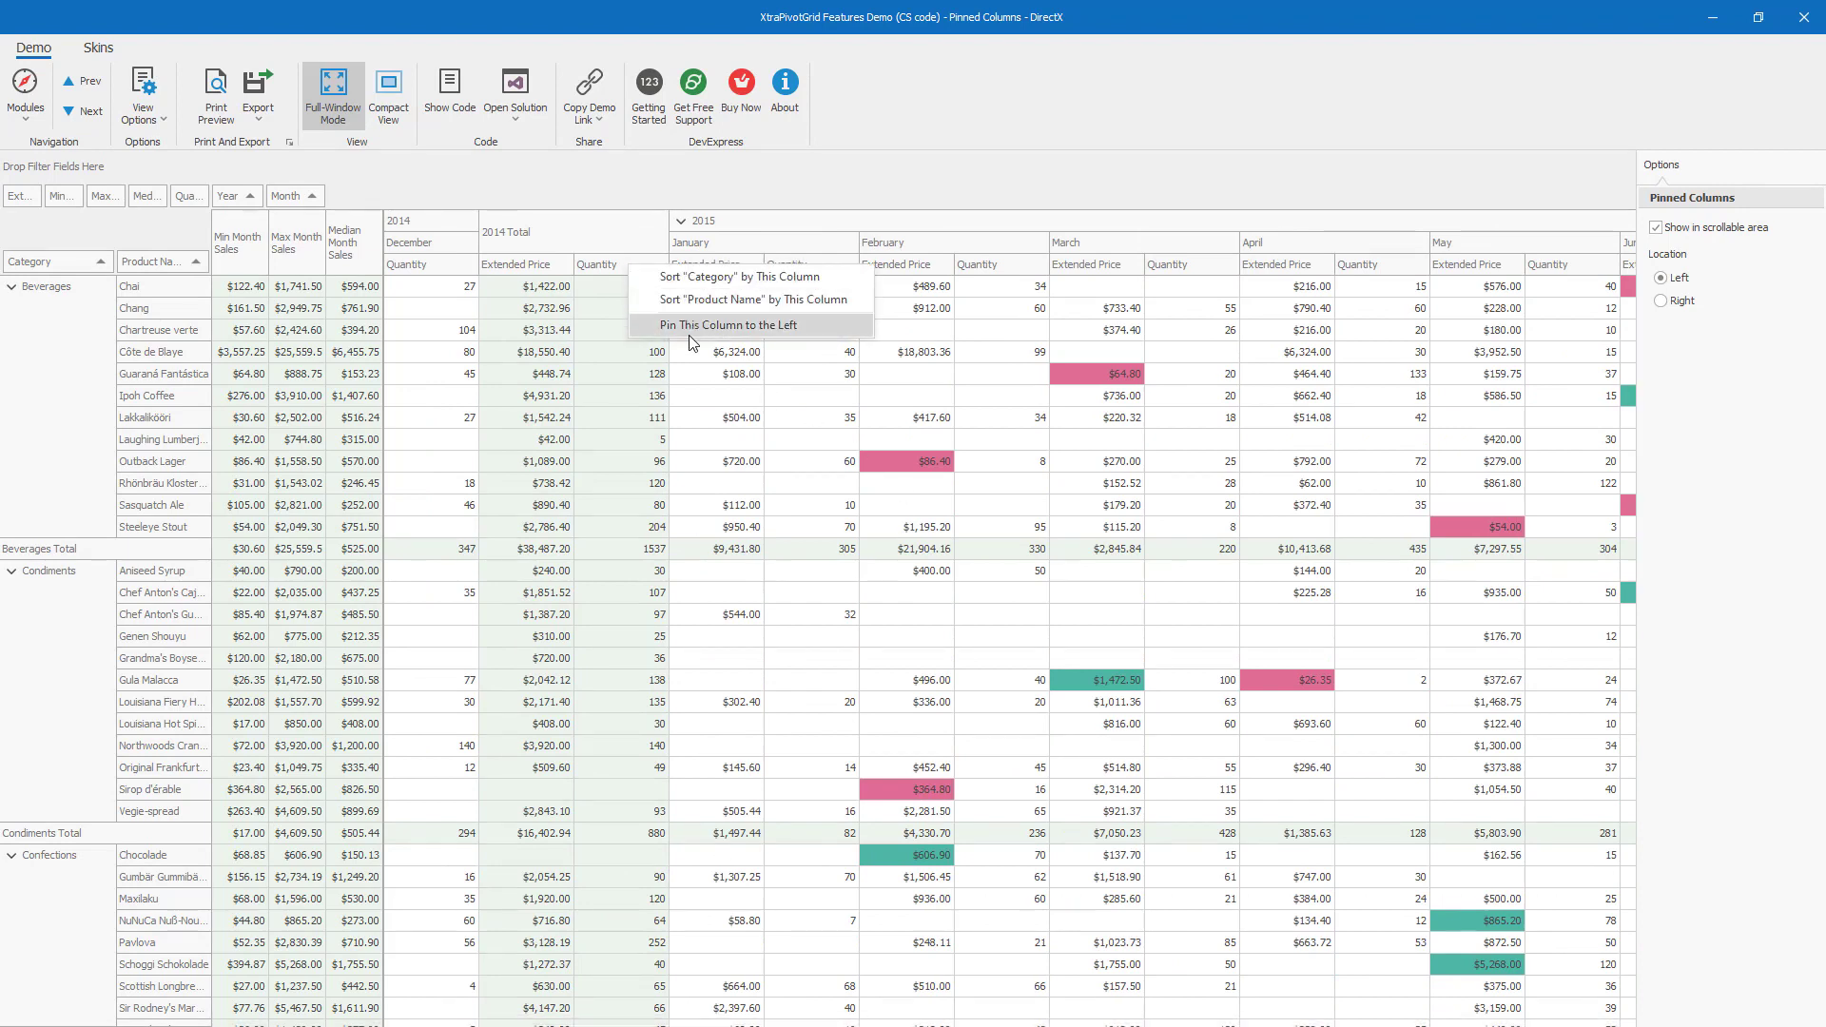
pyautogui.click(726, 325)
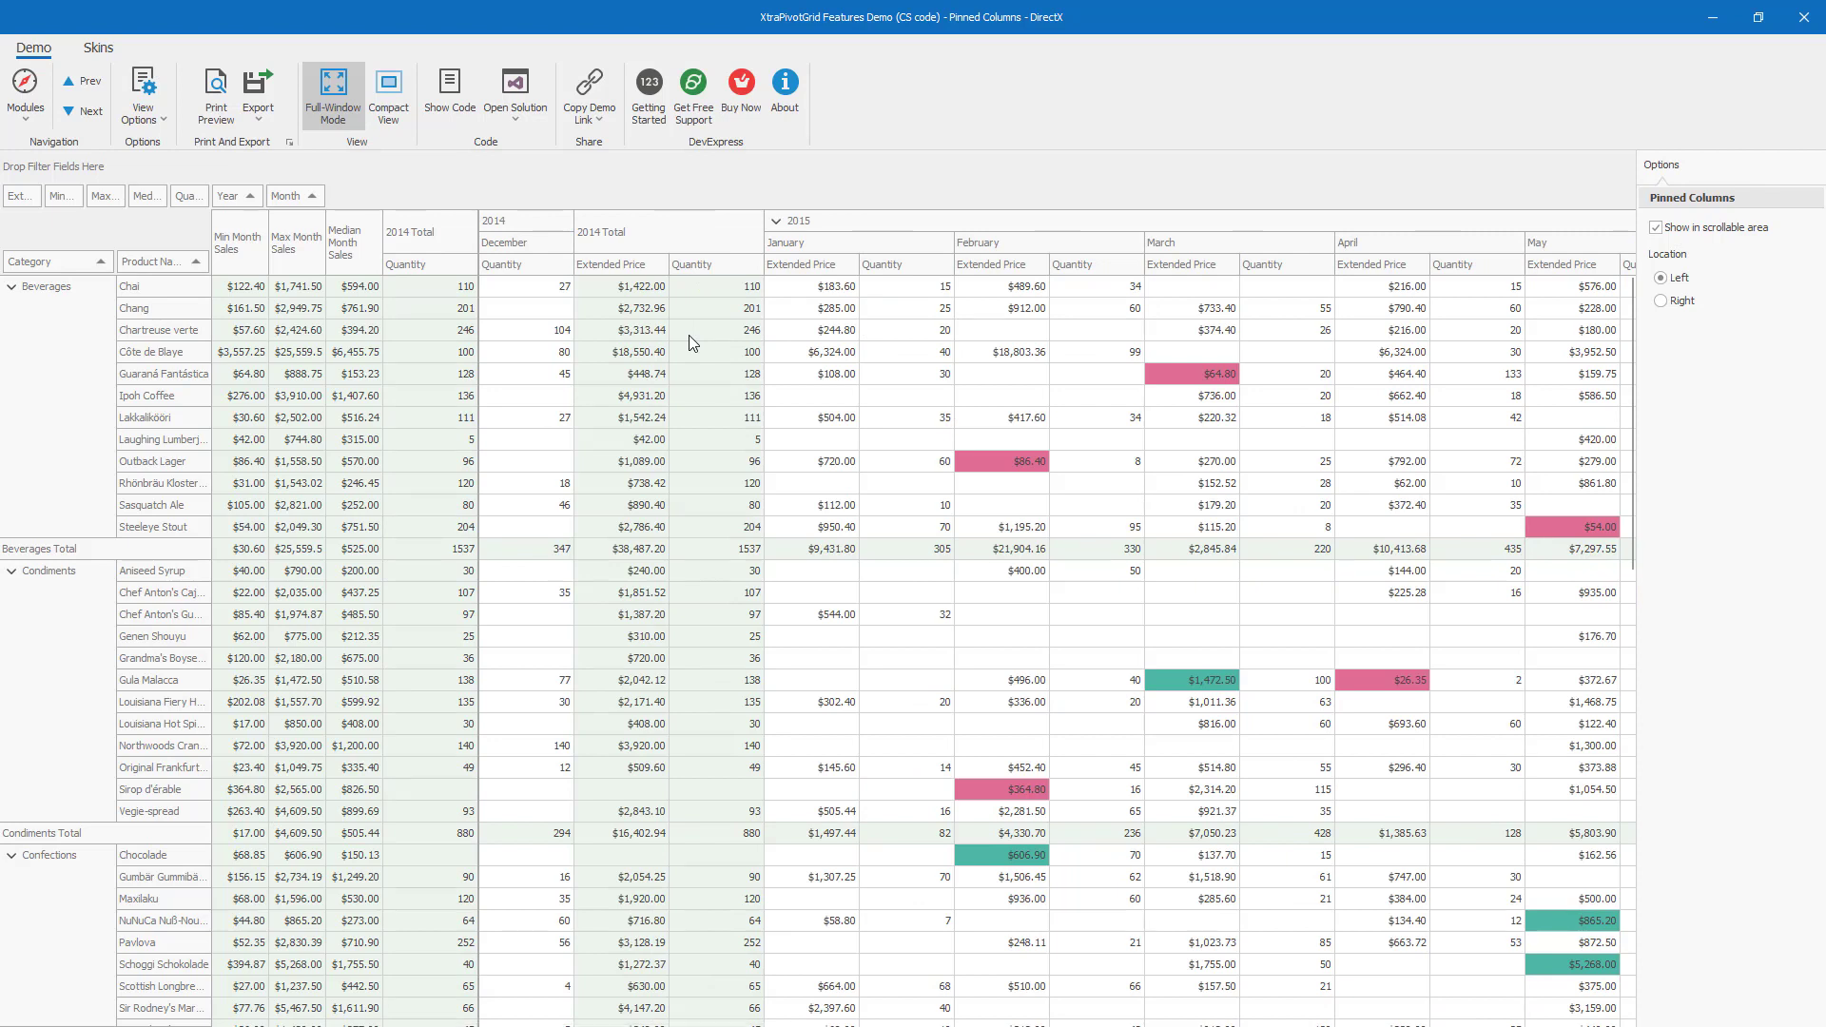
pyautogui.moveTo(593, 383)
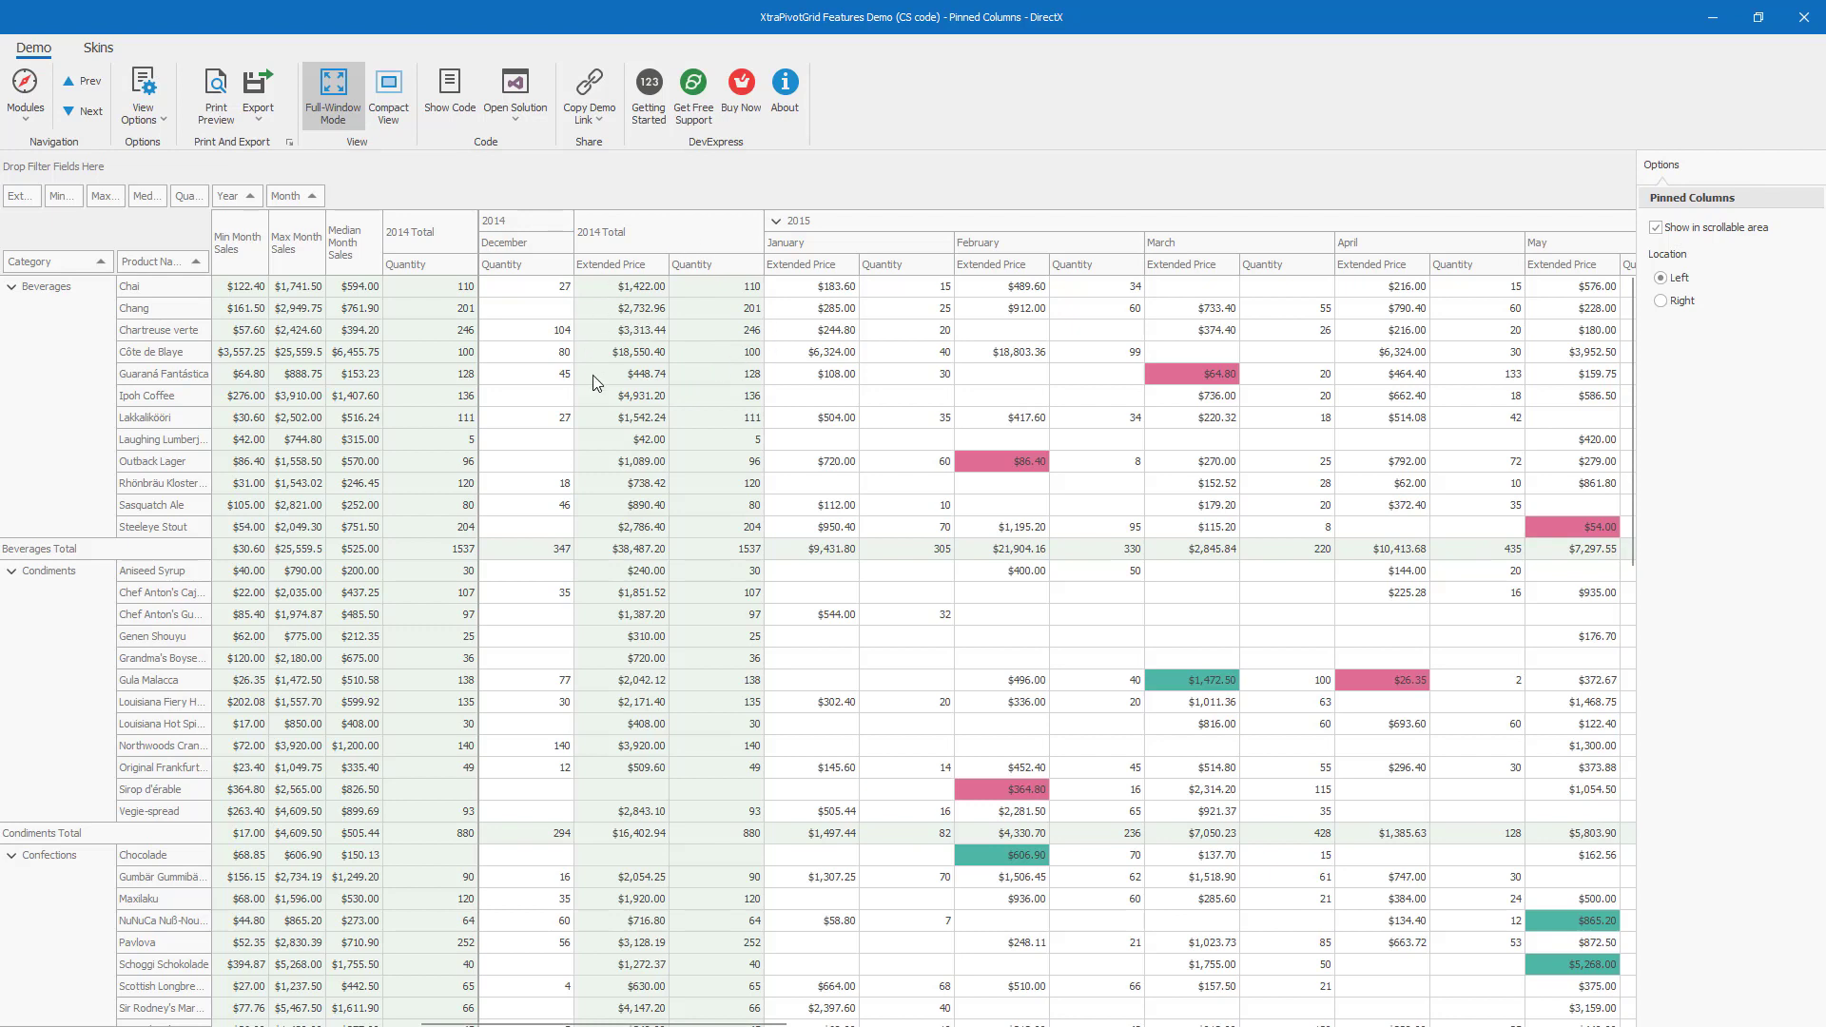
pyautogui.moveTo(637, 415)
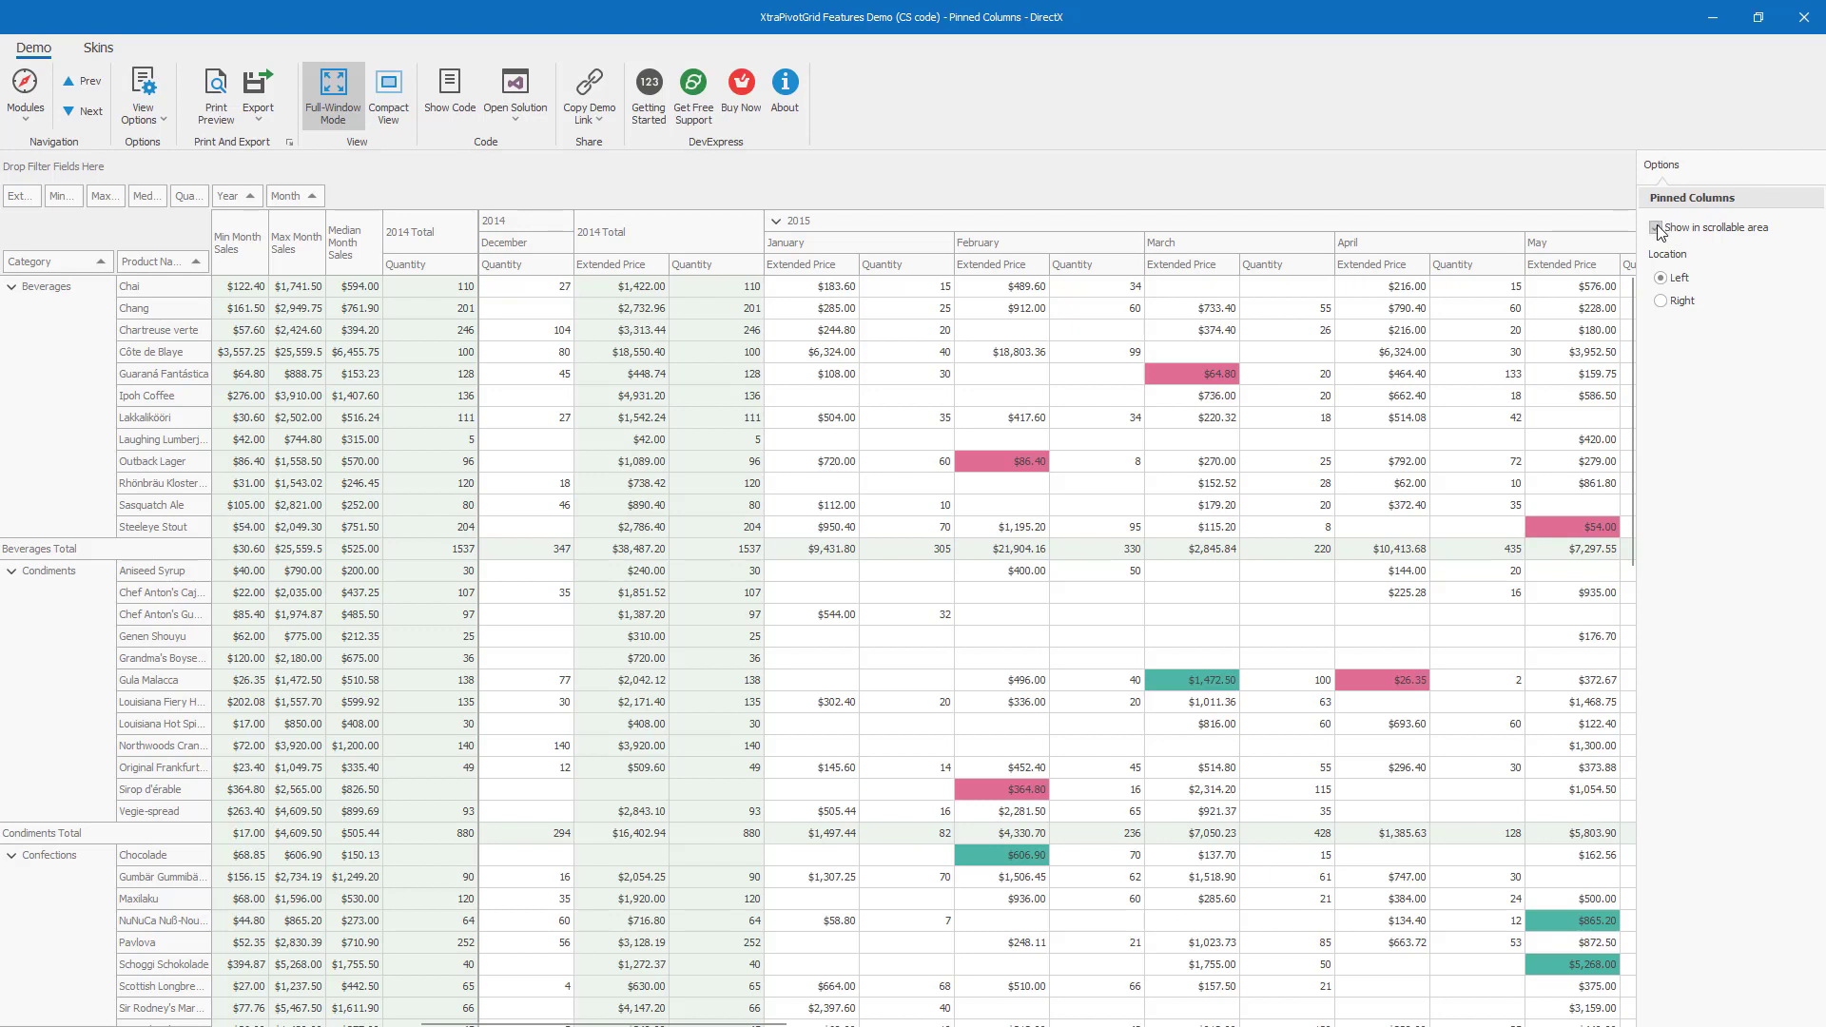
# Turn off 'Show in scrollable area' for pinned columns.
pyautogui.click(1659, 228)
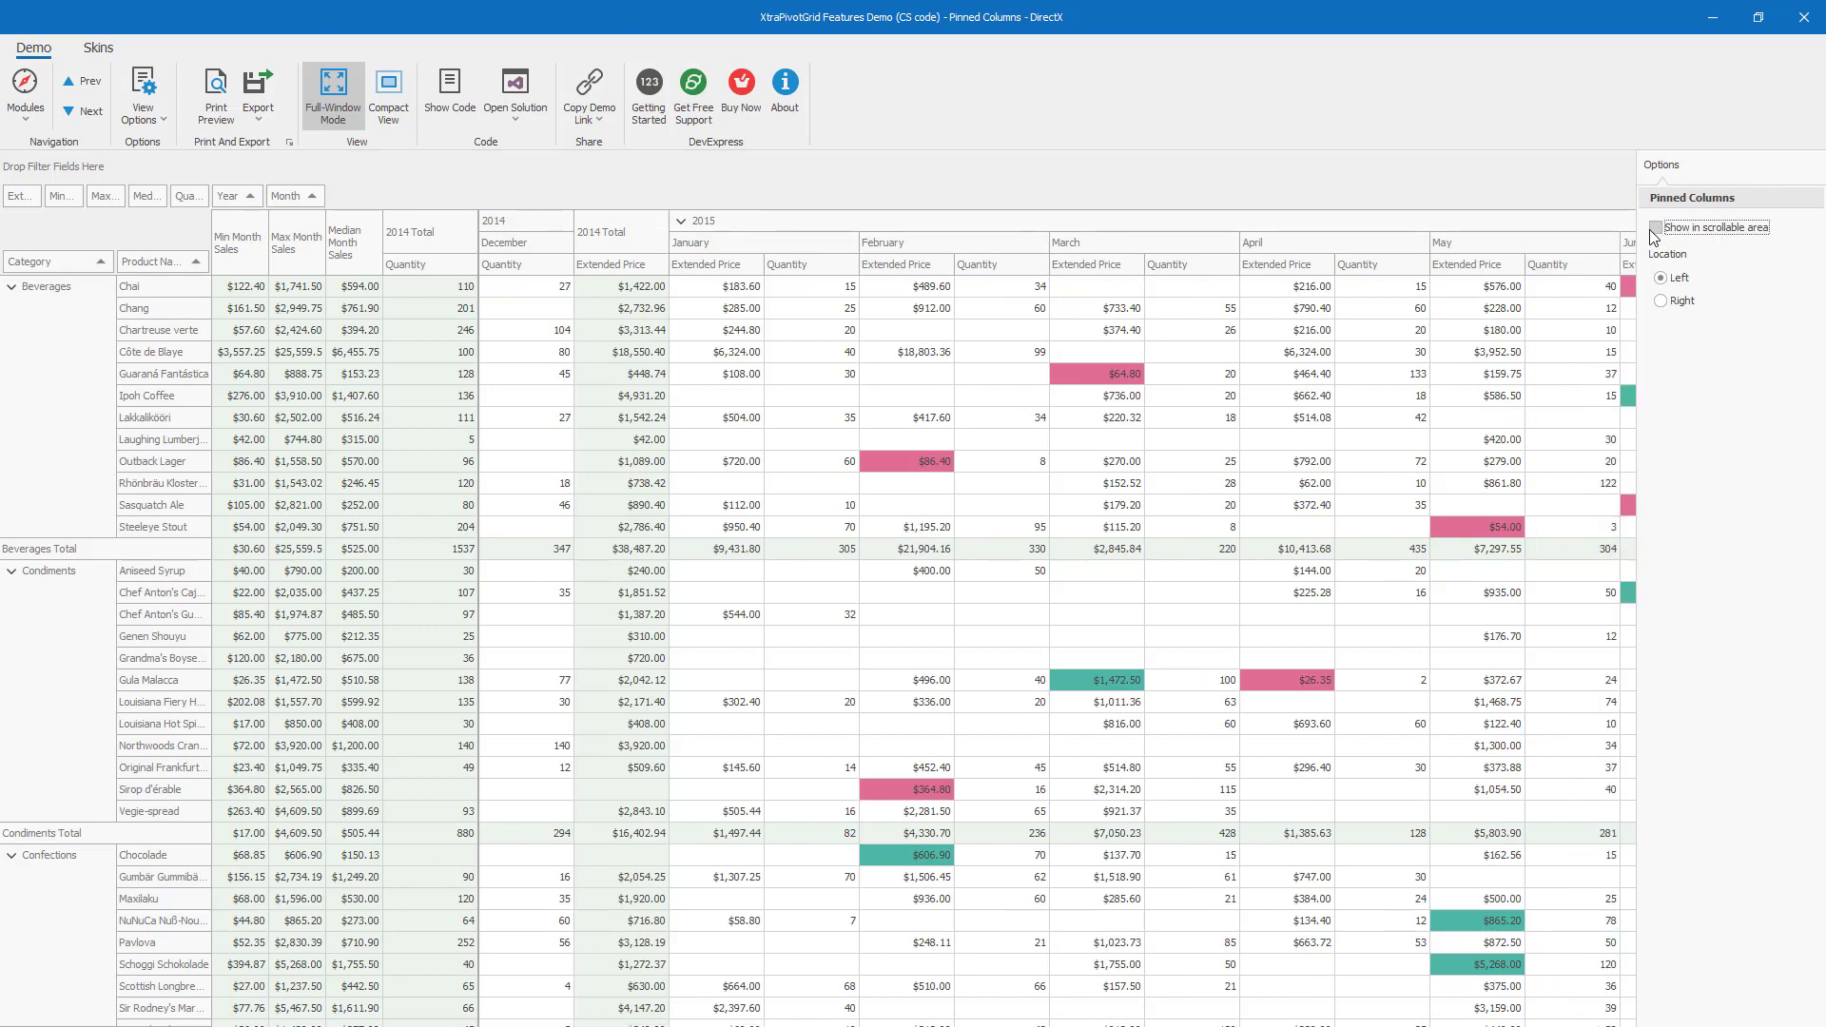
pyautogui.click(1656, 227)
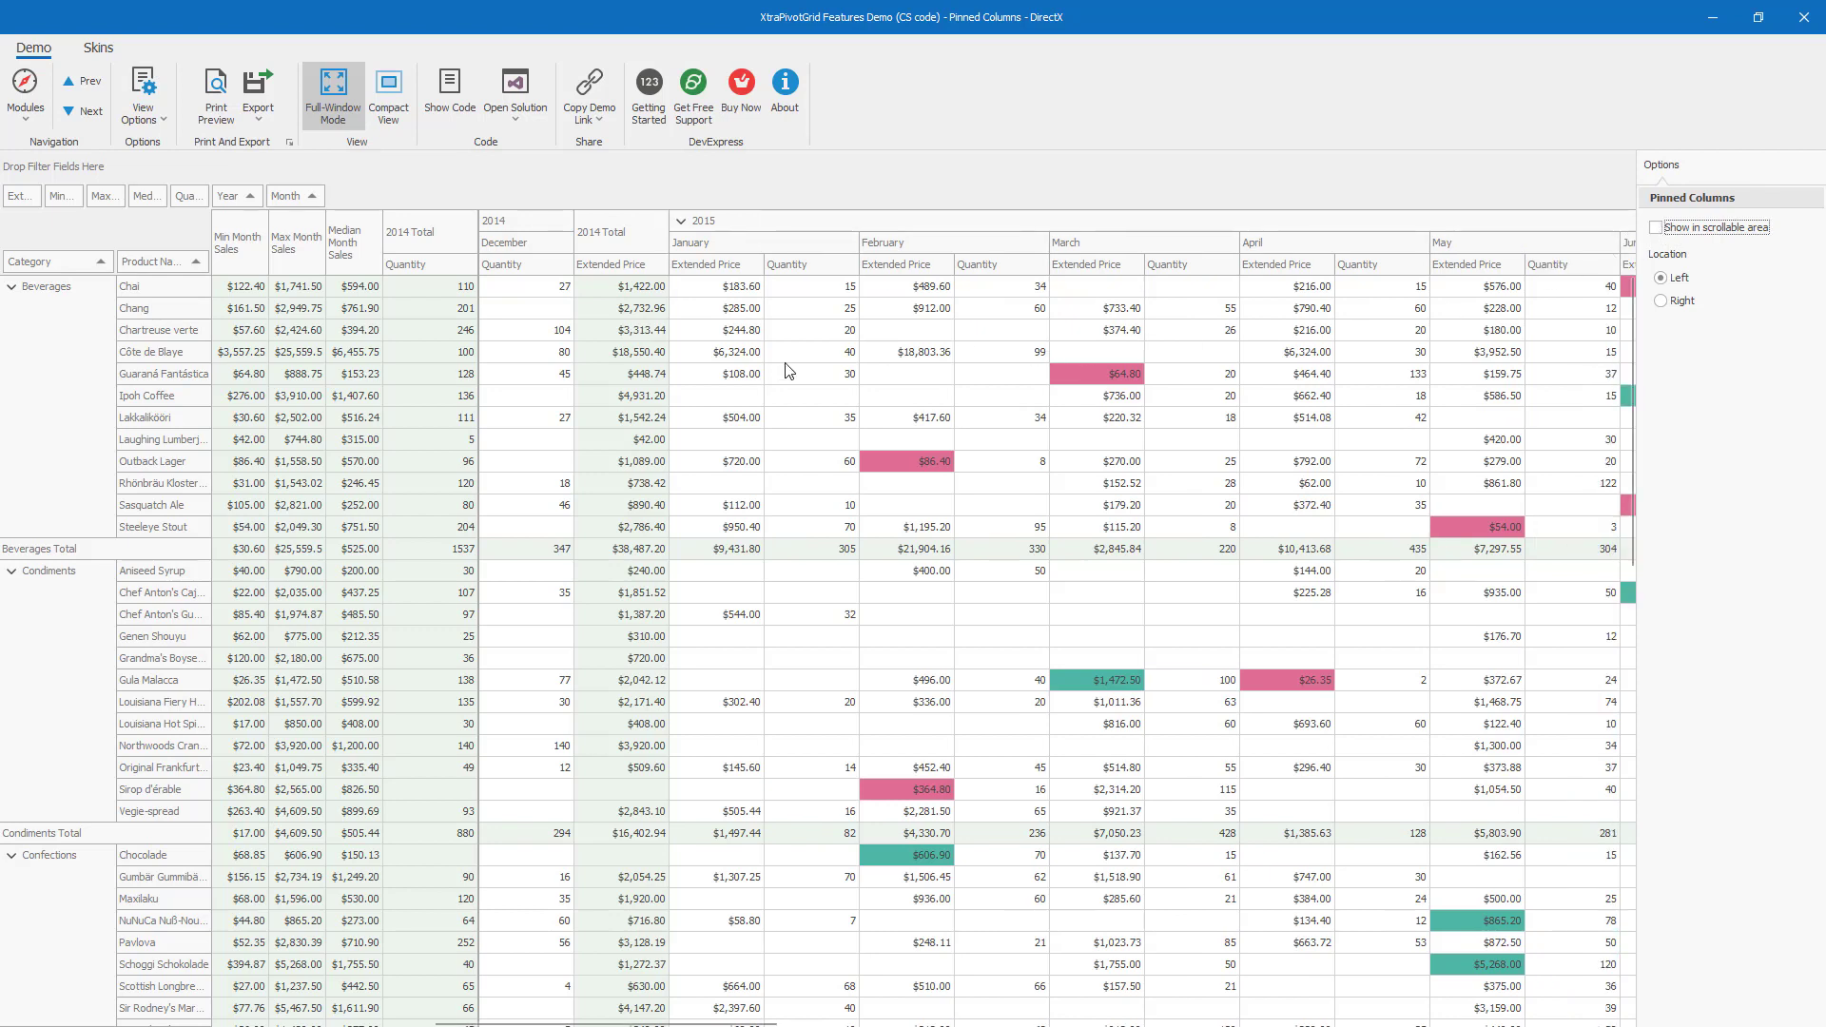
pyautogui.moveTo(613, 381)
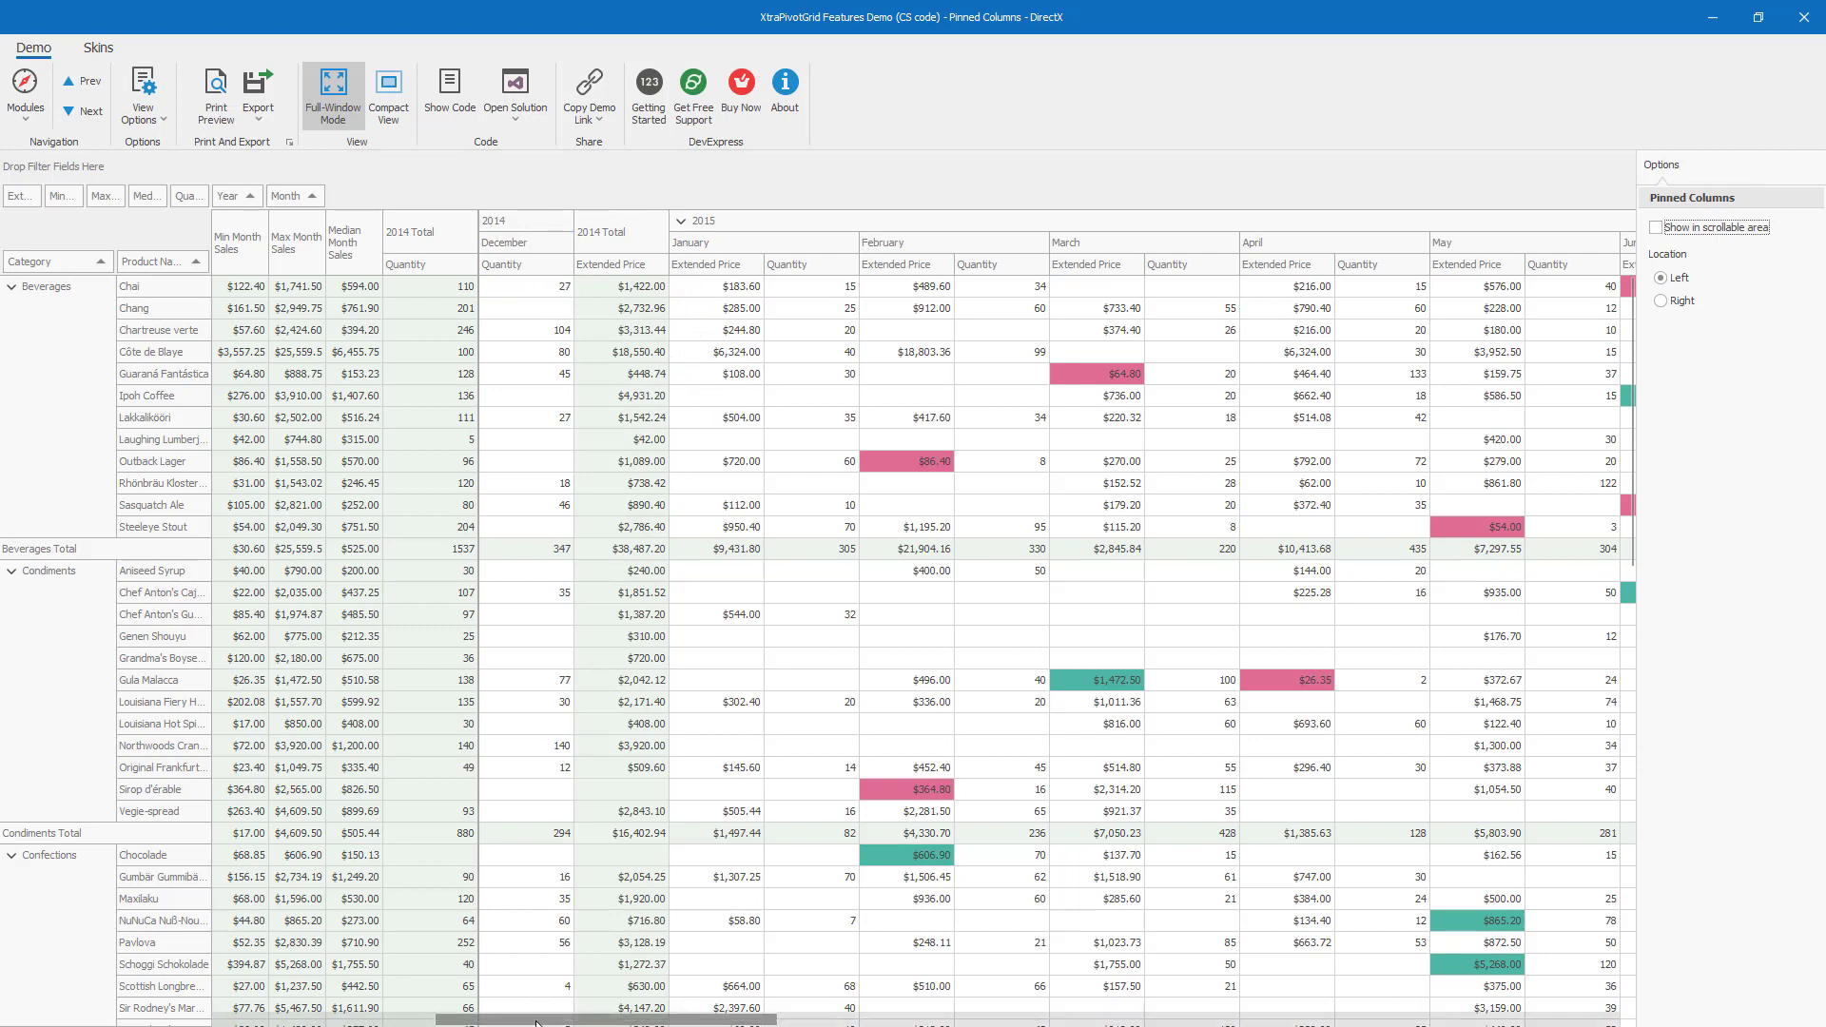
pyautogui.hscroll(3)
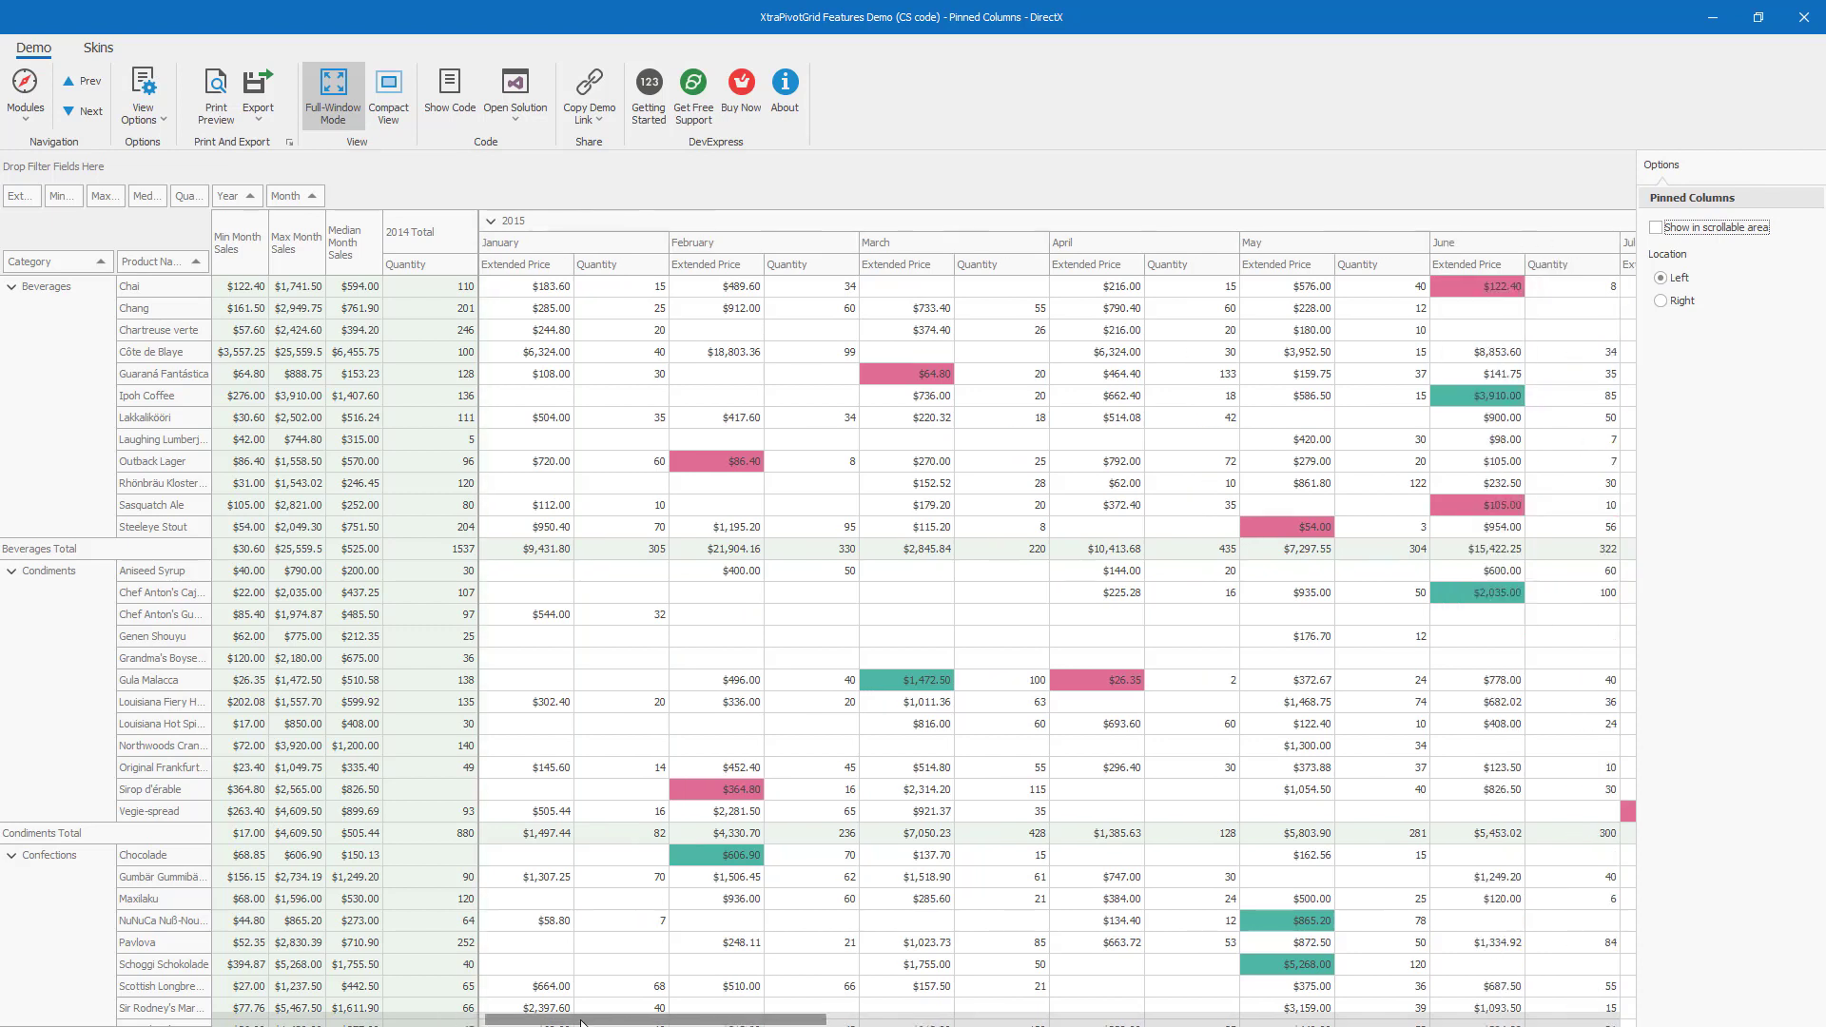
pyautogui.hscroll(3)
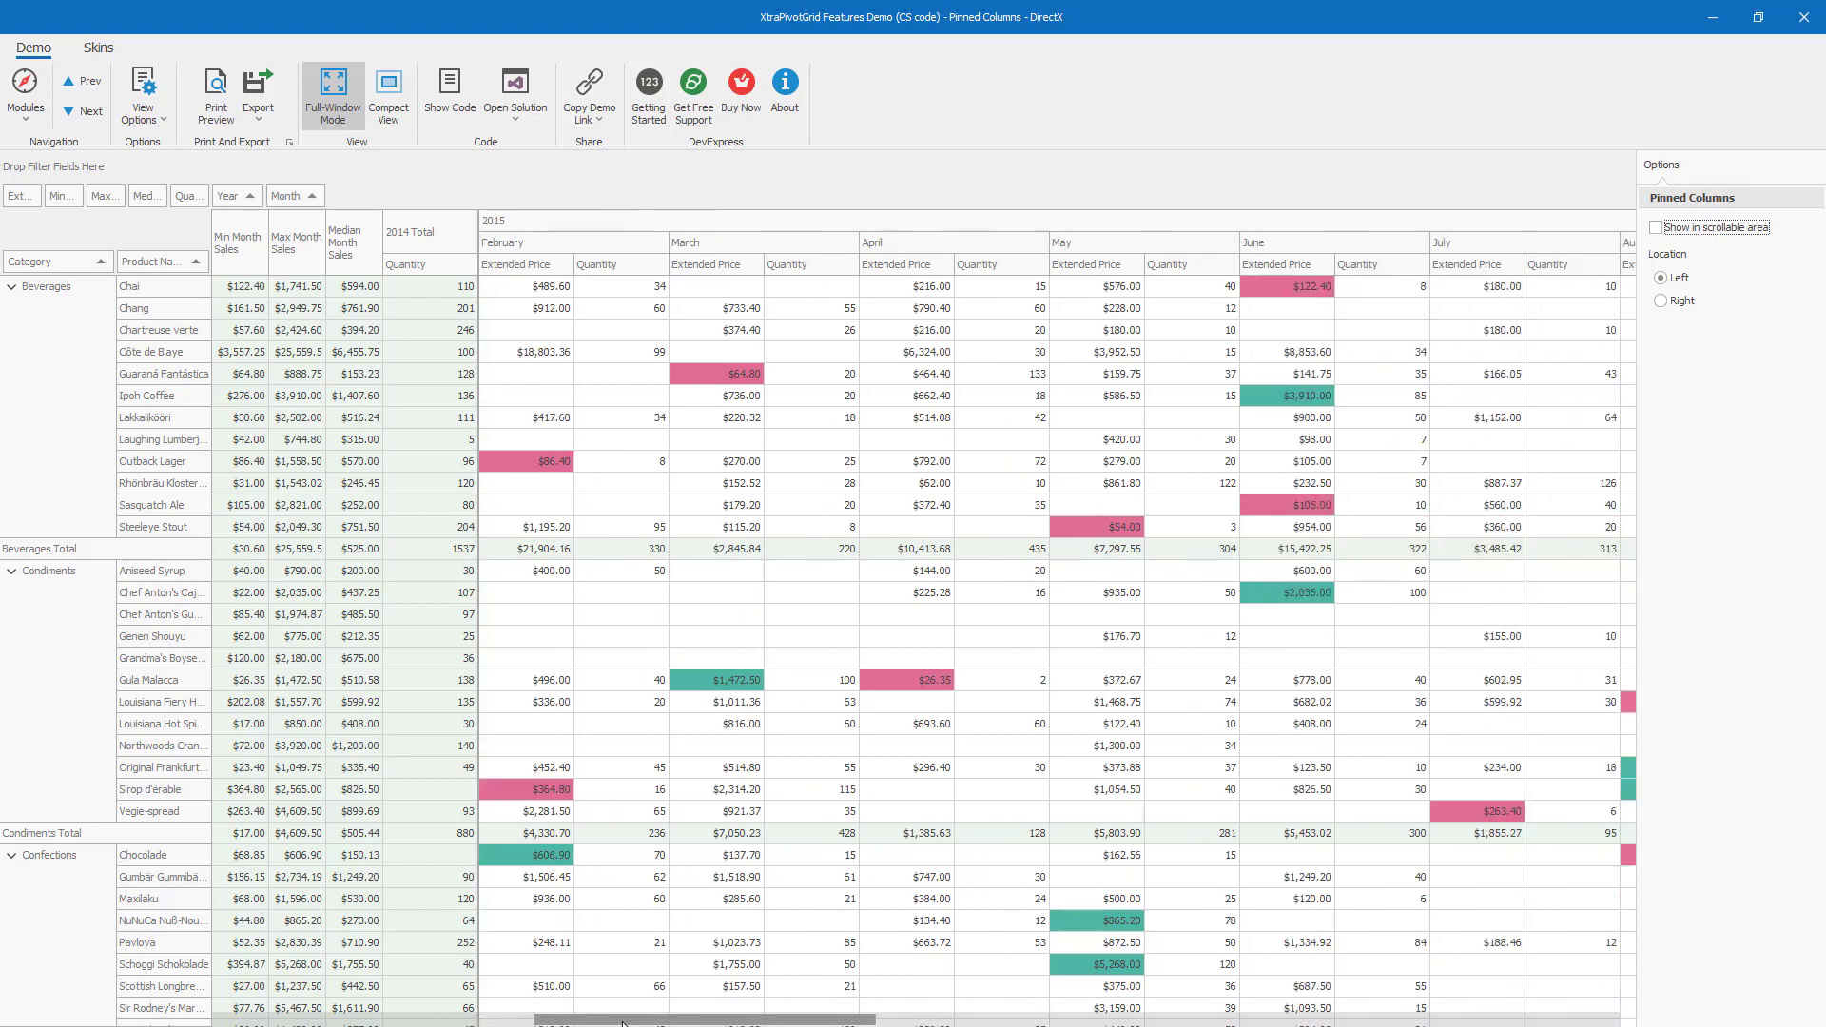
pyautogui.hscroll(3)
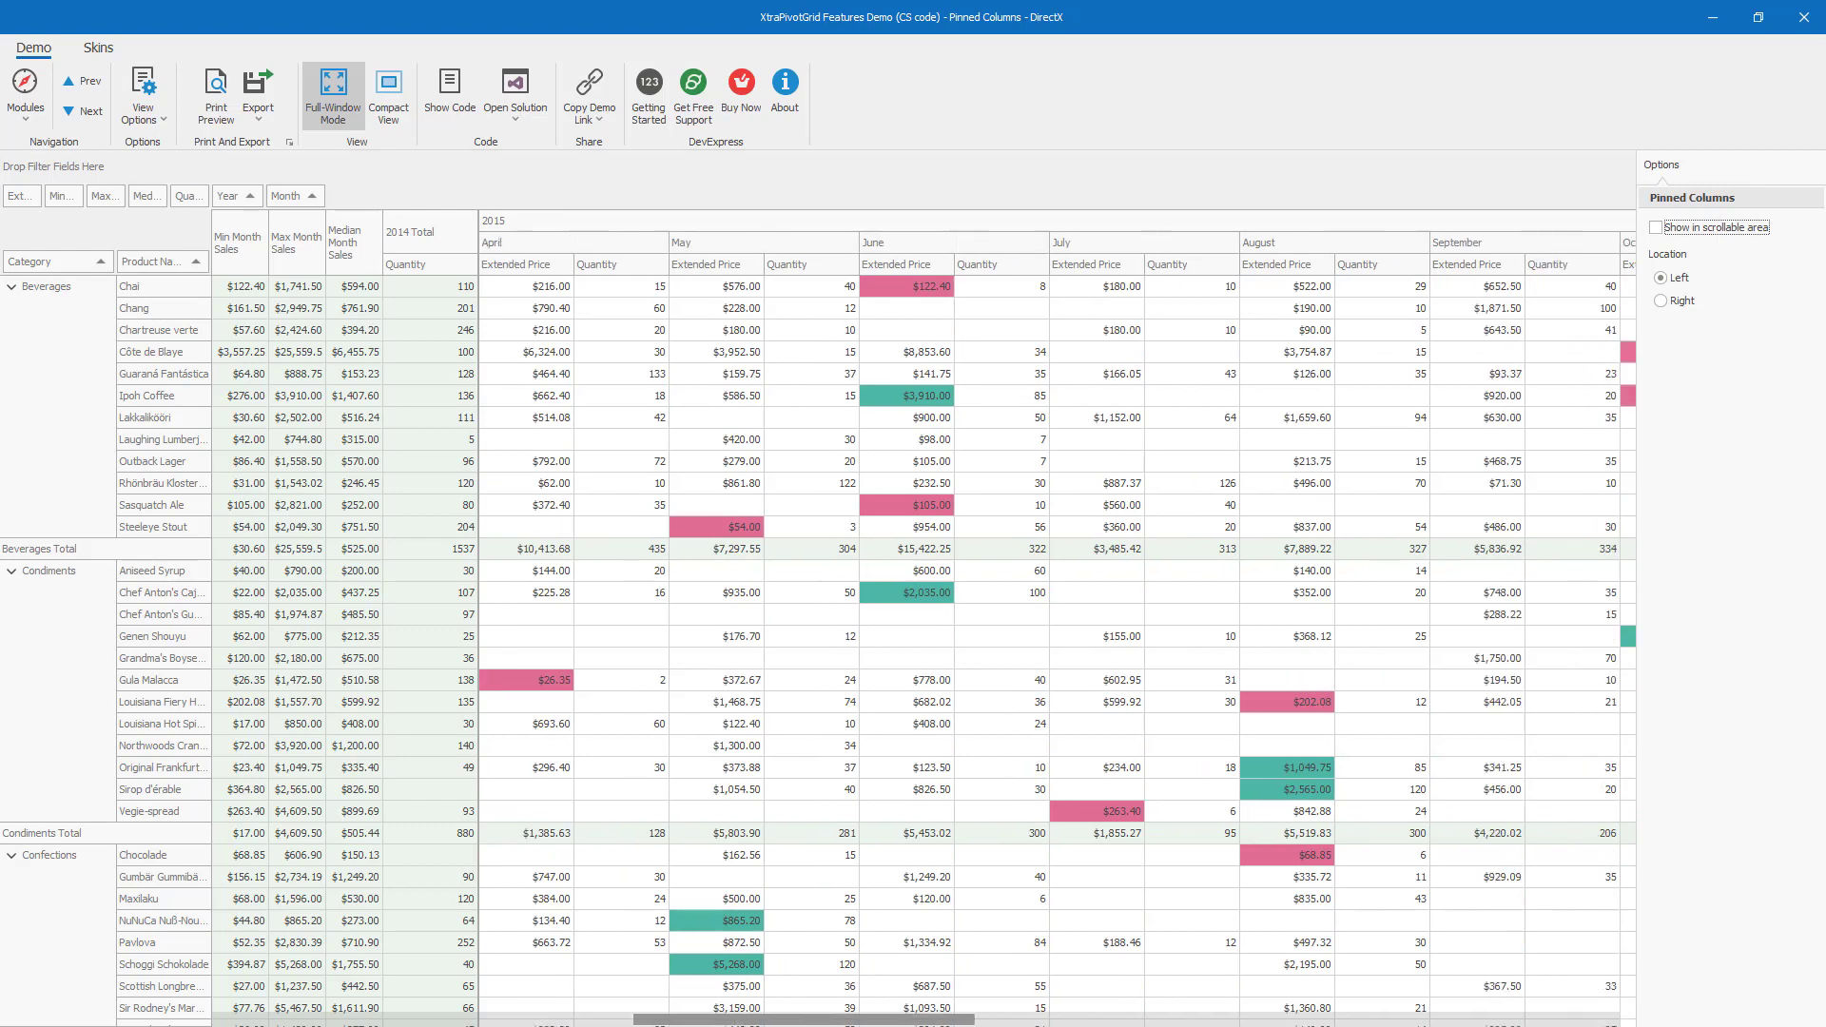
pyautogui.hscroll(3)
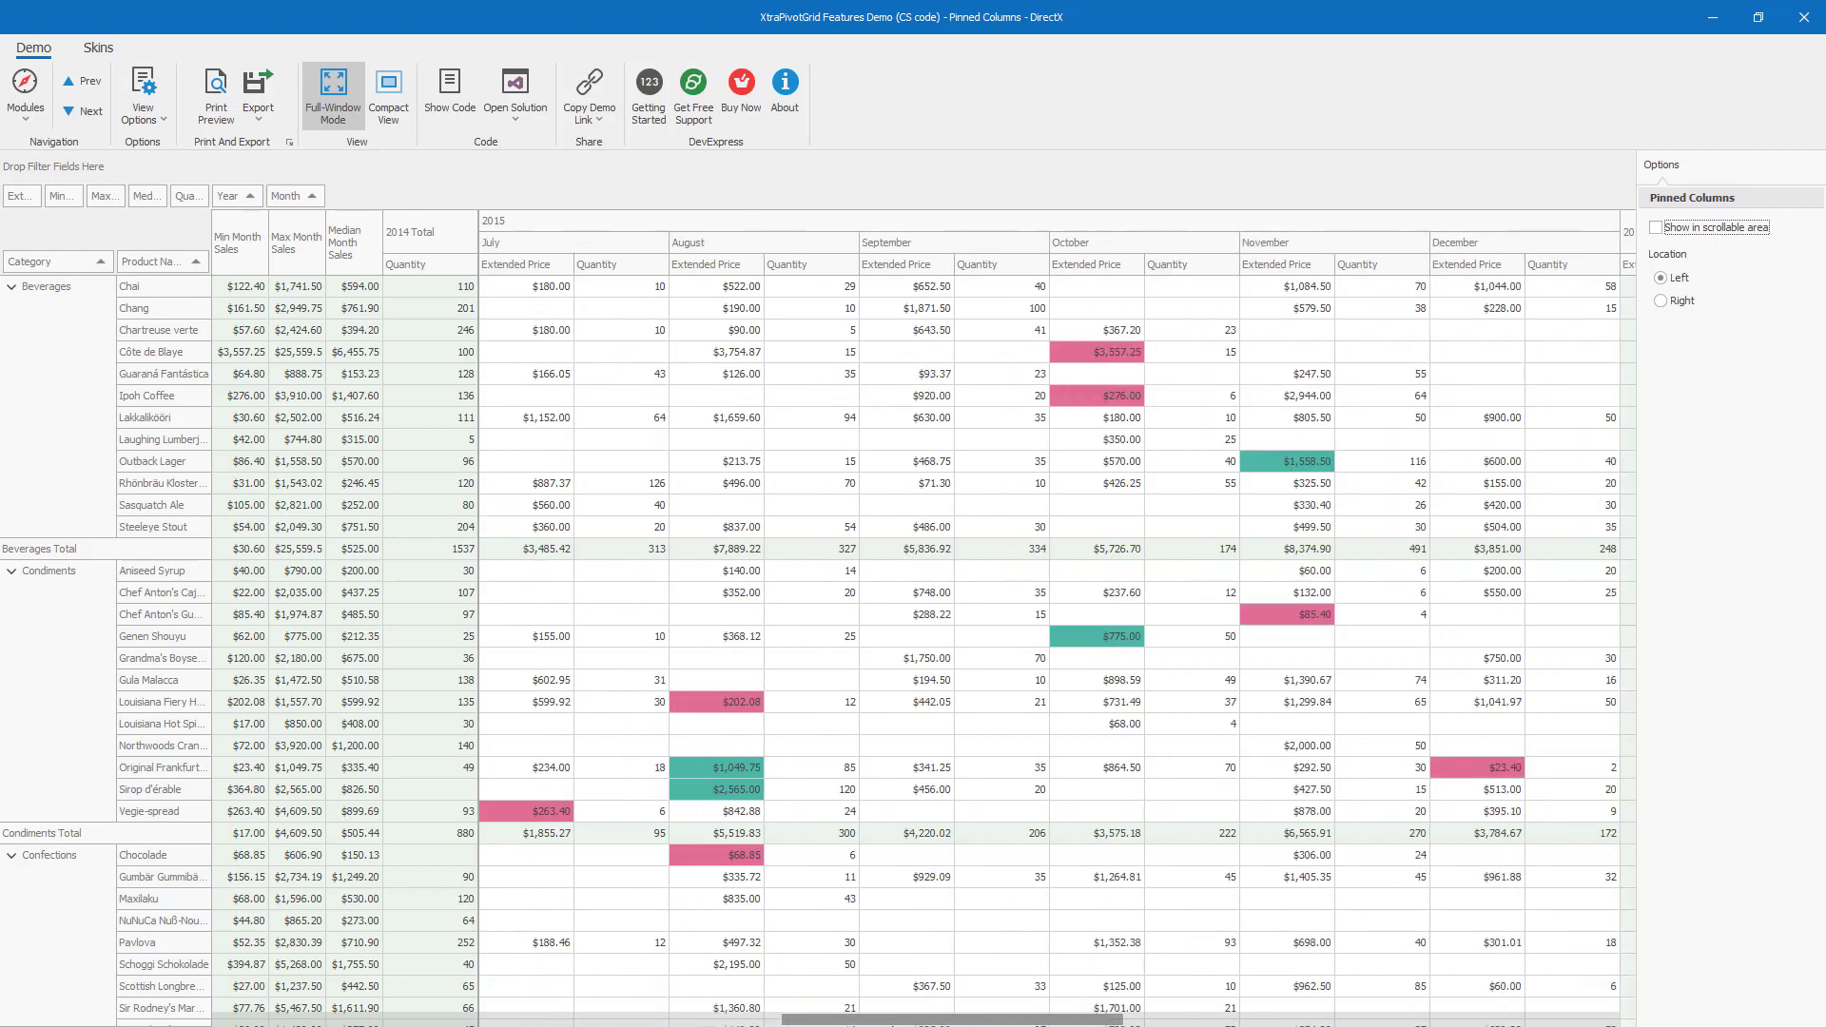
pyautogui.hscroll(3)
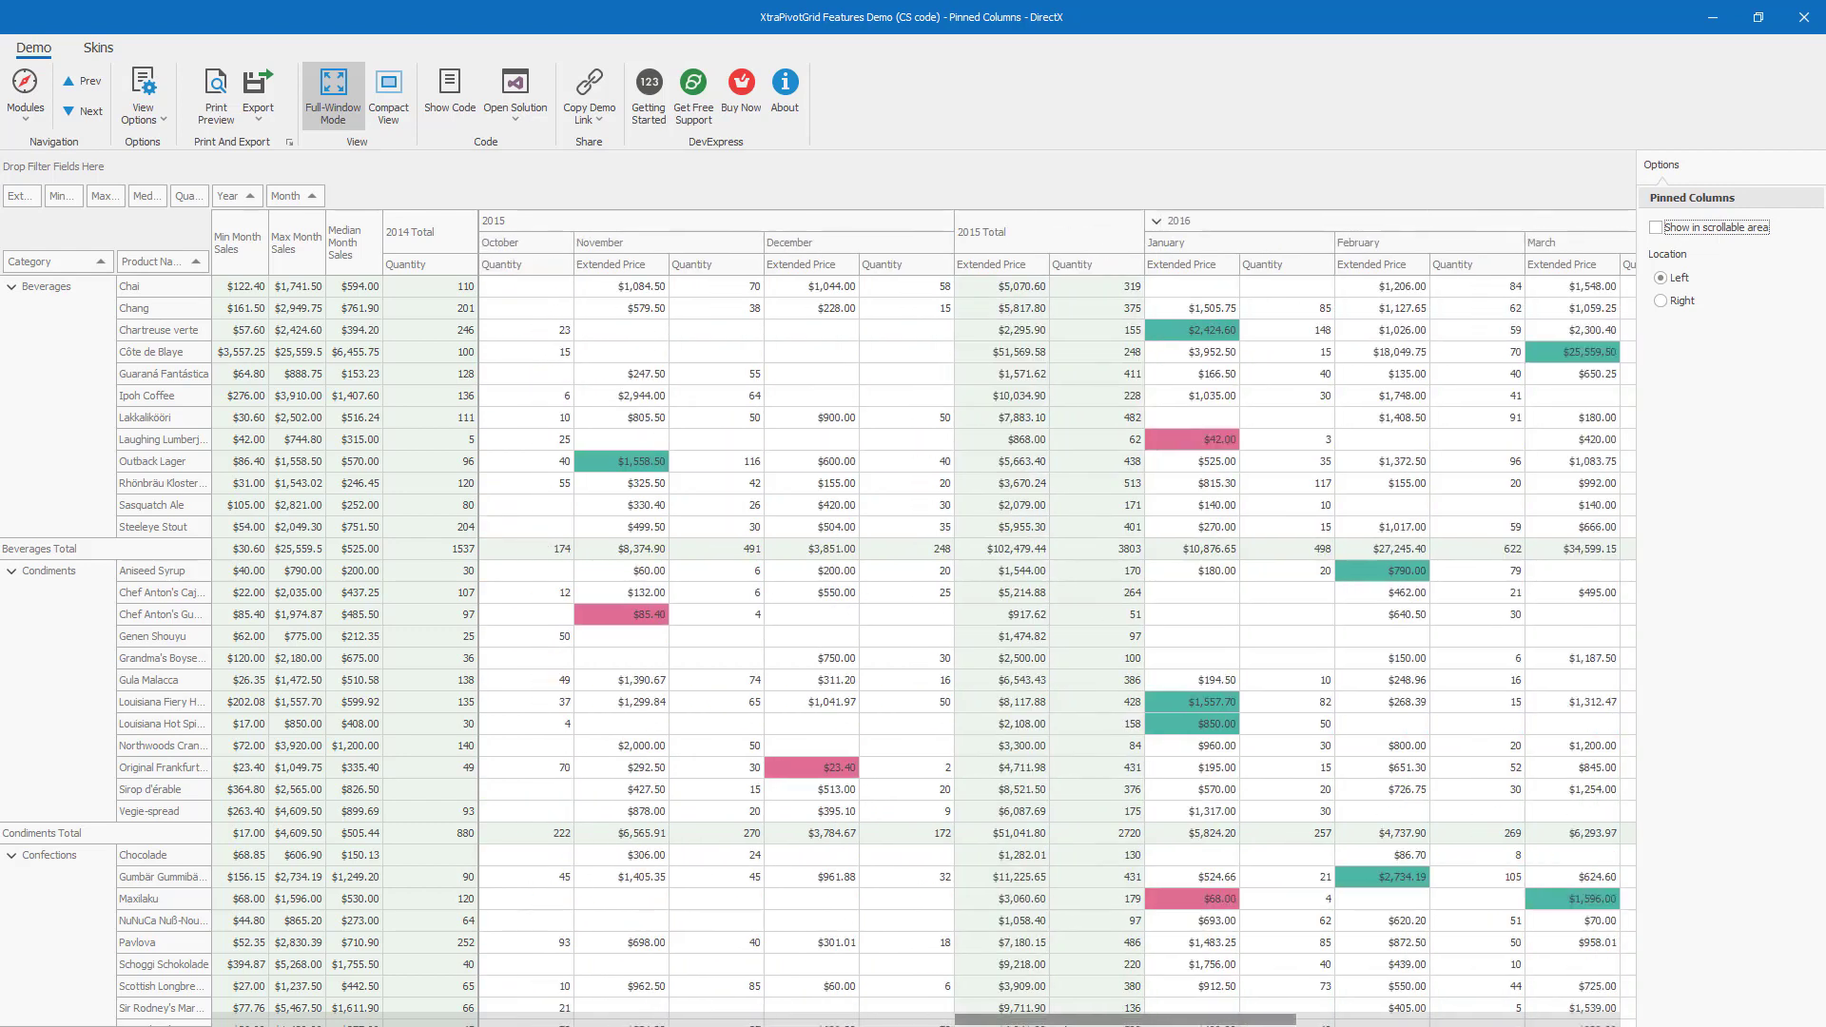
pyautogui.hscroll(3)
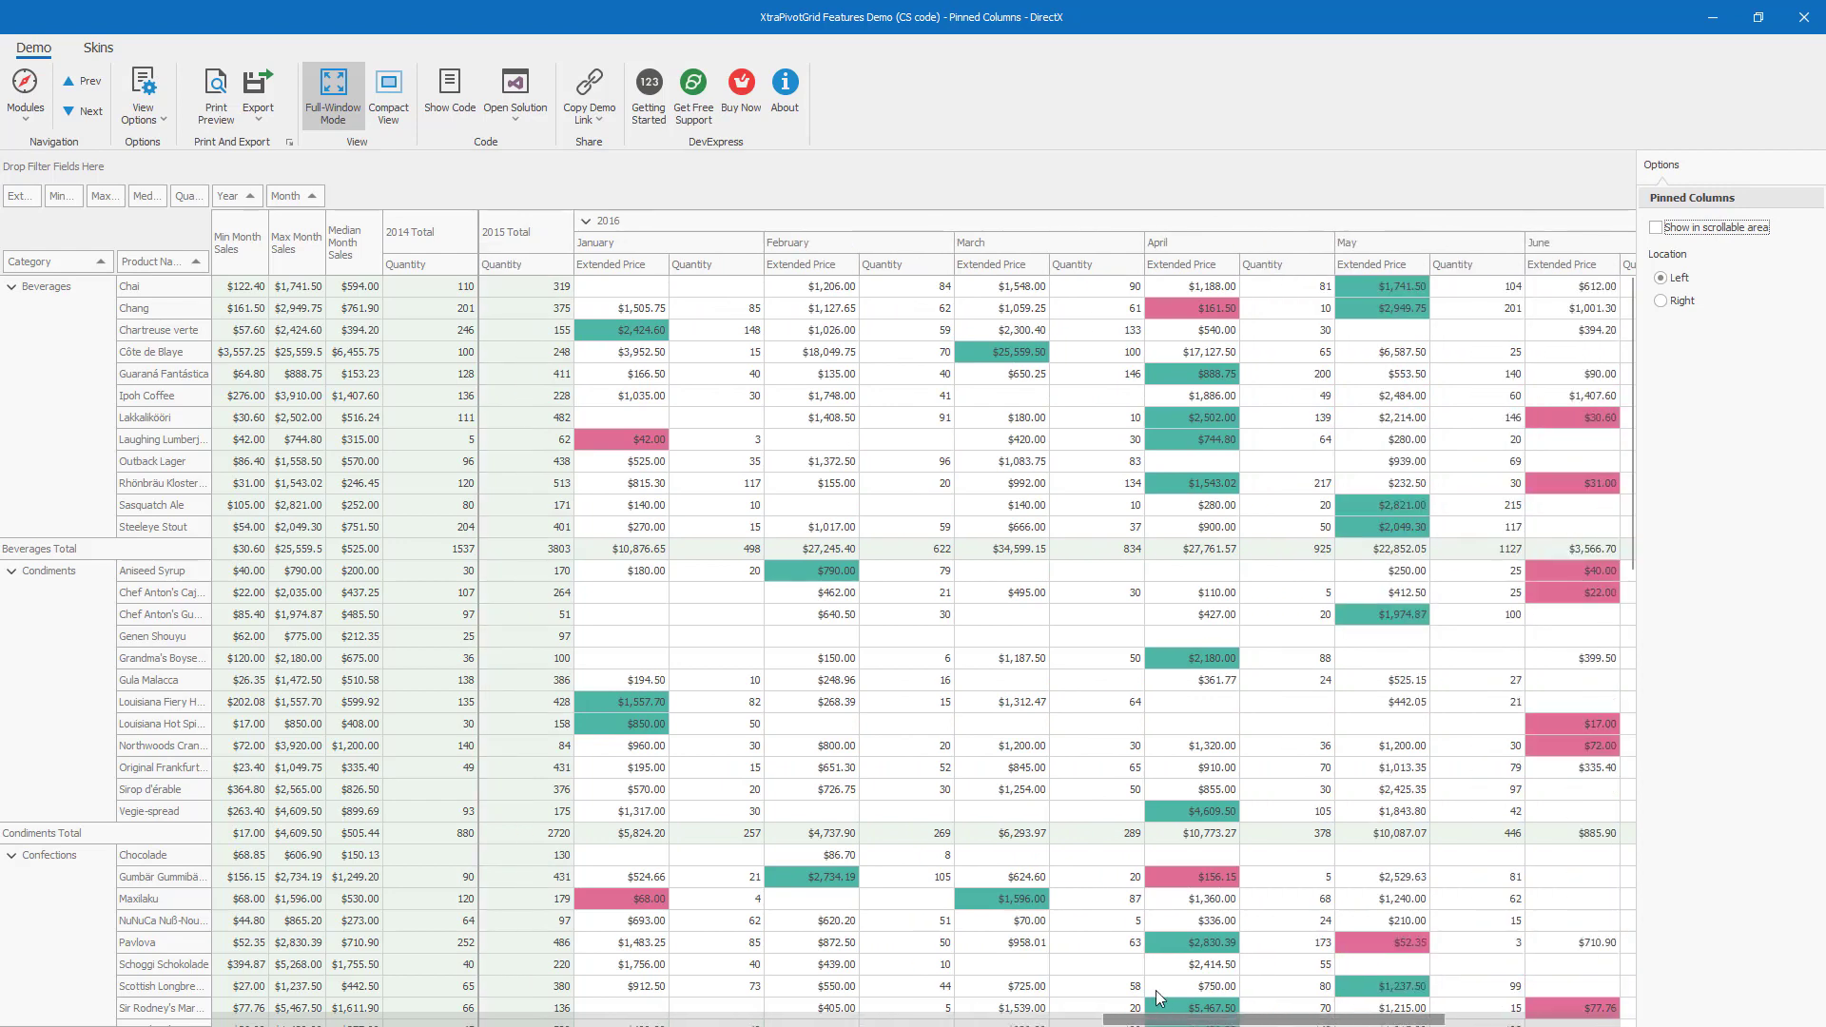
pyautogui.moveTo(850, 614)
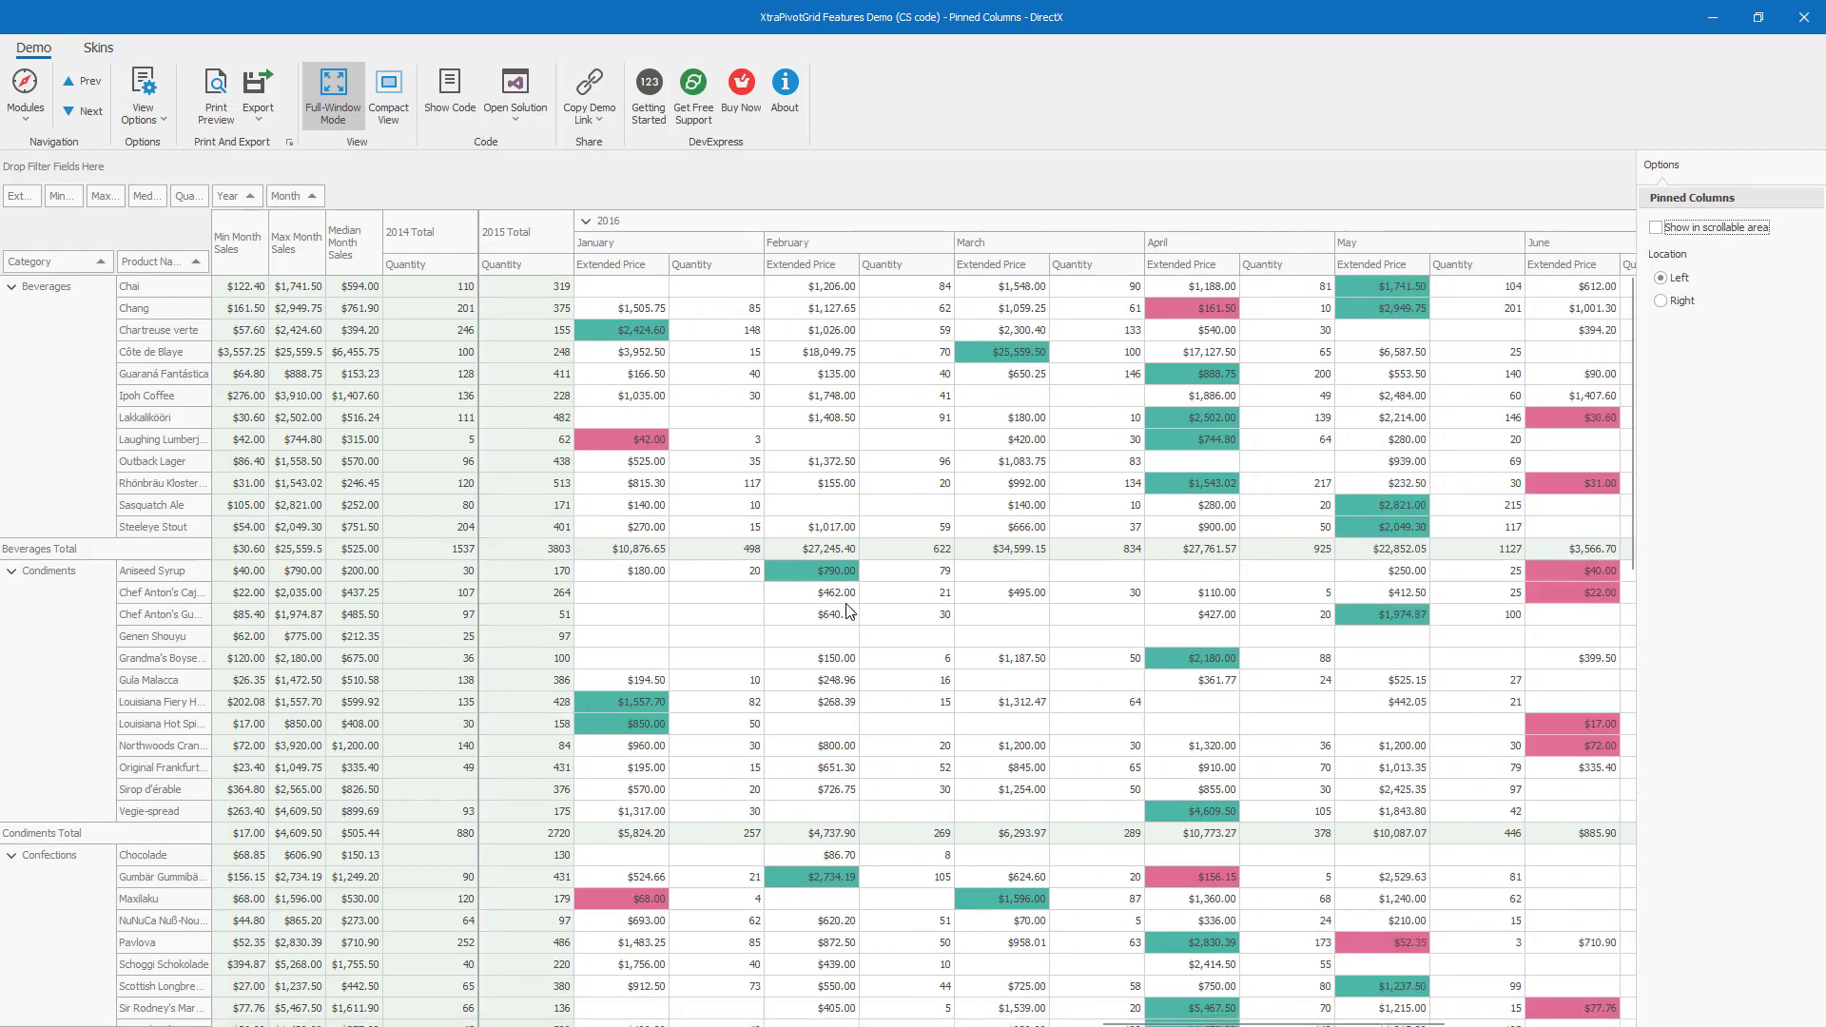
pyautogui.moveTo(548, 307)
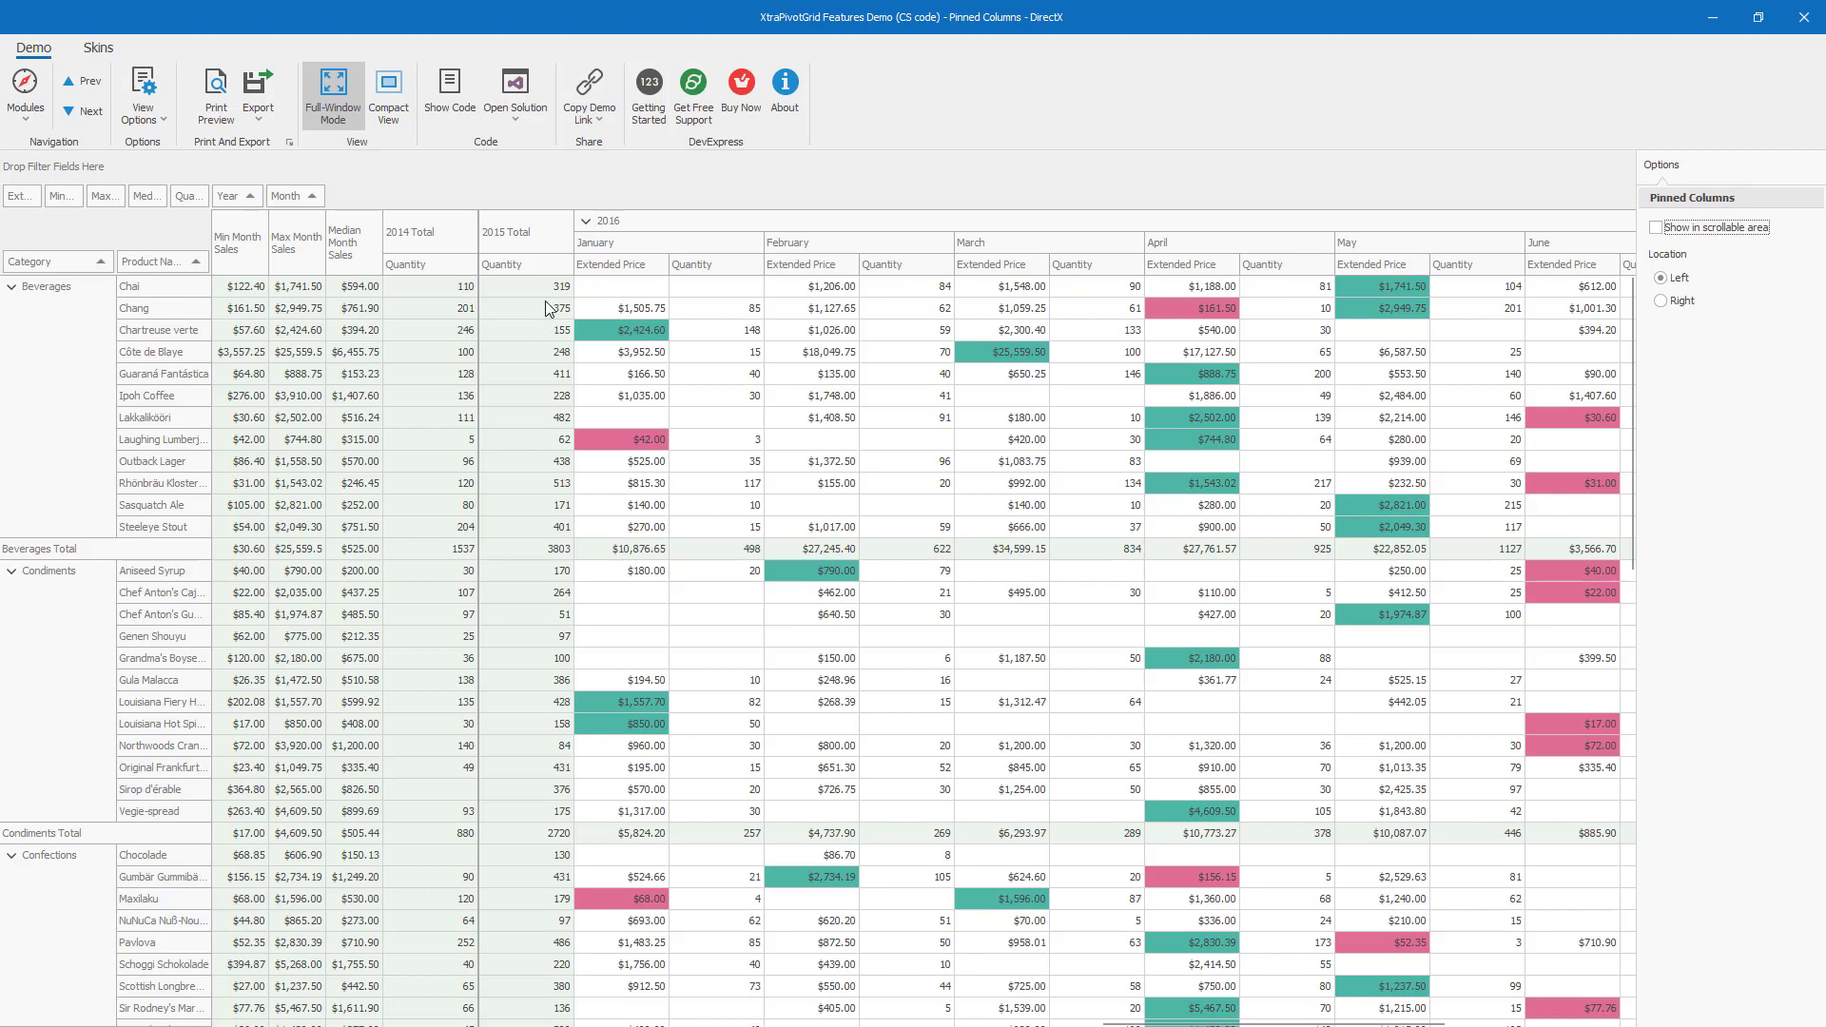
pyautogui.moveTo(564, 411)
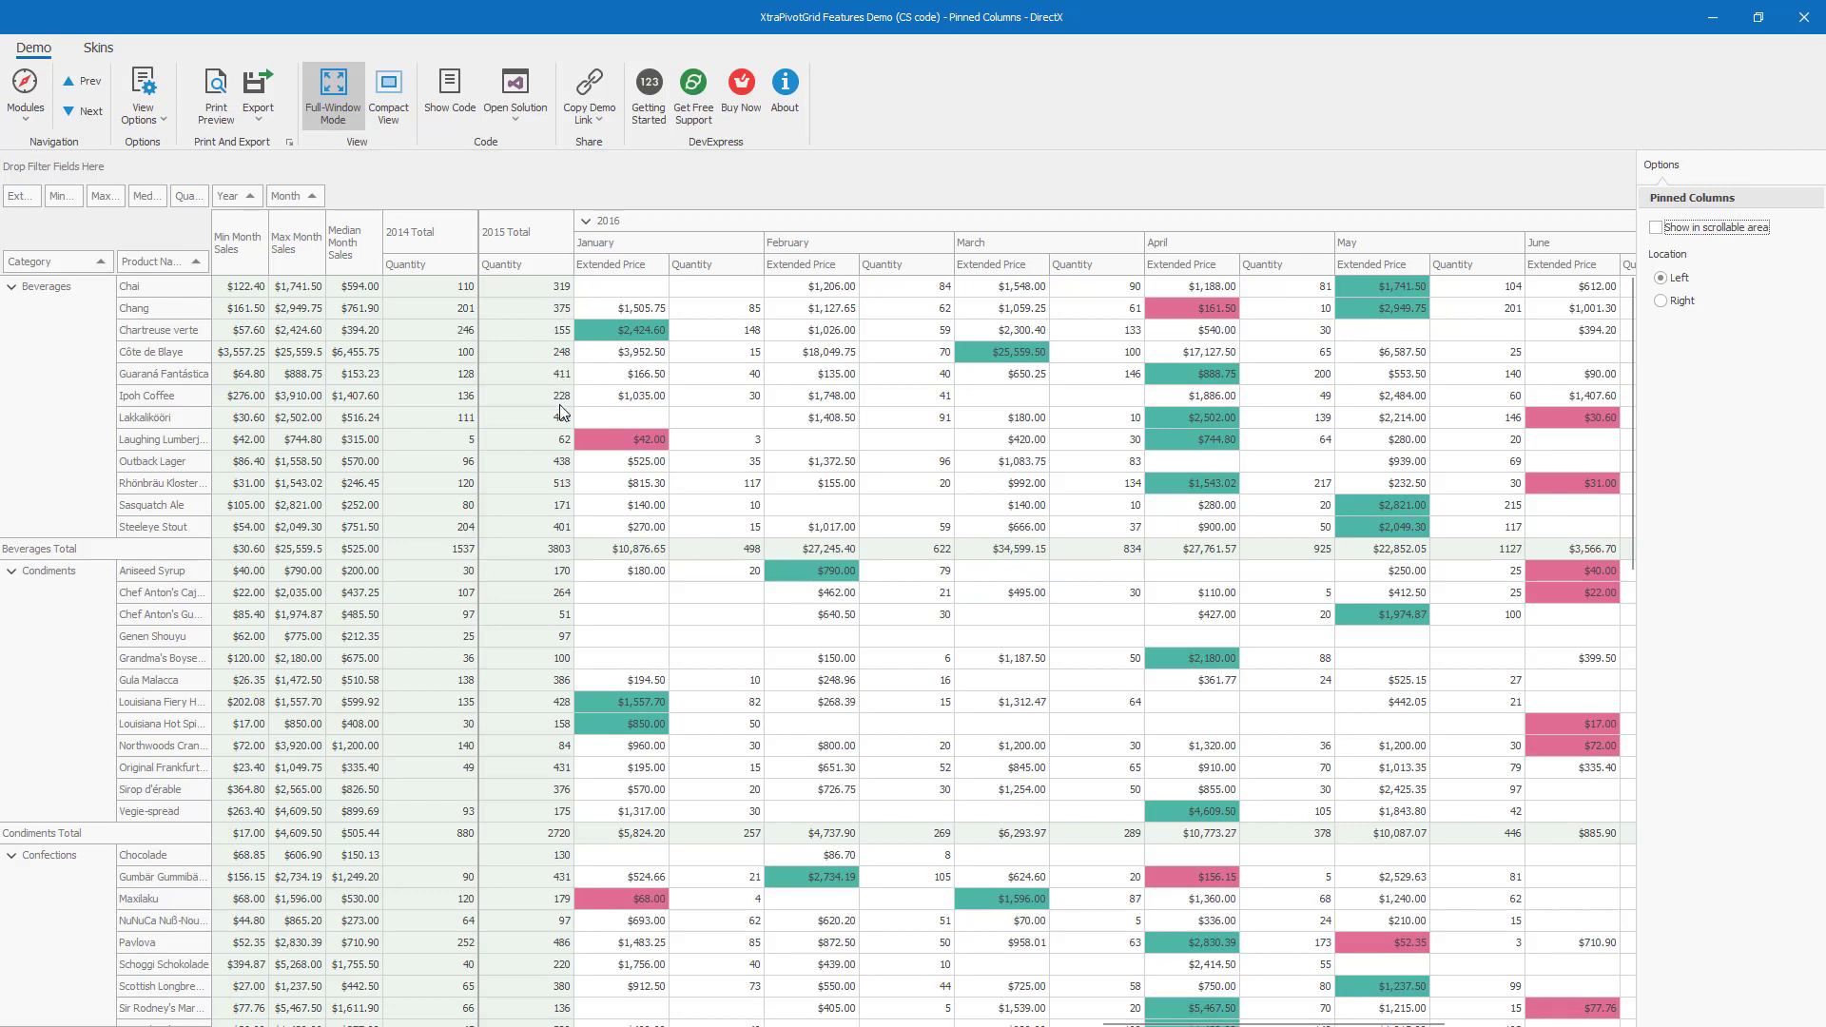